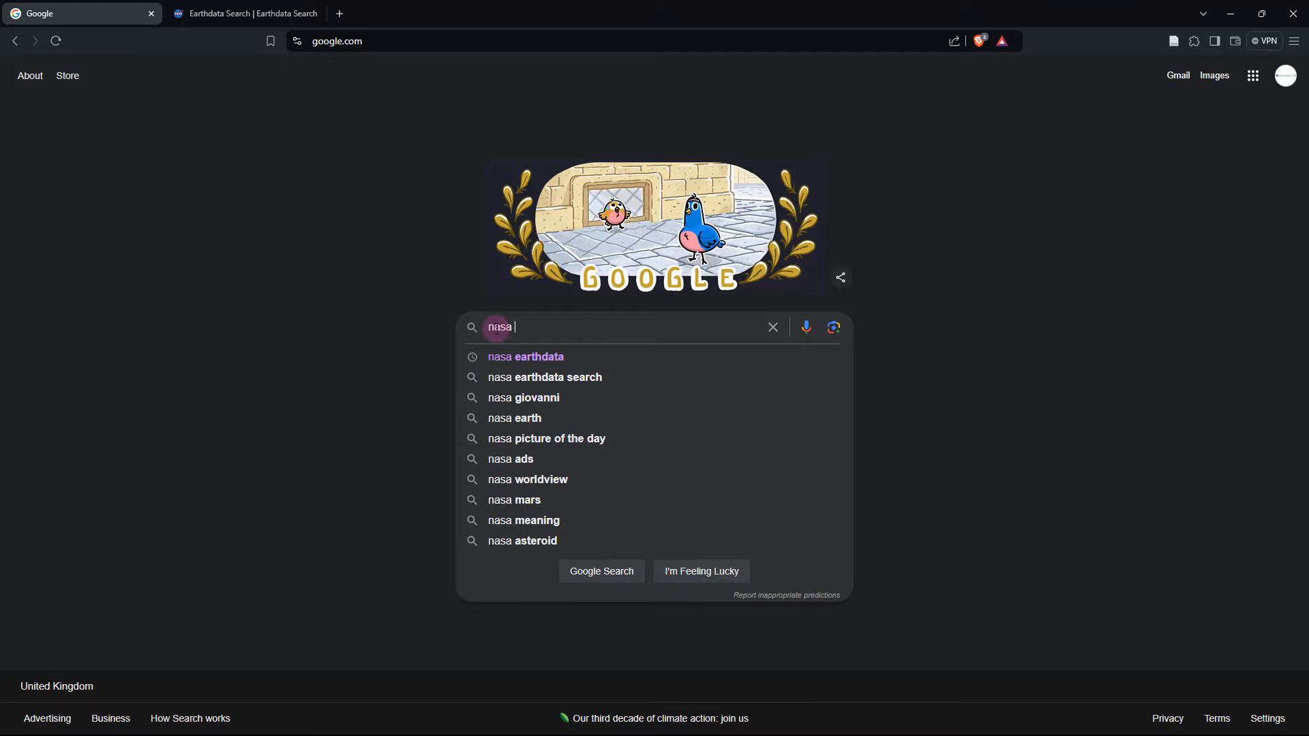
Step: Search Google for 'nasa earthdata' and go to the NASA Earthdata website
type("earthdata")
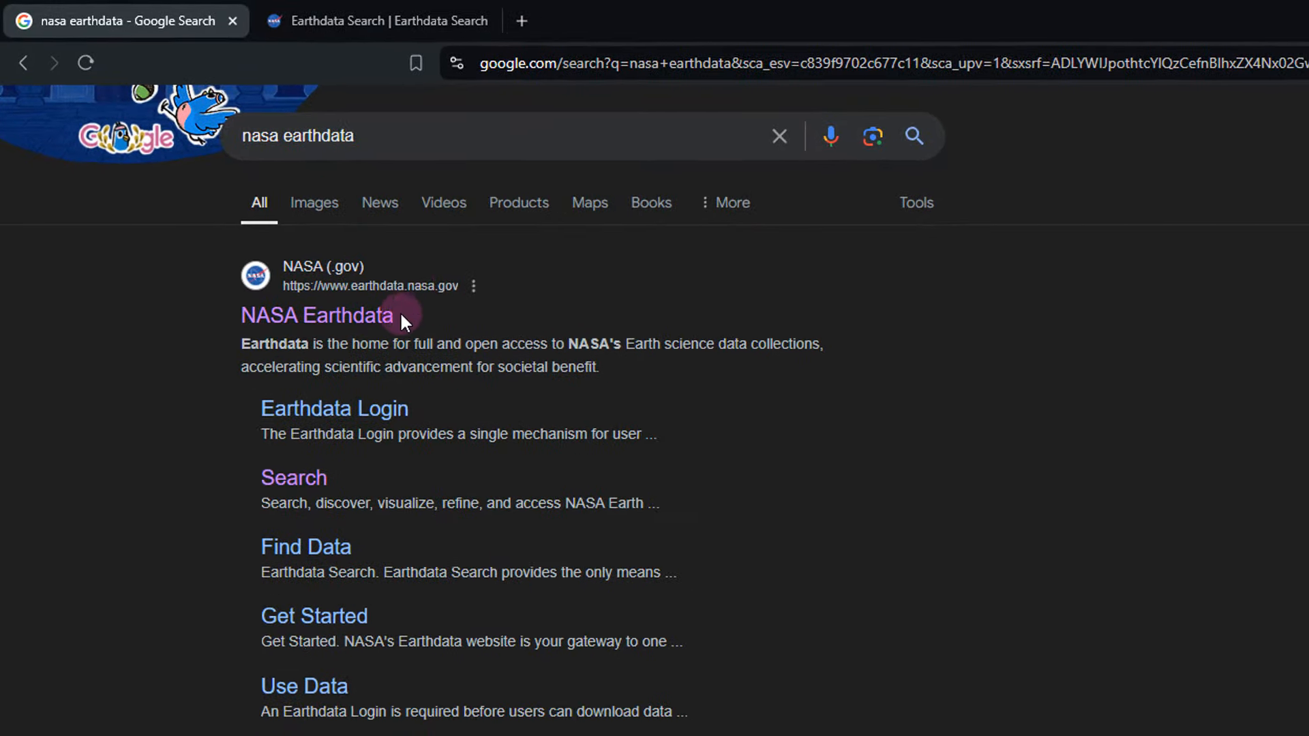
left_click(315, 315)
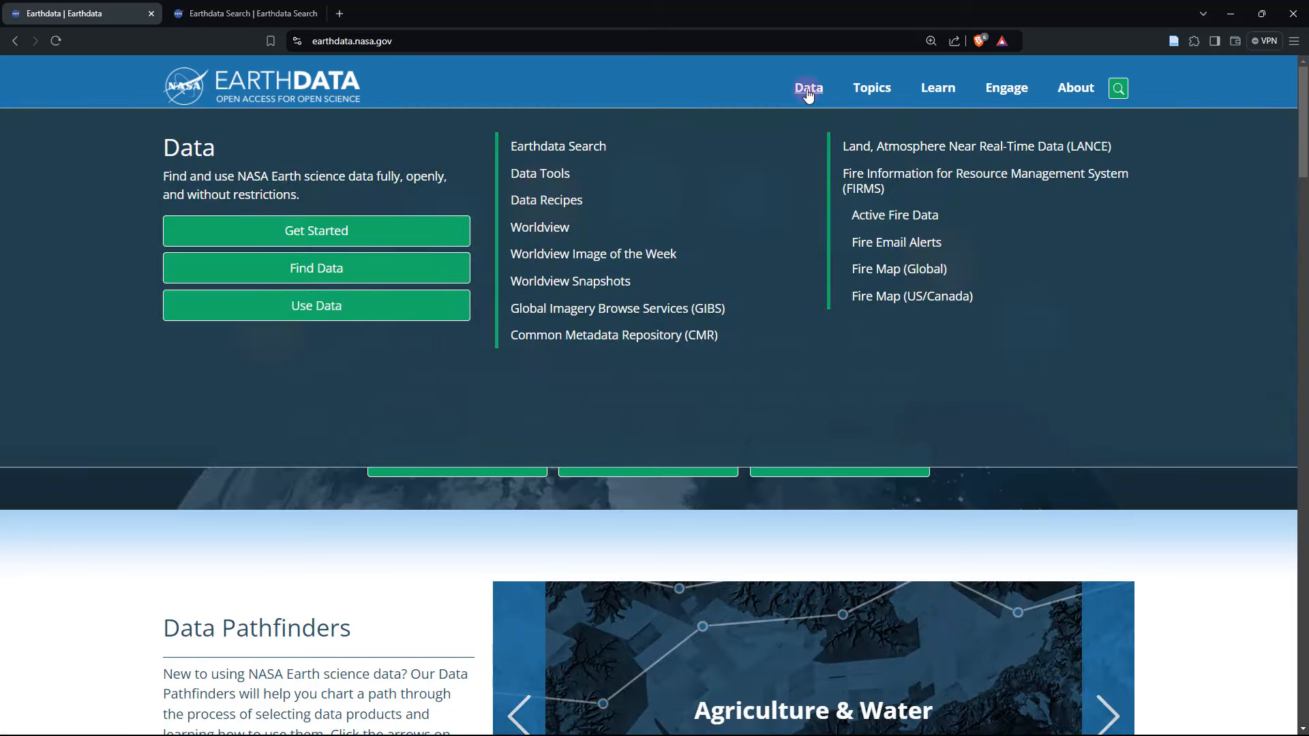
mouse_move(835, 91)
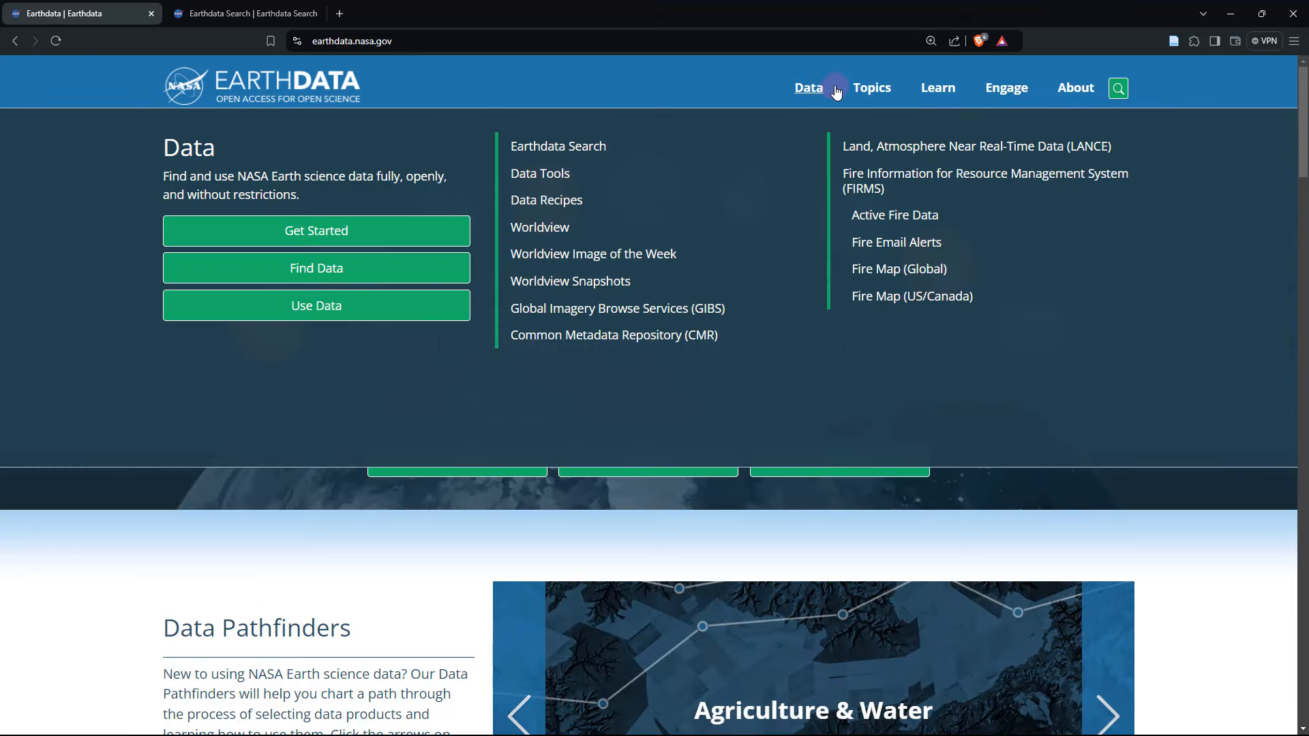
mouse_move(558, 146)
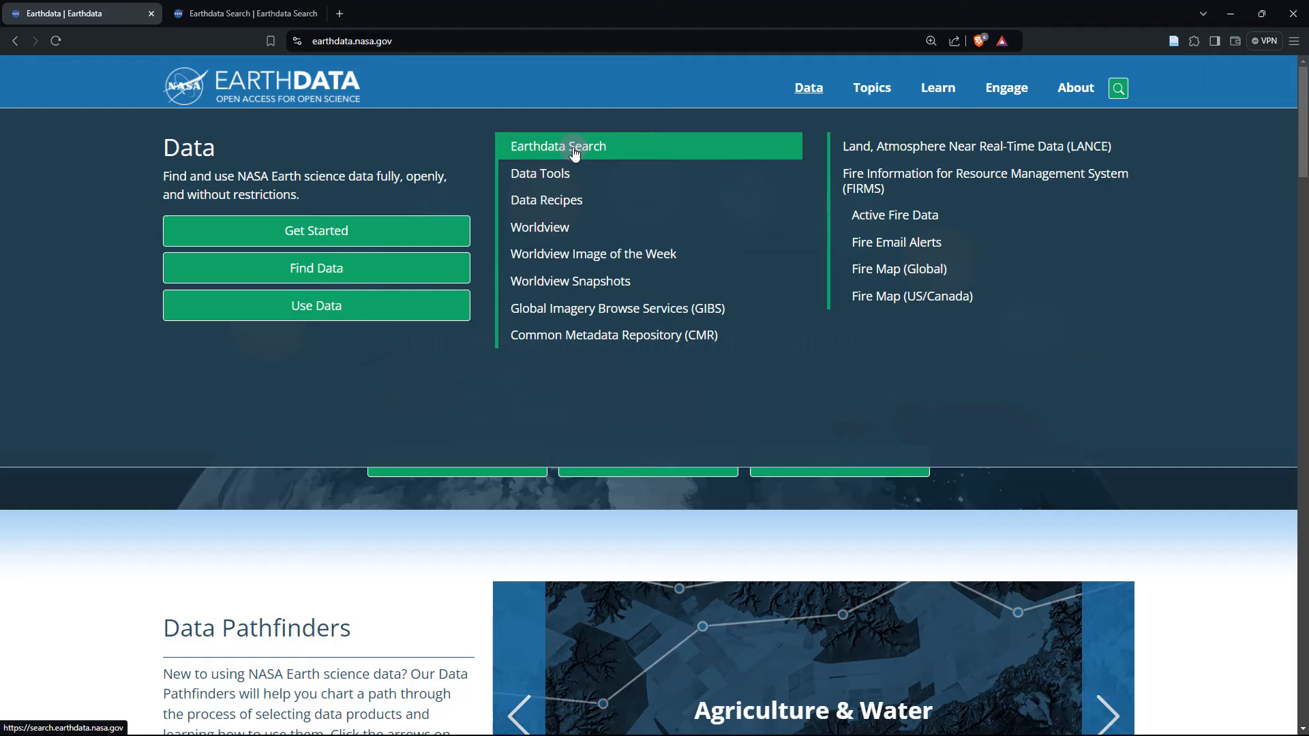
Step: Launch Earthdata Search from the Data menu to reach its world map
left_click(557, 146)
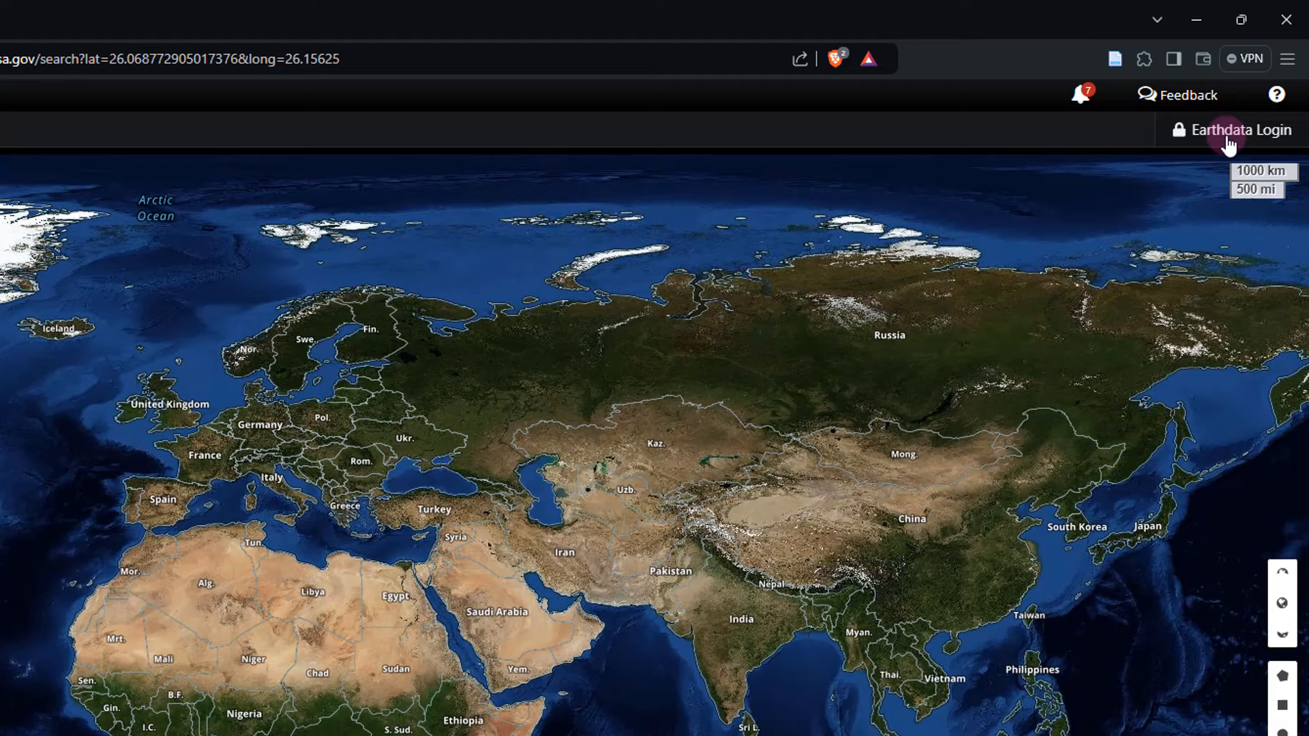
Step: Go to the Earthdata account sign-in page and focus the Username field
left_click(1240, 129)
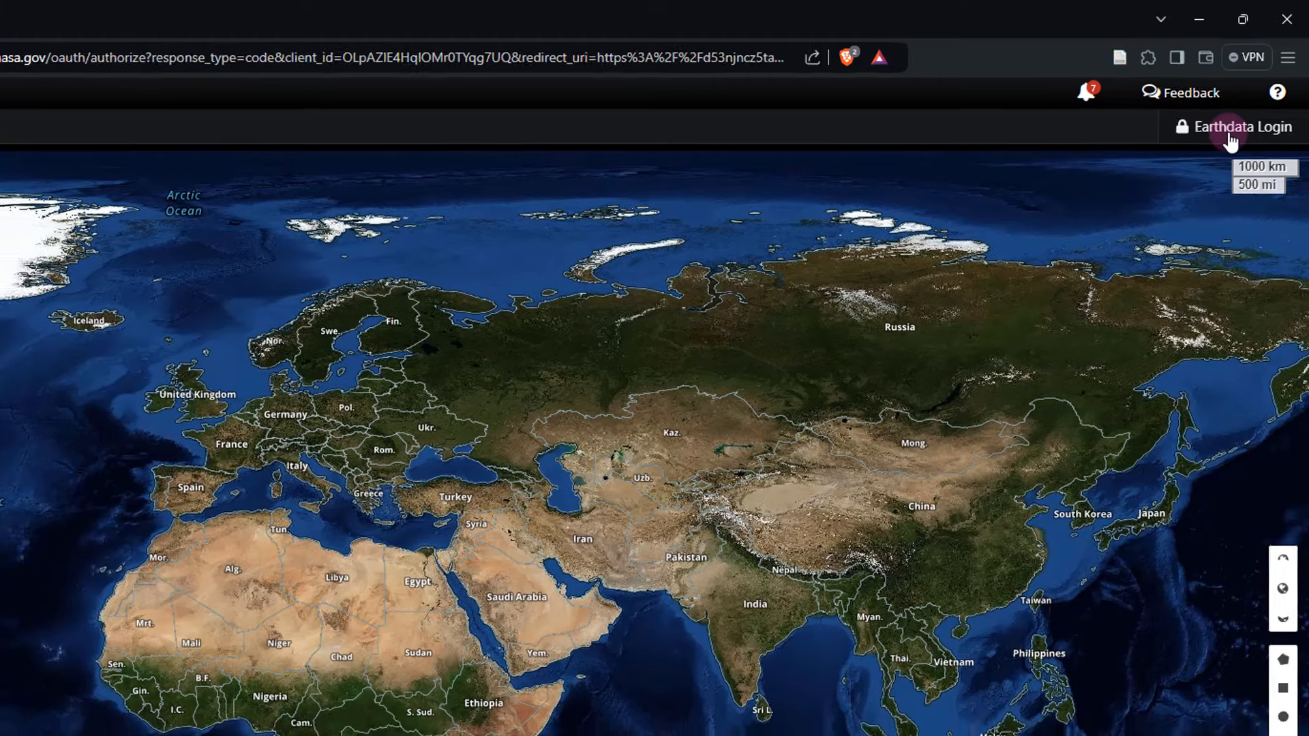
left_click(1241, 127)
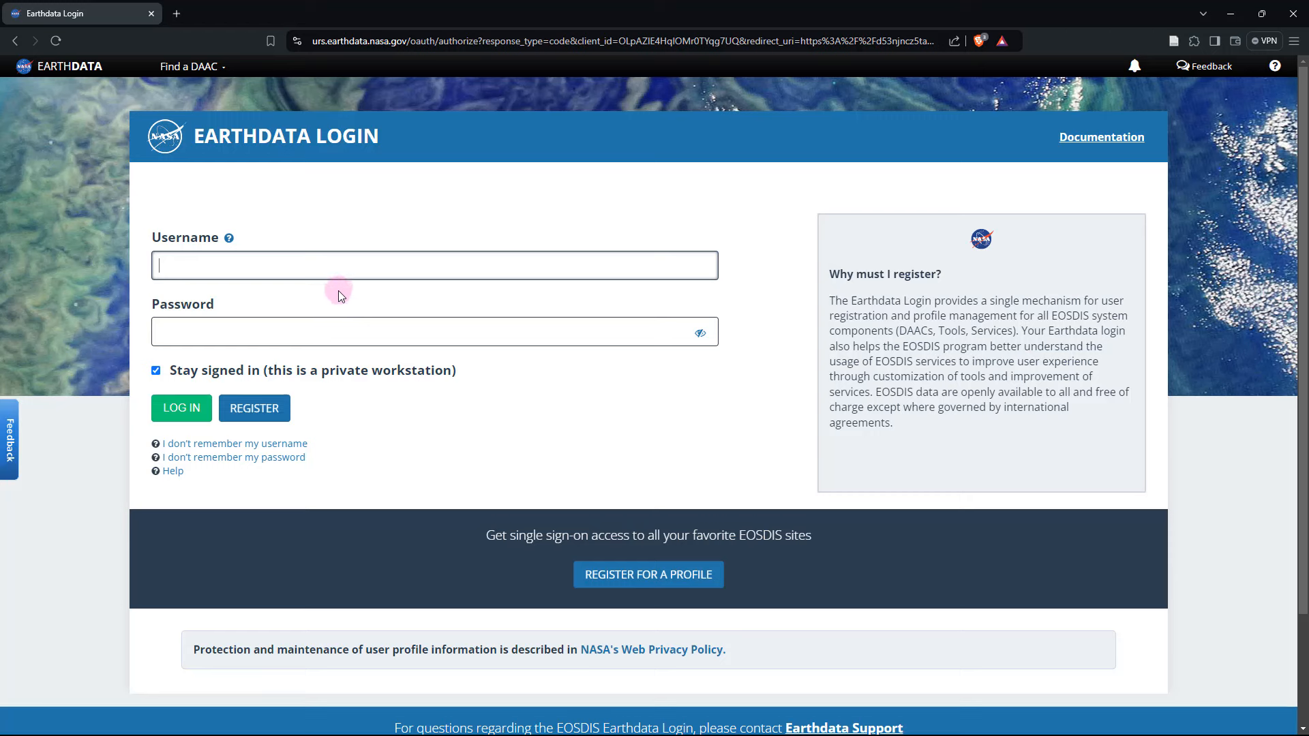
mouse_move(518, 407)
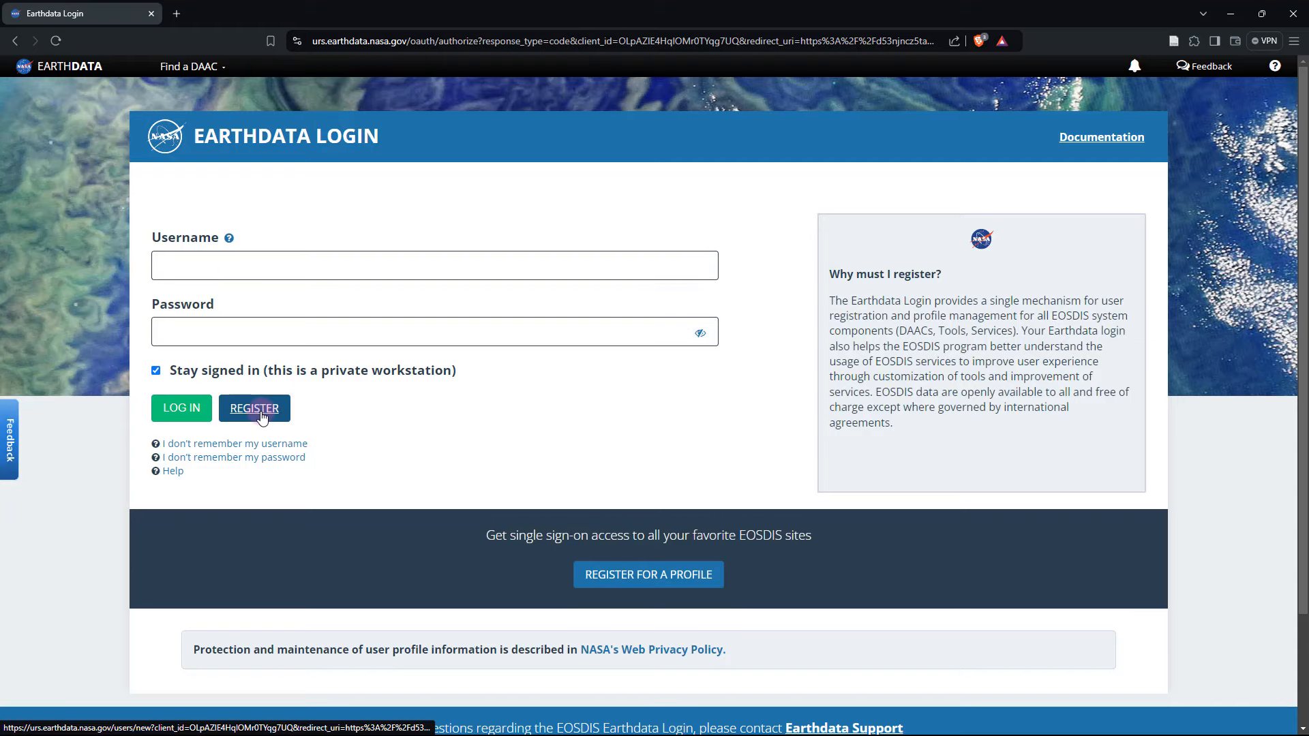
left_click(254, 408)
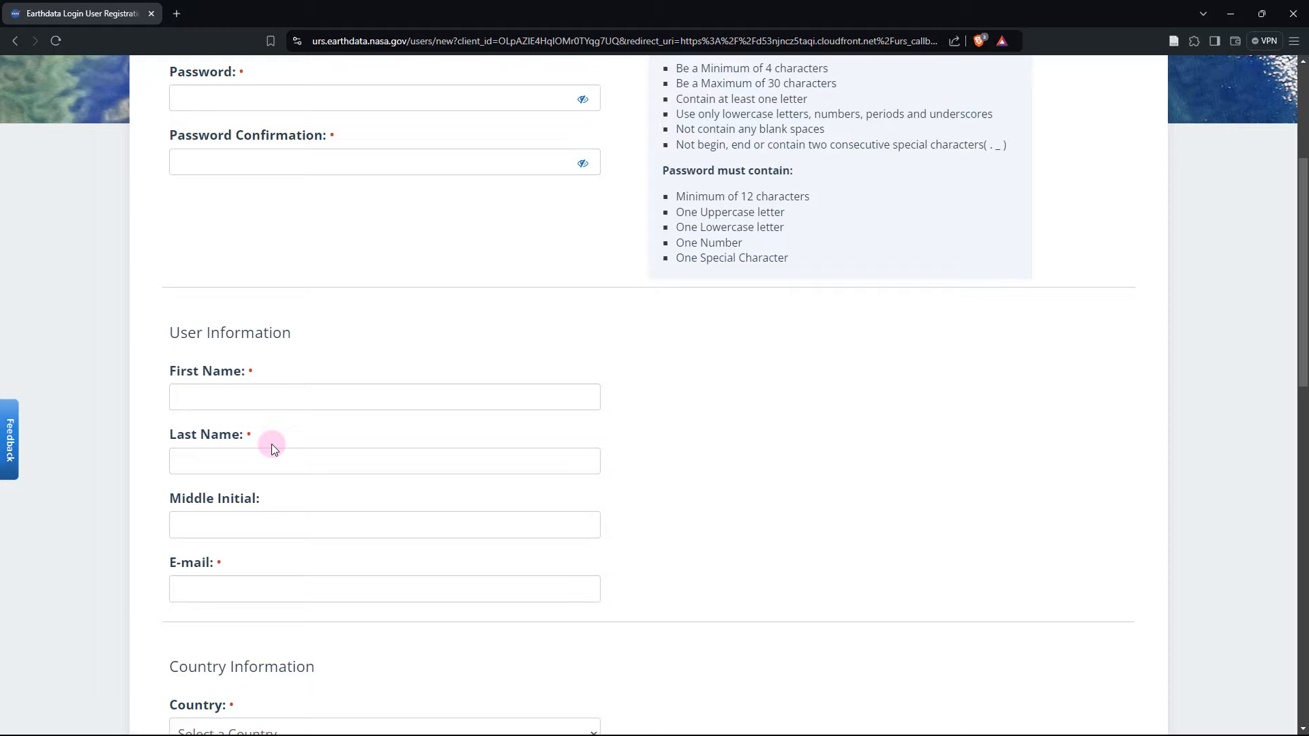
scroll("down", 3)
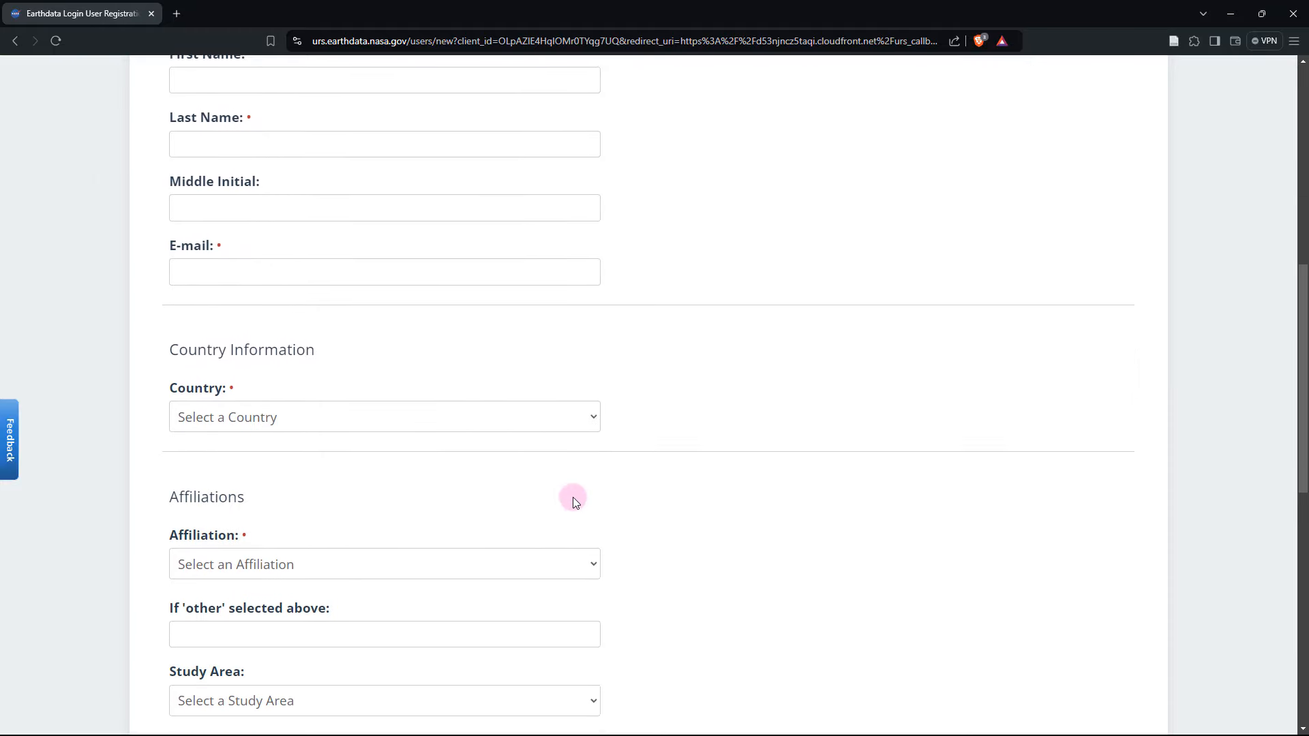
scroll("down", 3)
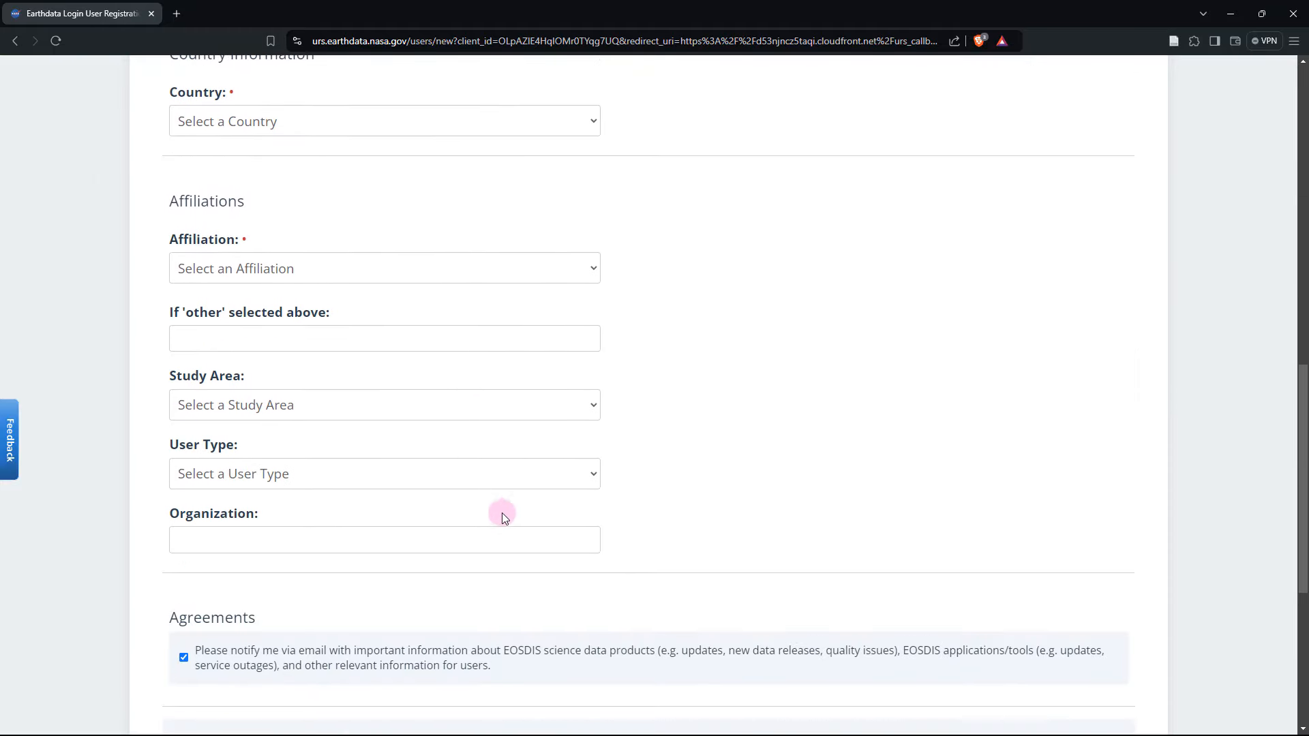
scroll("up", 3)
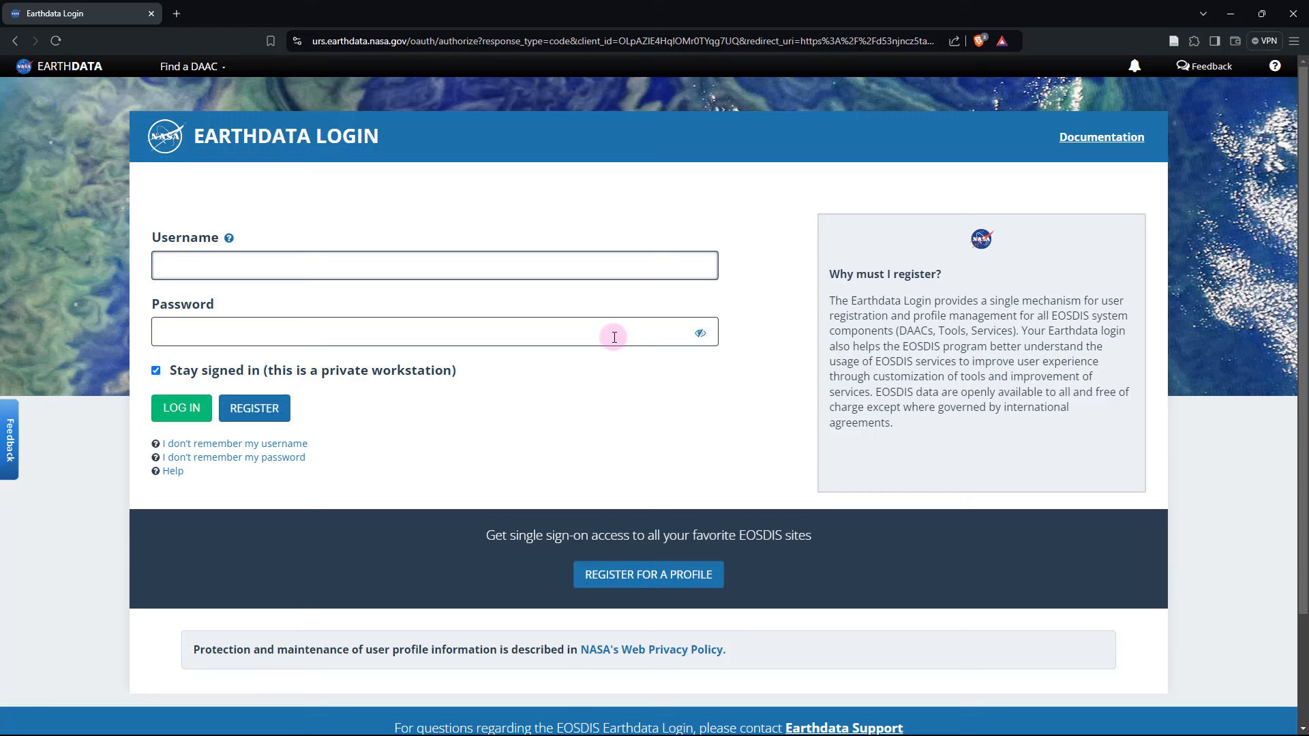
mouse_move(386, 337)
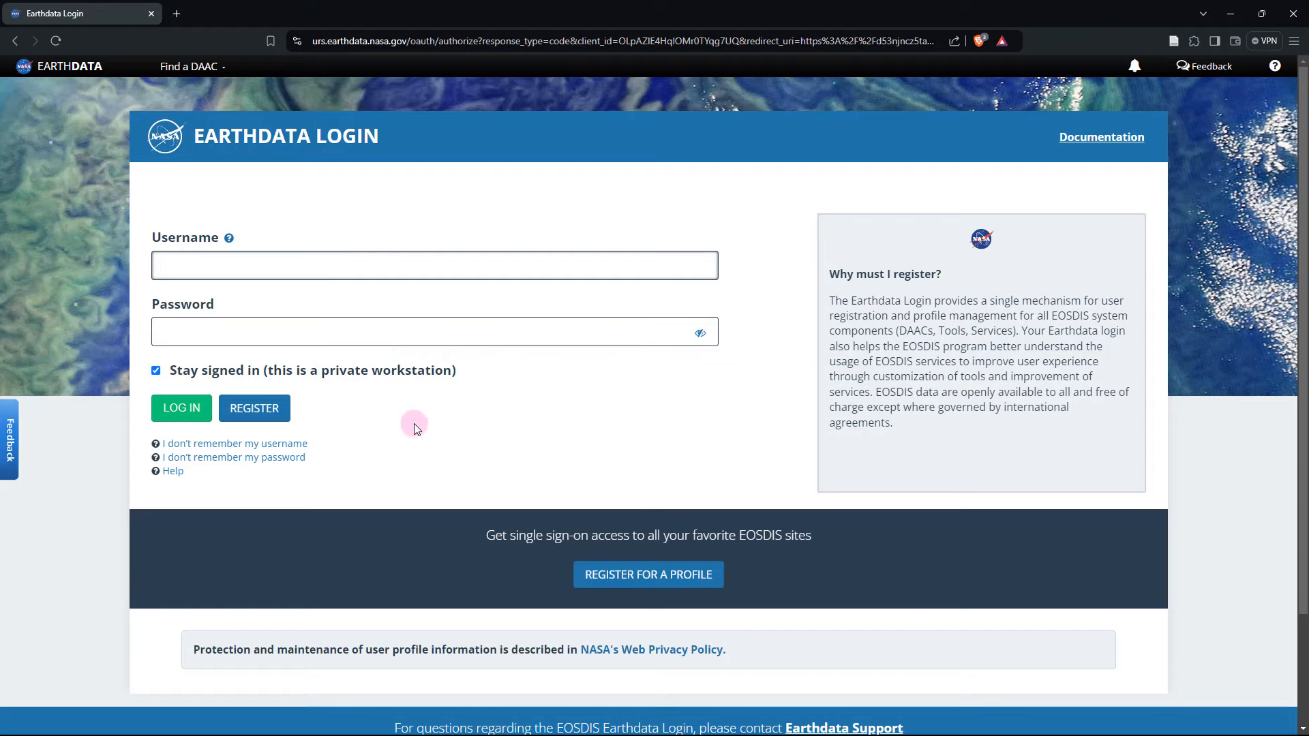
Step: Log in with the entered credentials and return to Earthdata Search signed in
left_click(434, 266)
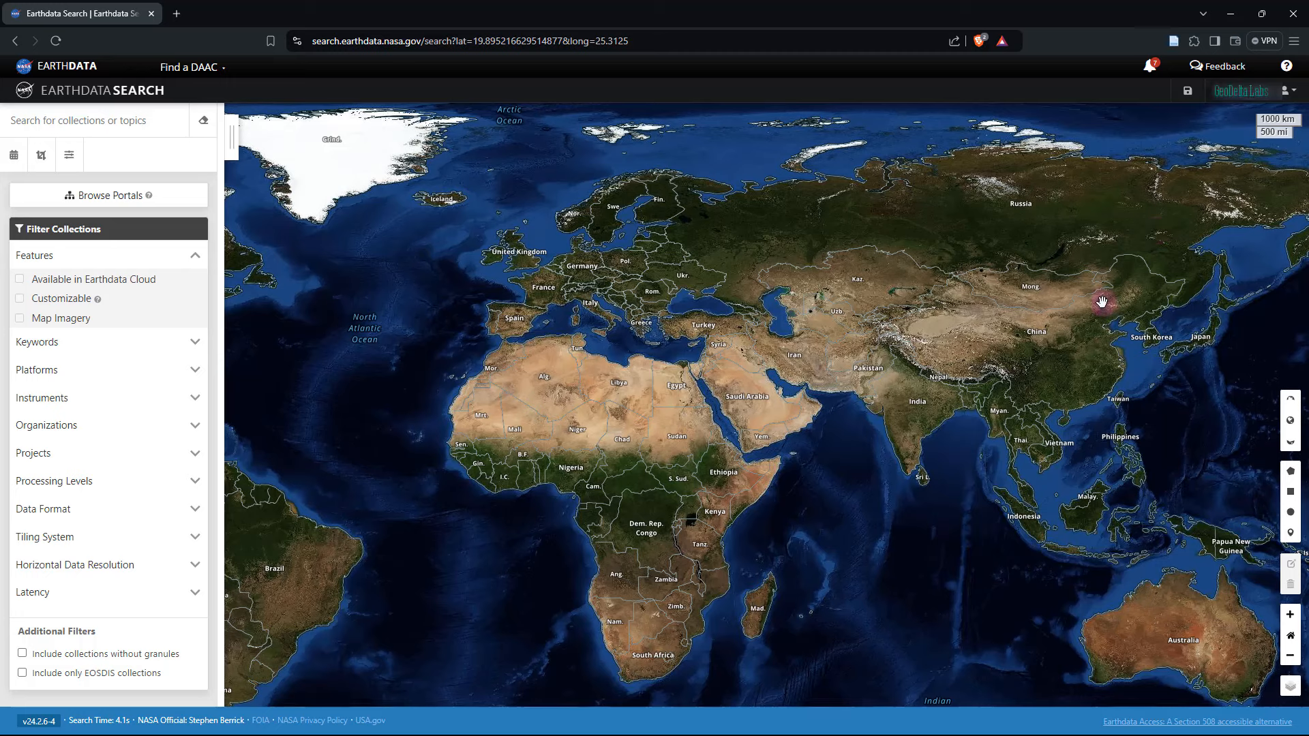
mouse_move(992, 394)
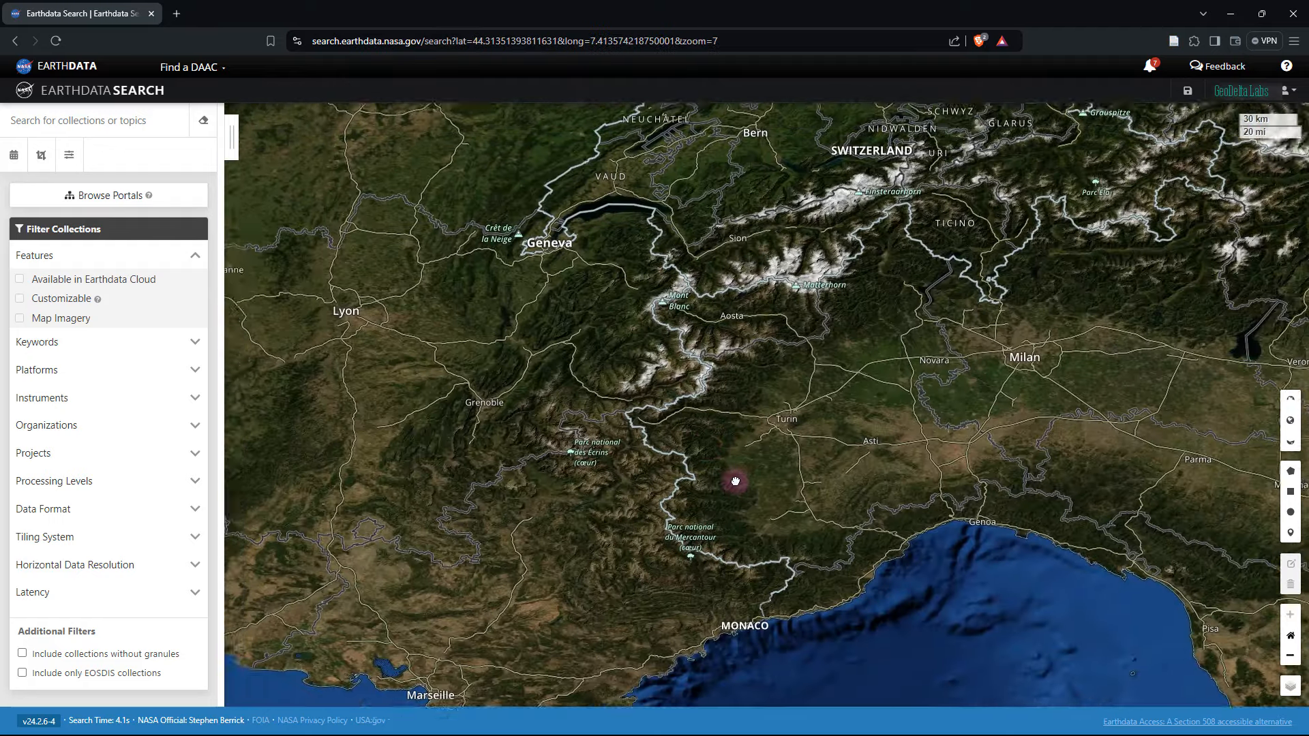
Step: Pan the map to center on the western Alps between Geneva, Turin and Milan
left_click_drag(735, 480, 720, 382)
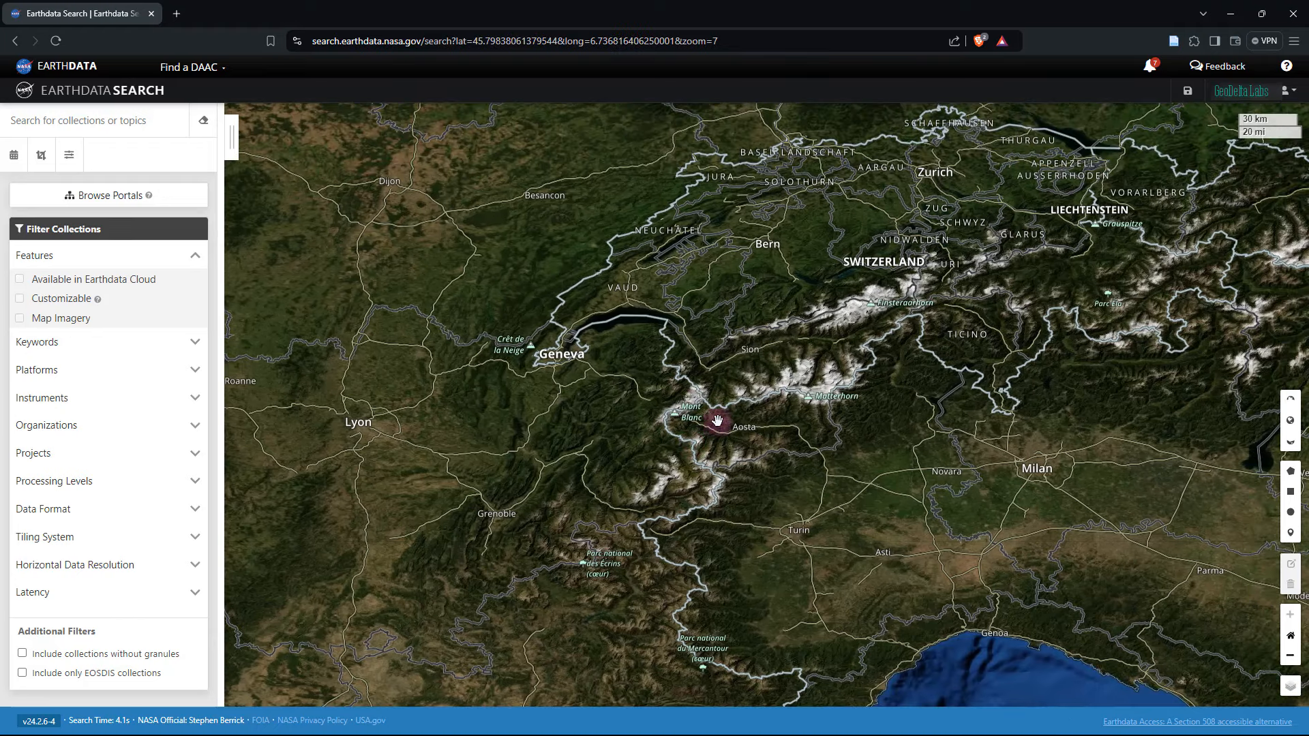
left_click_drag(716, 420, 697, 485)
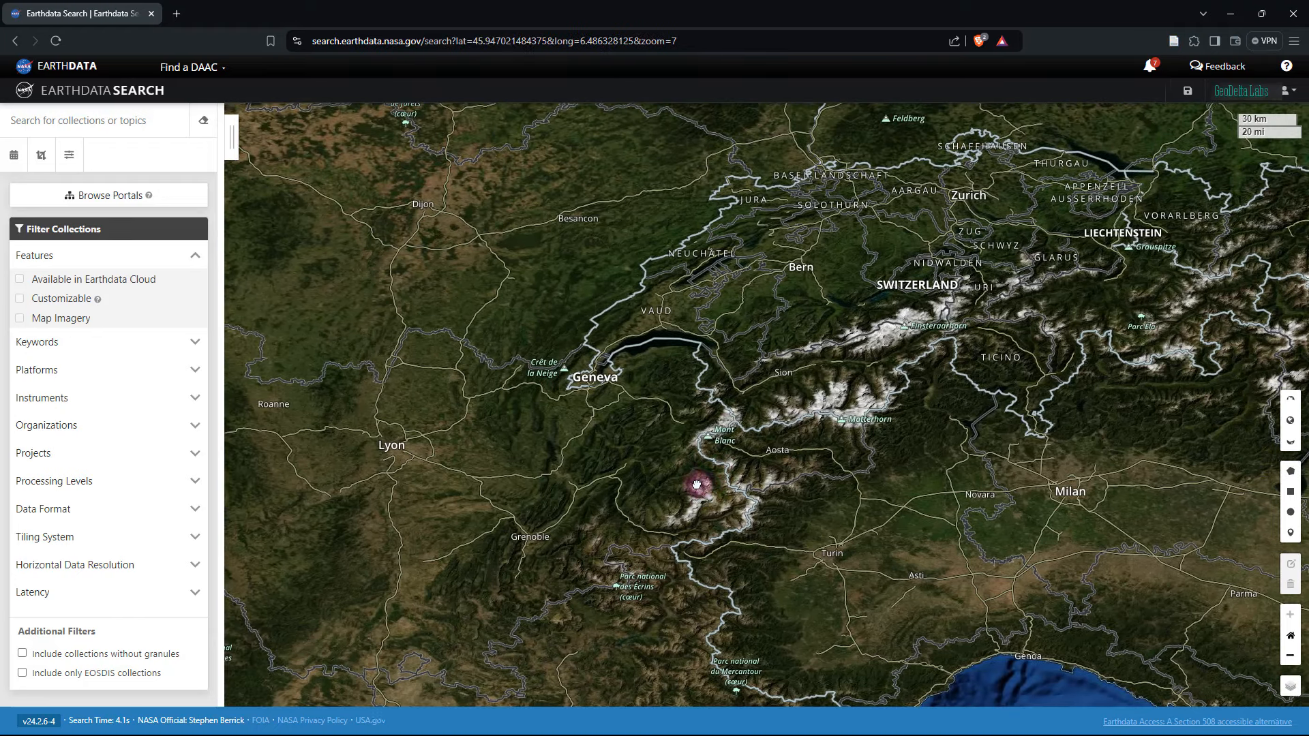
left_click_drag(697, 484, 786, 389)
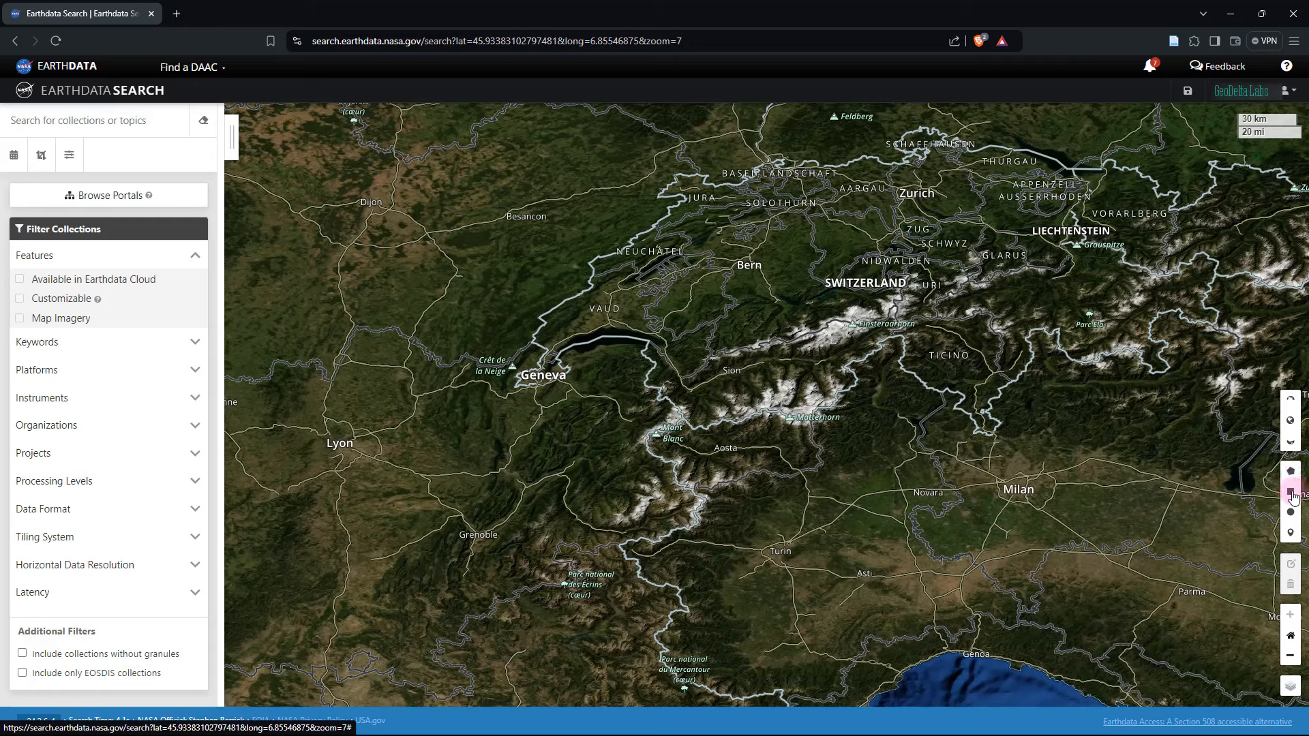
mouse_move(1294, 494)
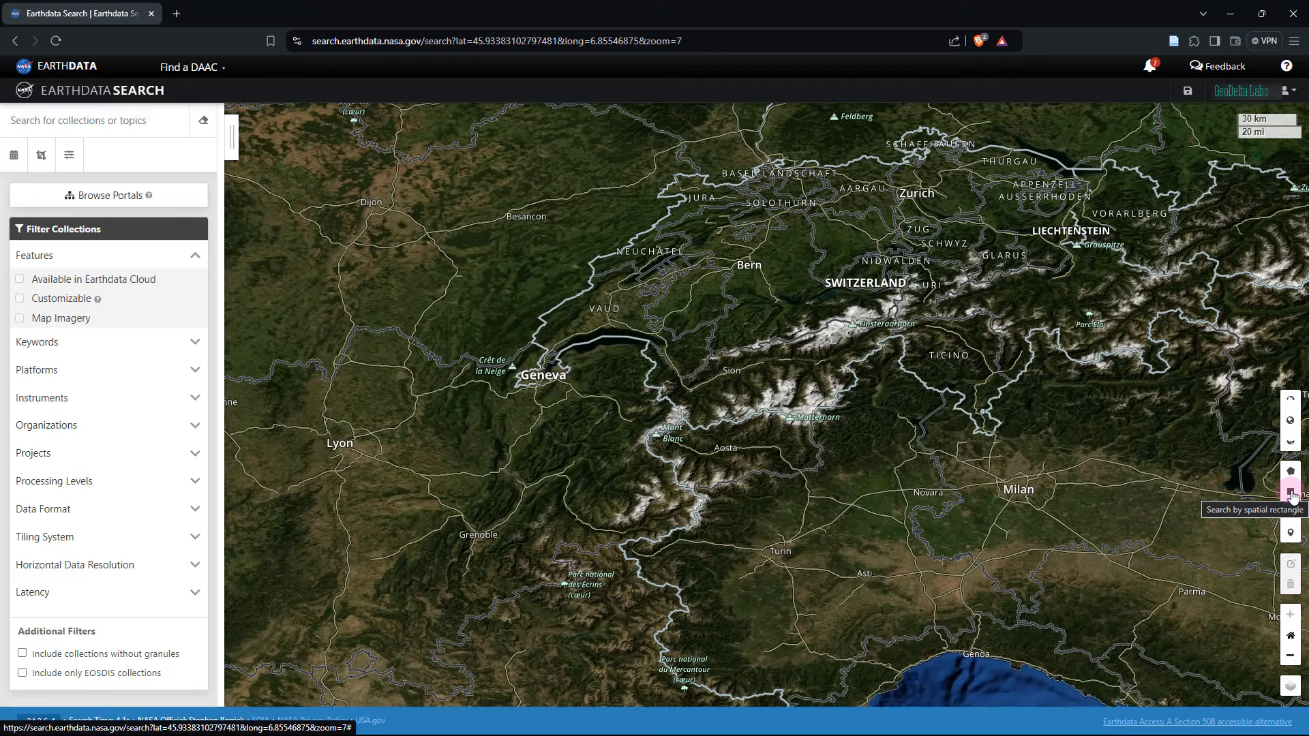
Step: Draw a rectangular spatial search area around Aosta and Turin in the western Alps
left_click(1291, 494)
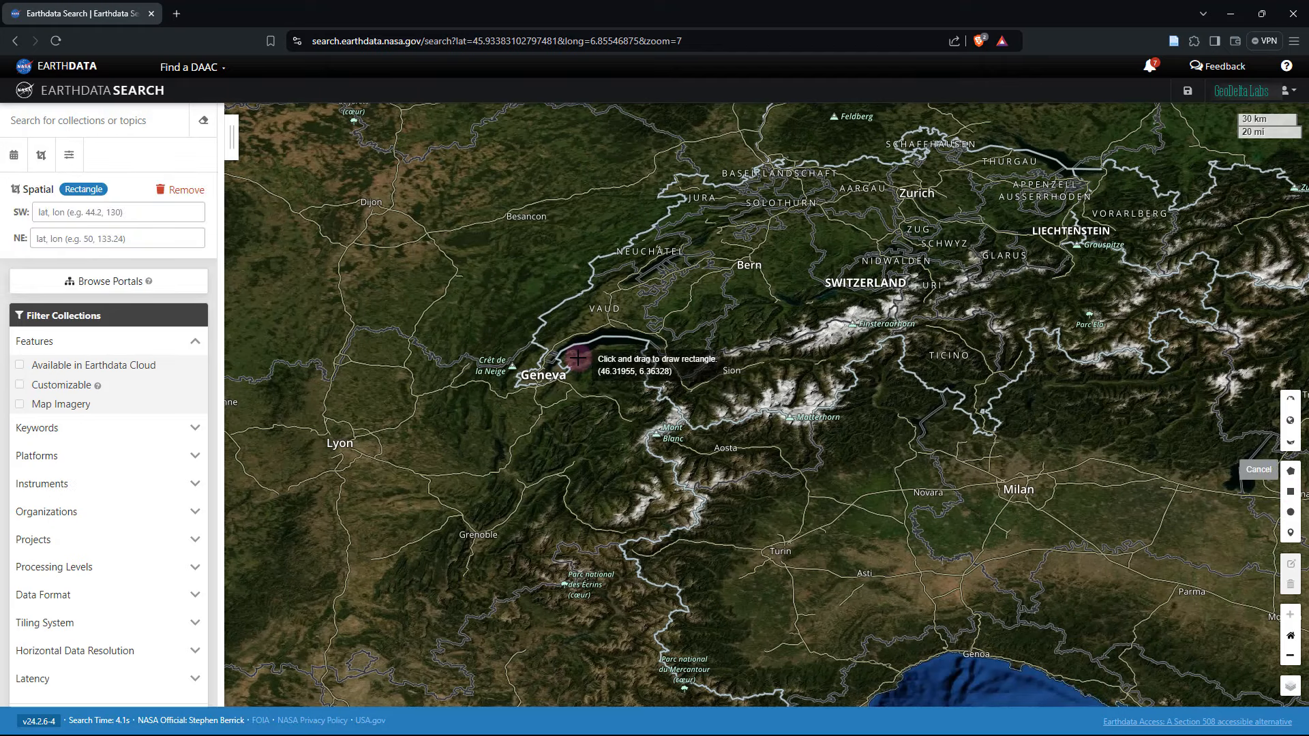
left_click_drag(575, 357, 614, 421)
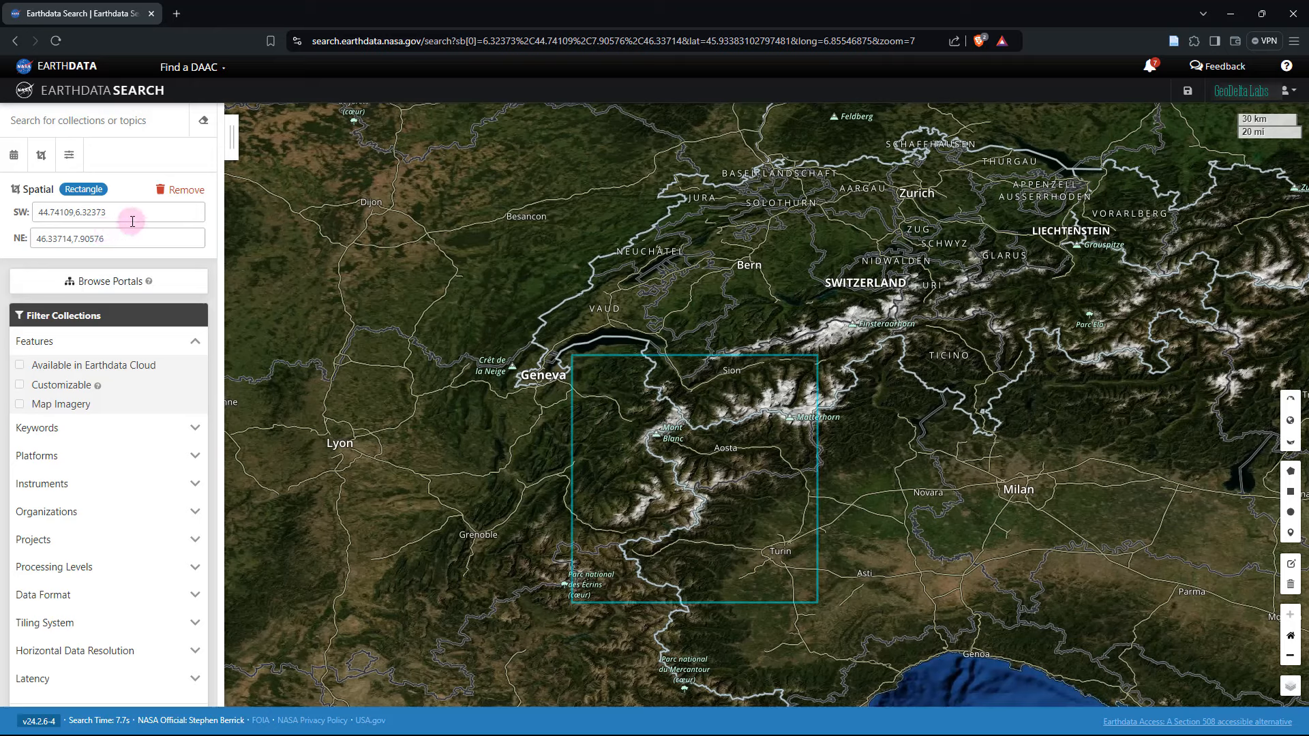
mouse_move(652, 373)
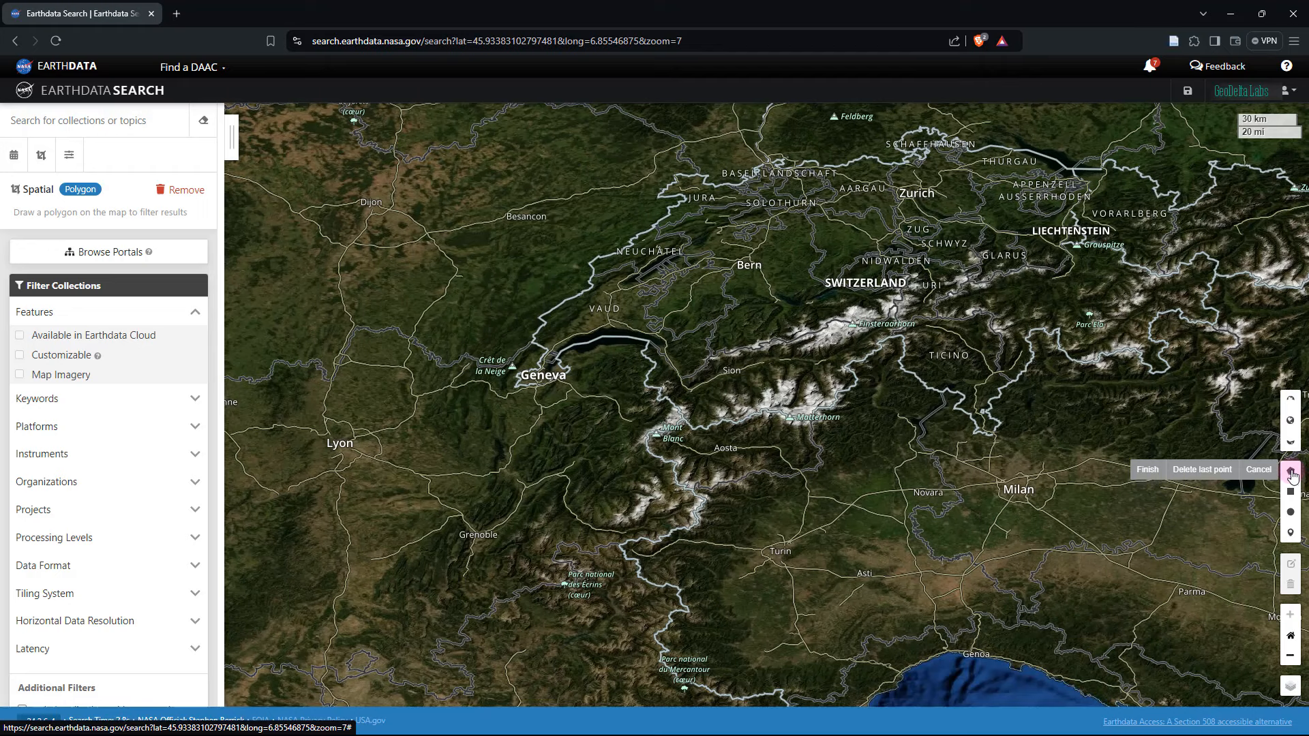
Step: Outline and close a ten-point polygon search area enclosing Geneva, Aosta and Turin
left_click(483, 479)
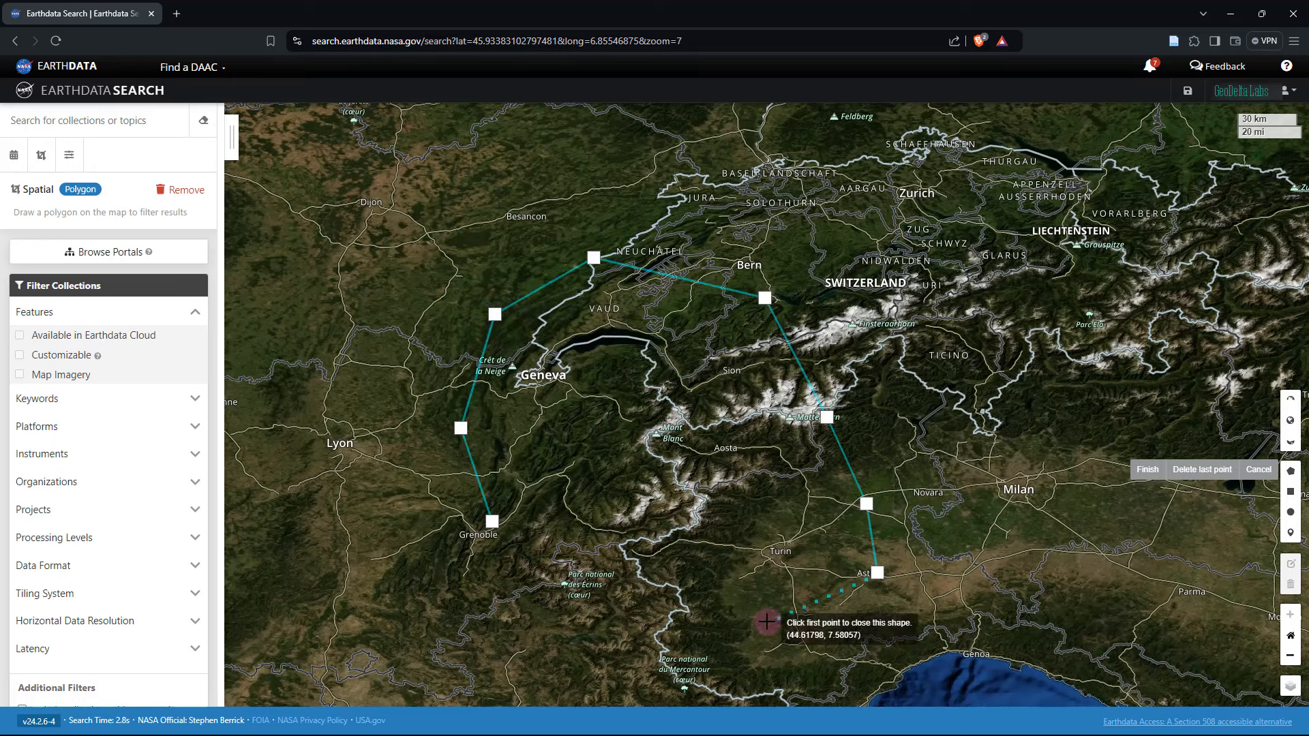
left_click(868, 571)
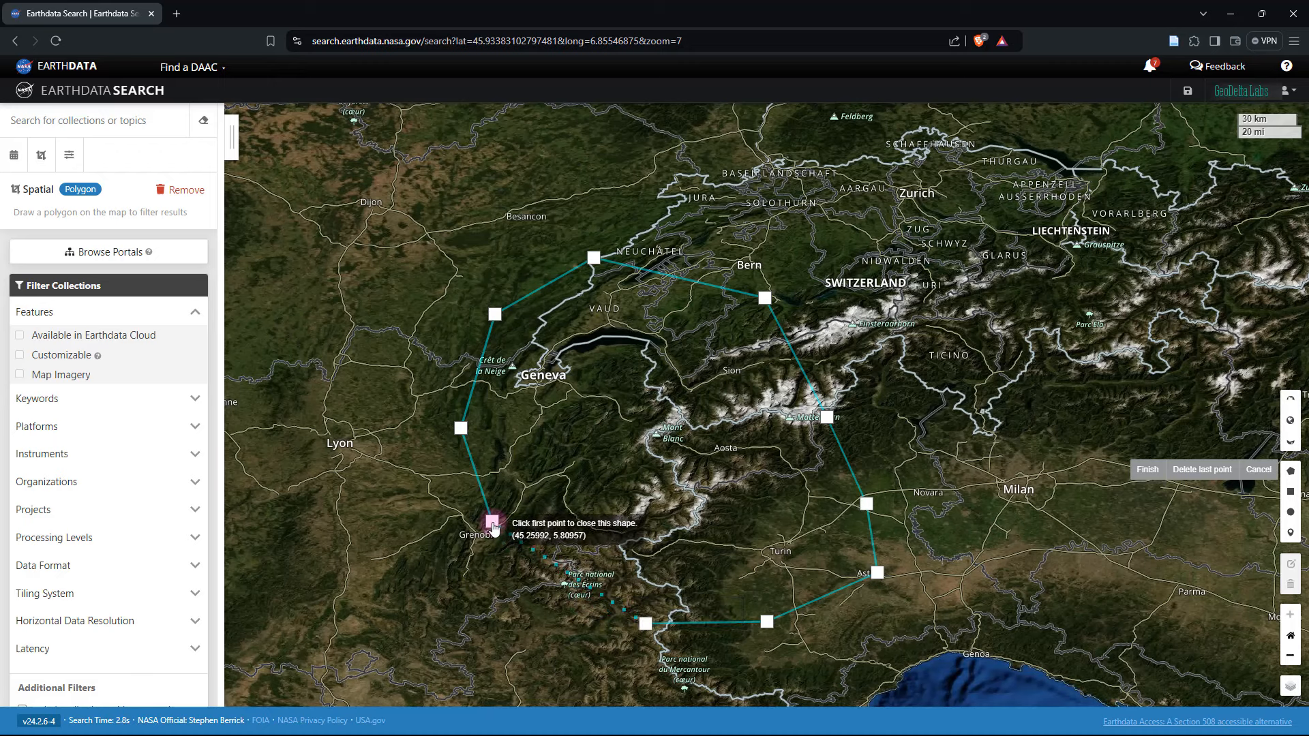
left_click(492, 522)
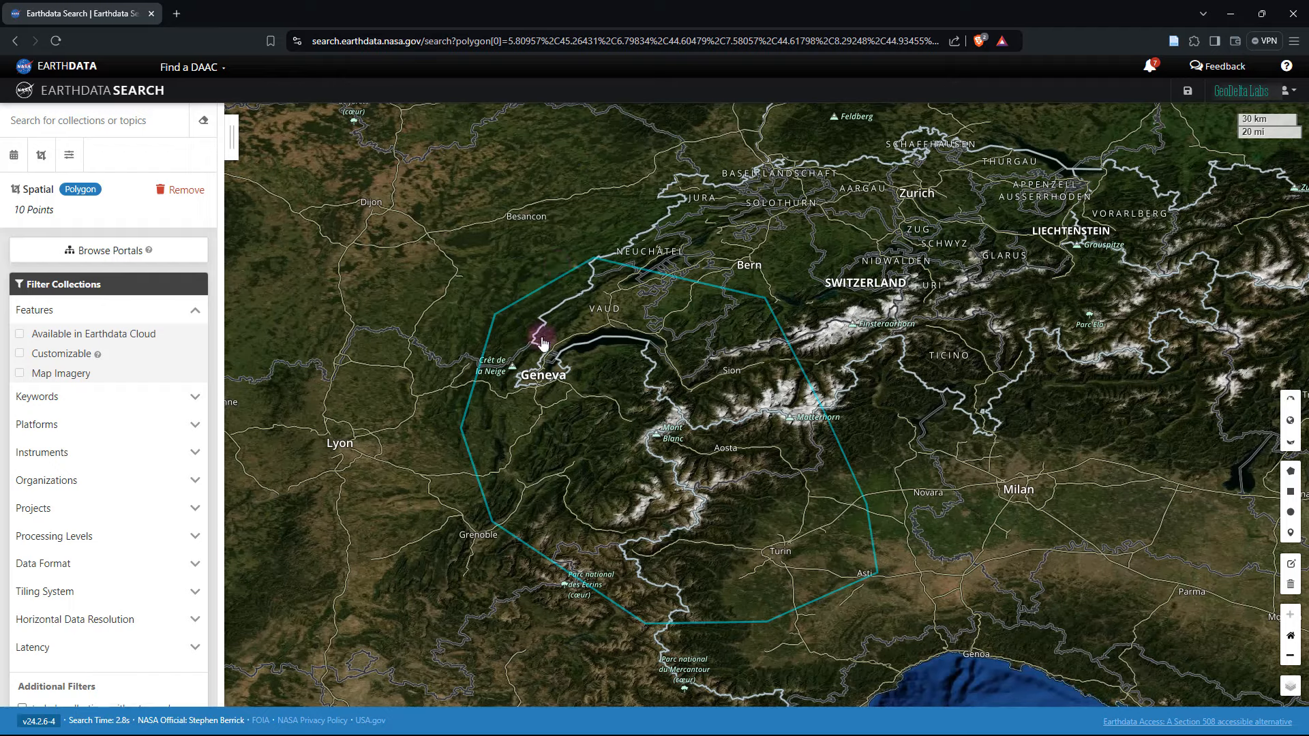
scroll("down", 3)
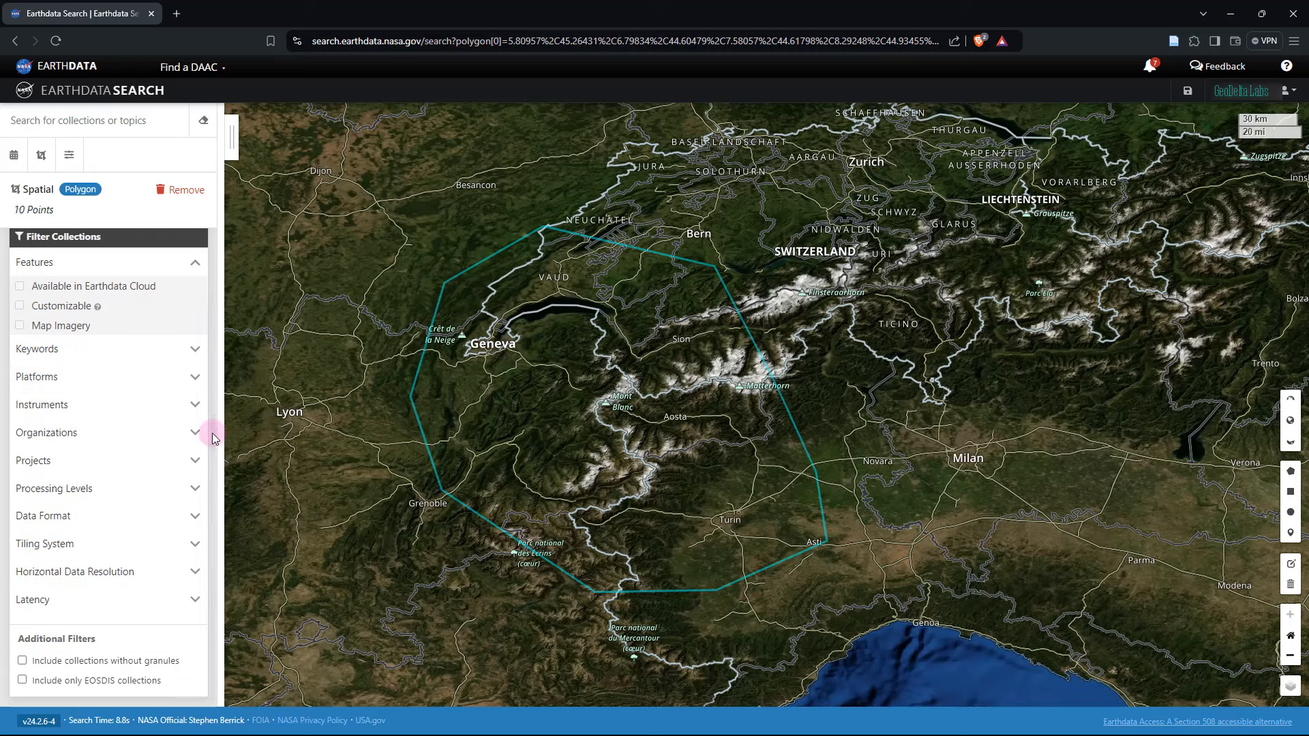
mouse_move(212, 432)
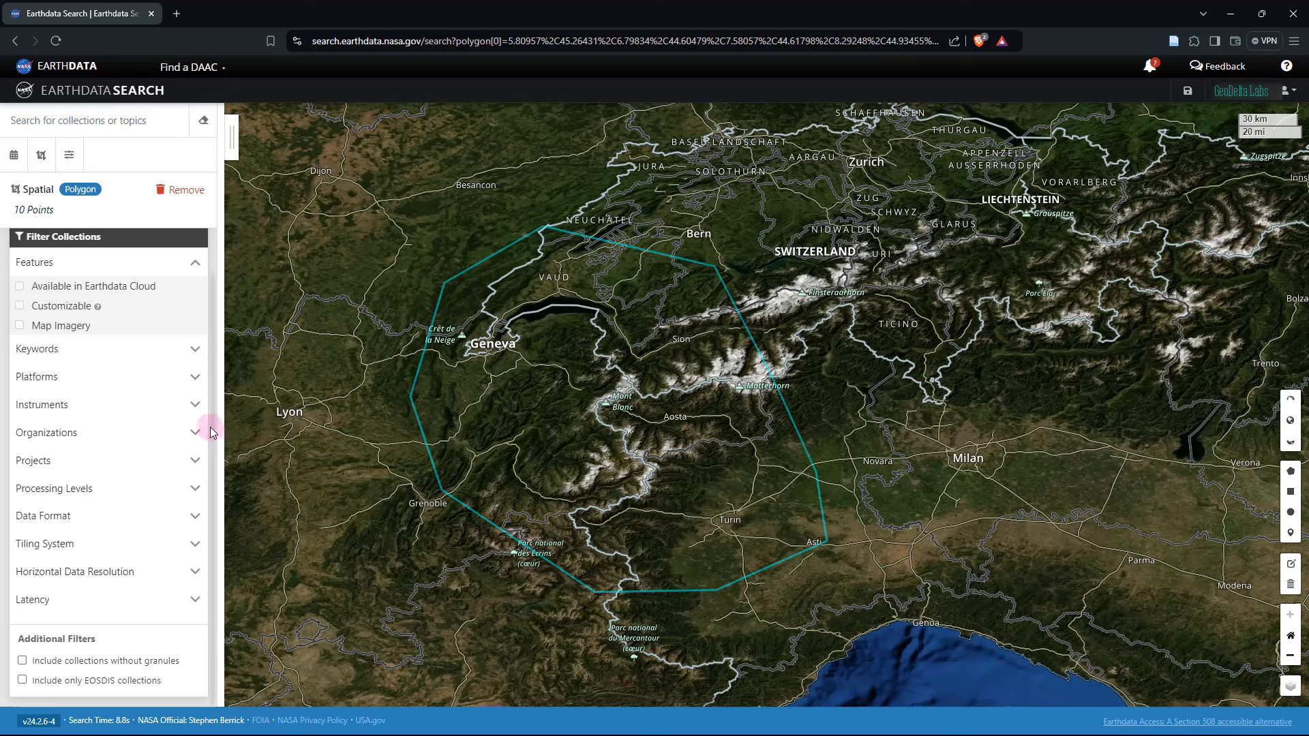
mouse_move(184, 396)
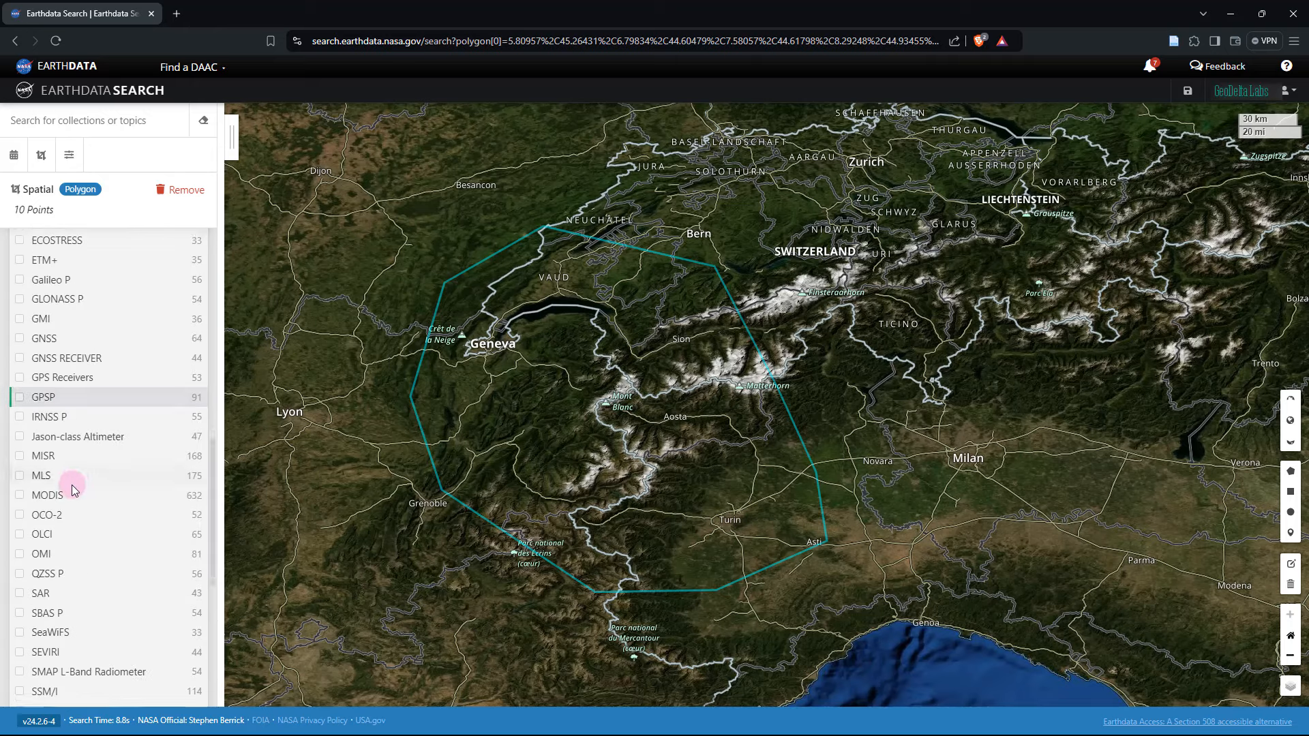
Step: Filter collections by the Shuttle Radar Topography Mission organization
left_click(70, 154)
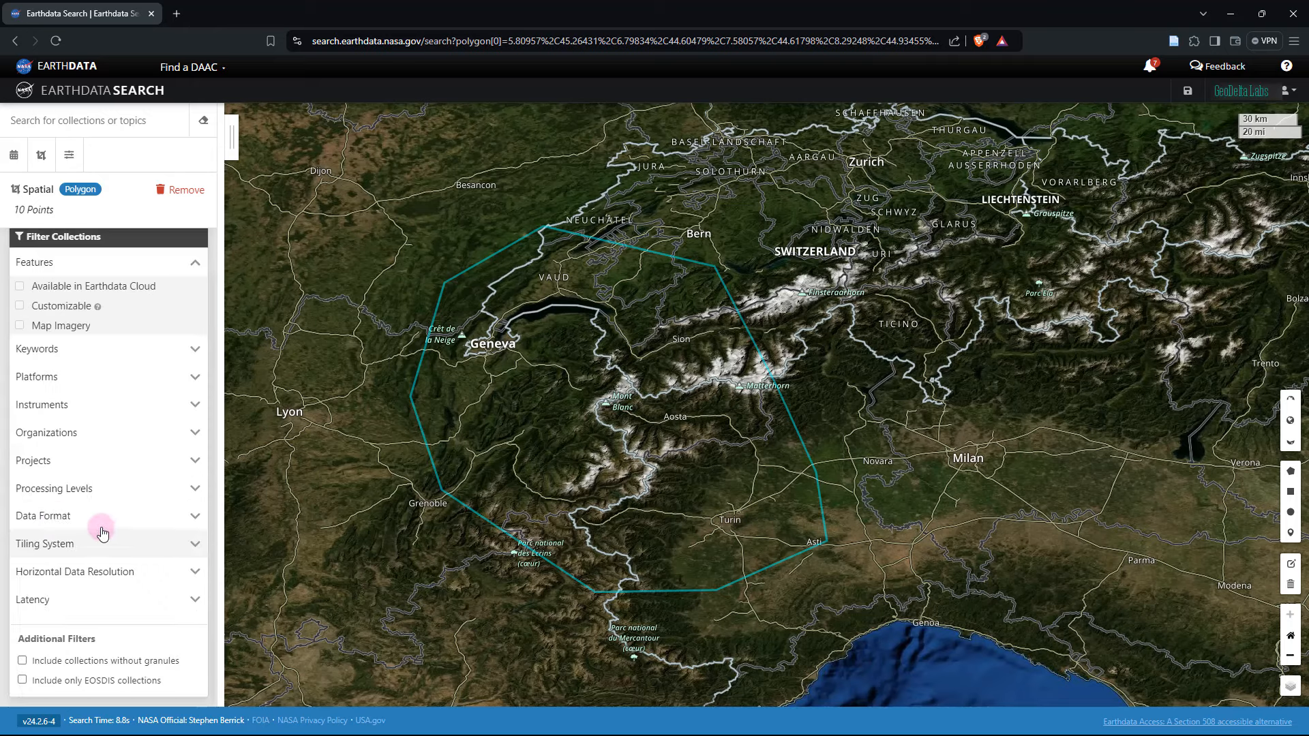
left_click(194, 432)
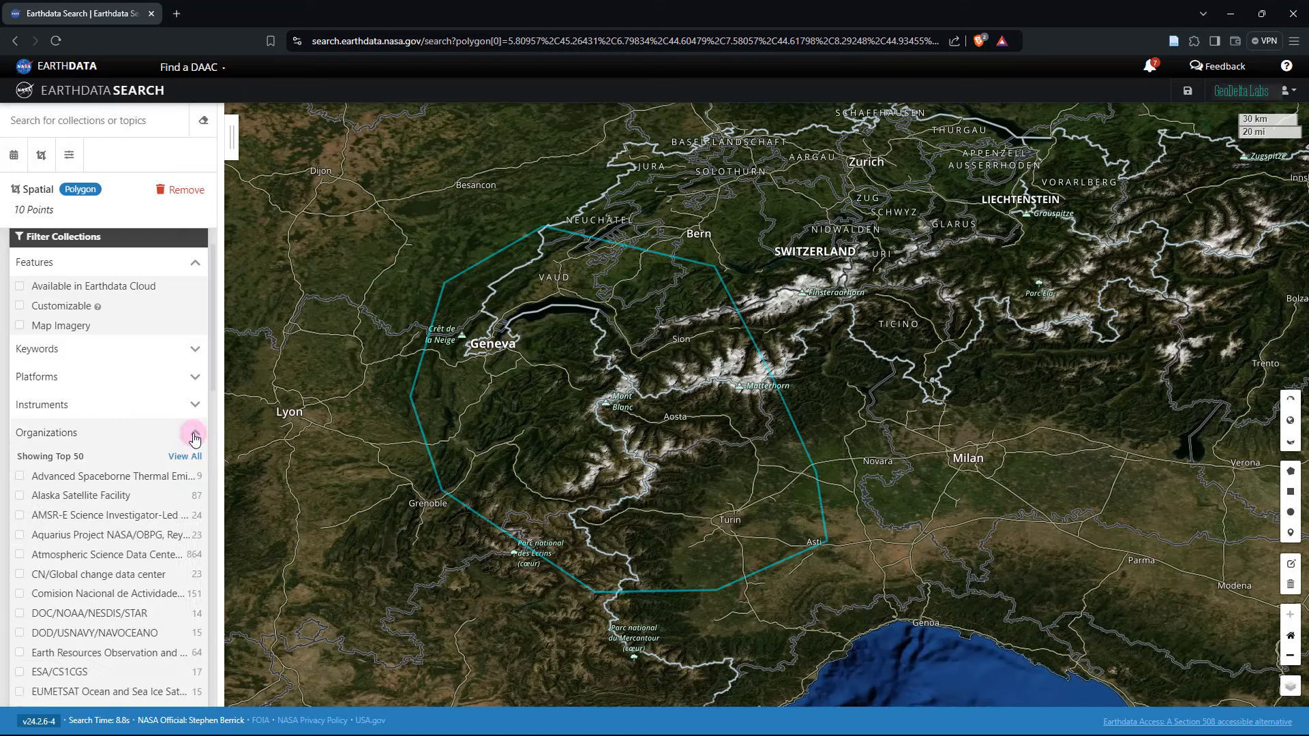
scroll("down", 3)
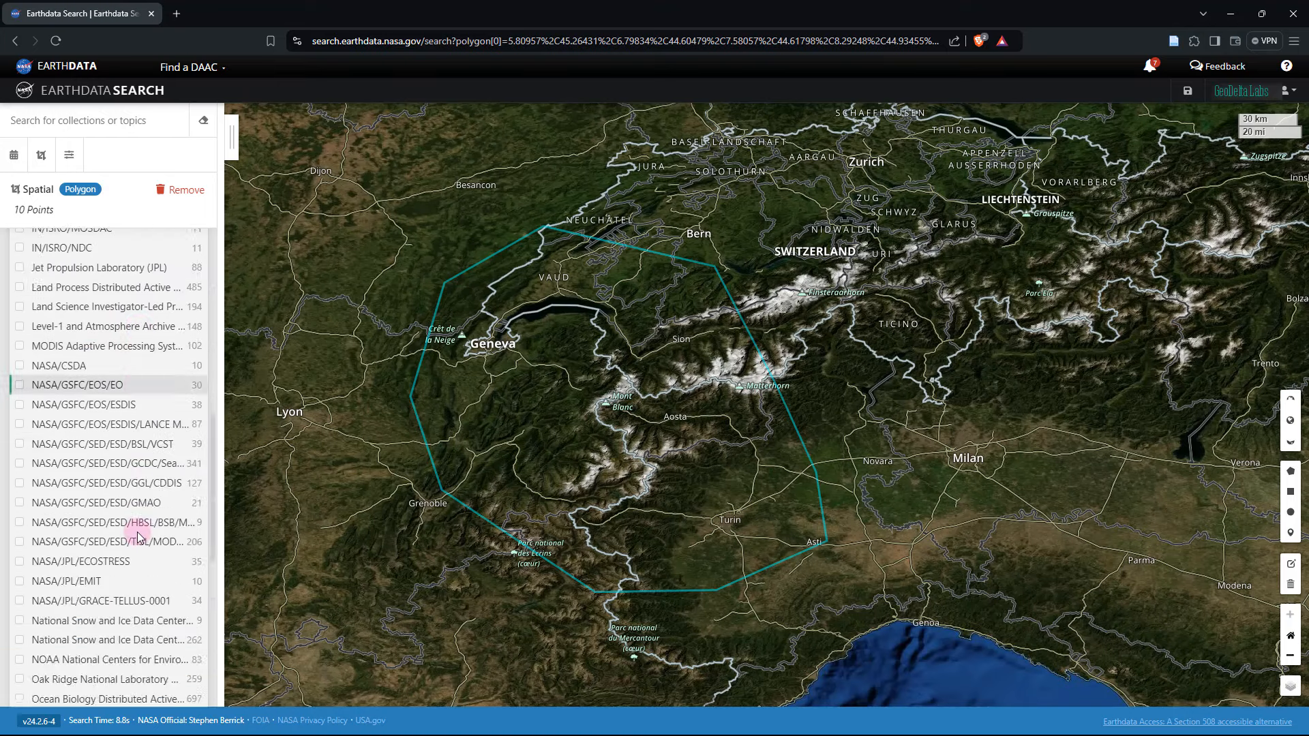
scroll("down", 3)
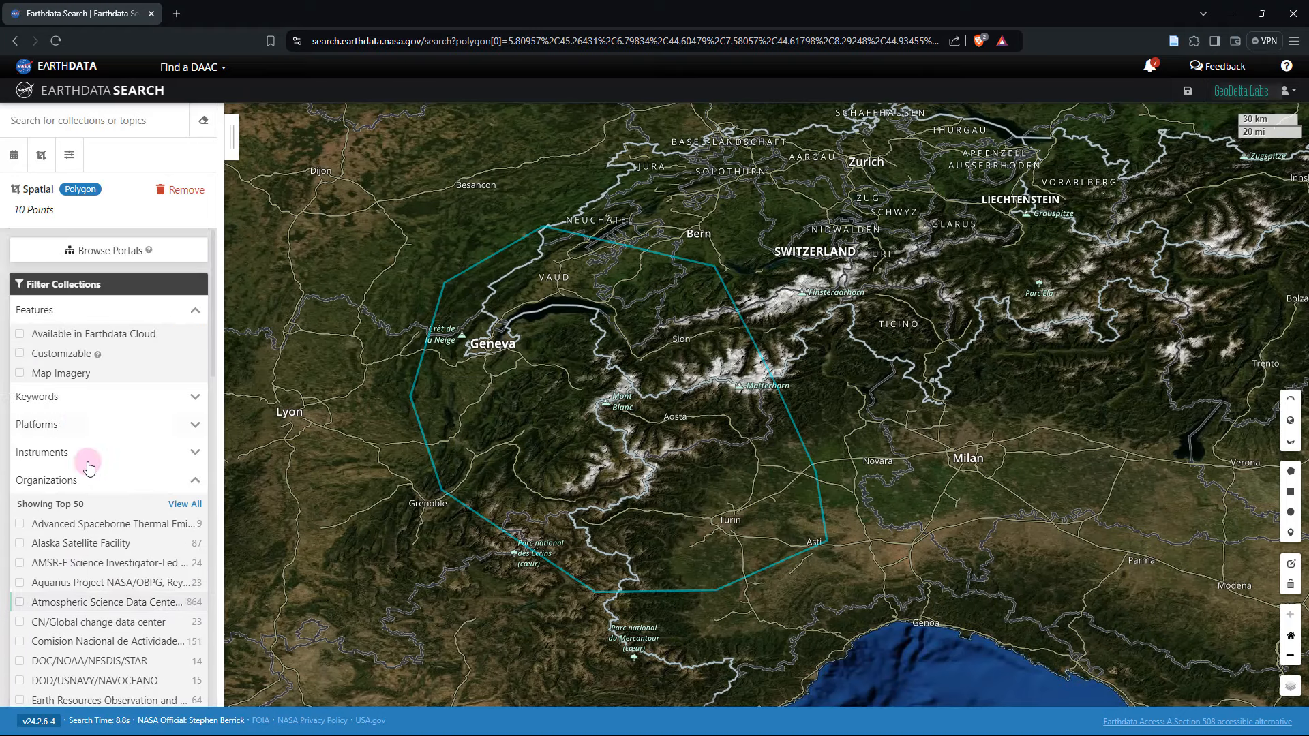
scroll("down", 3)
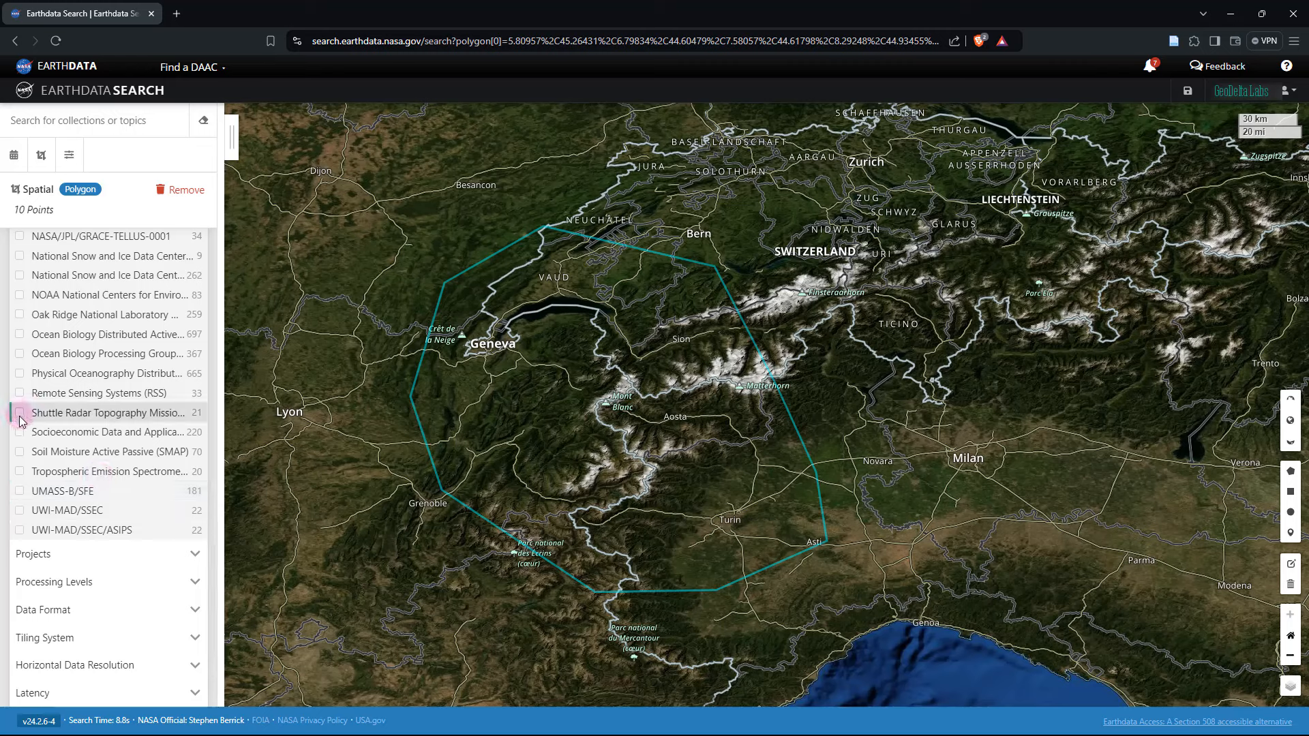
left_click(20, 412)
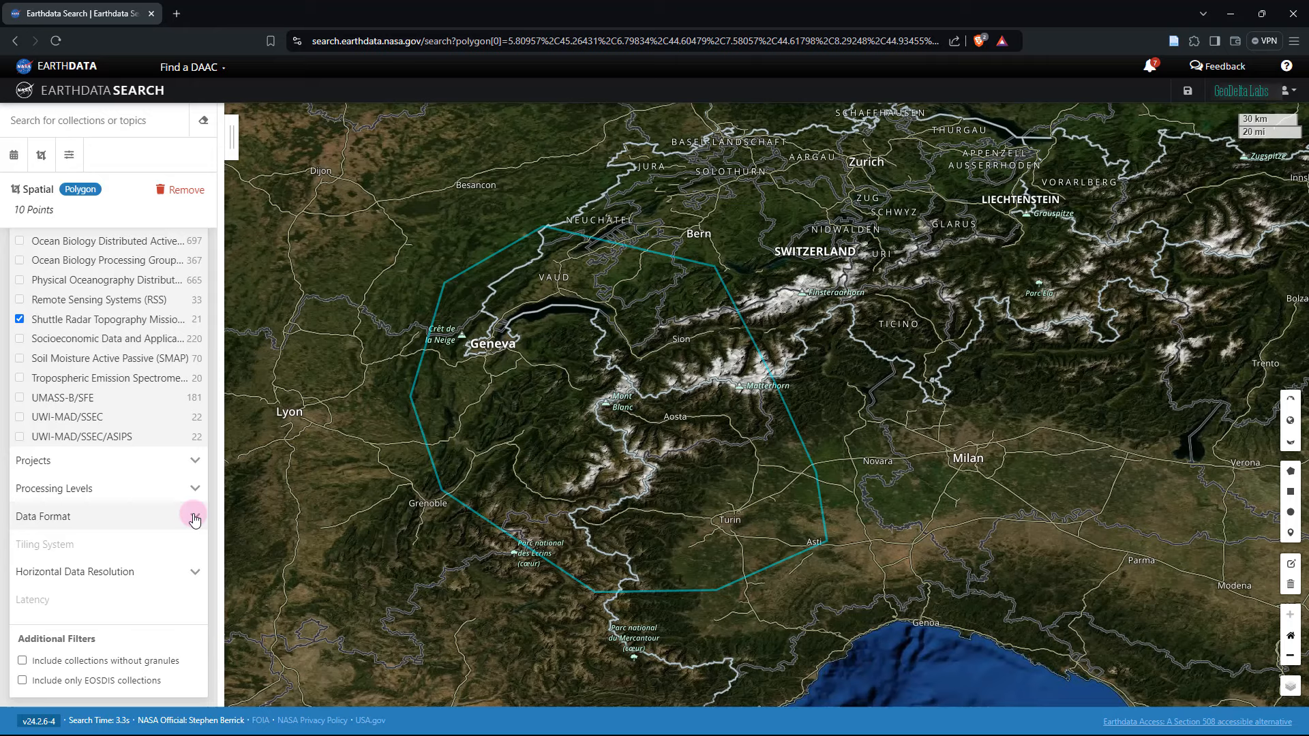
mouse_move(193, 518)
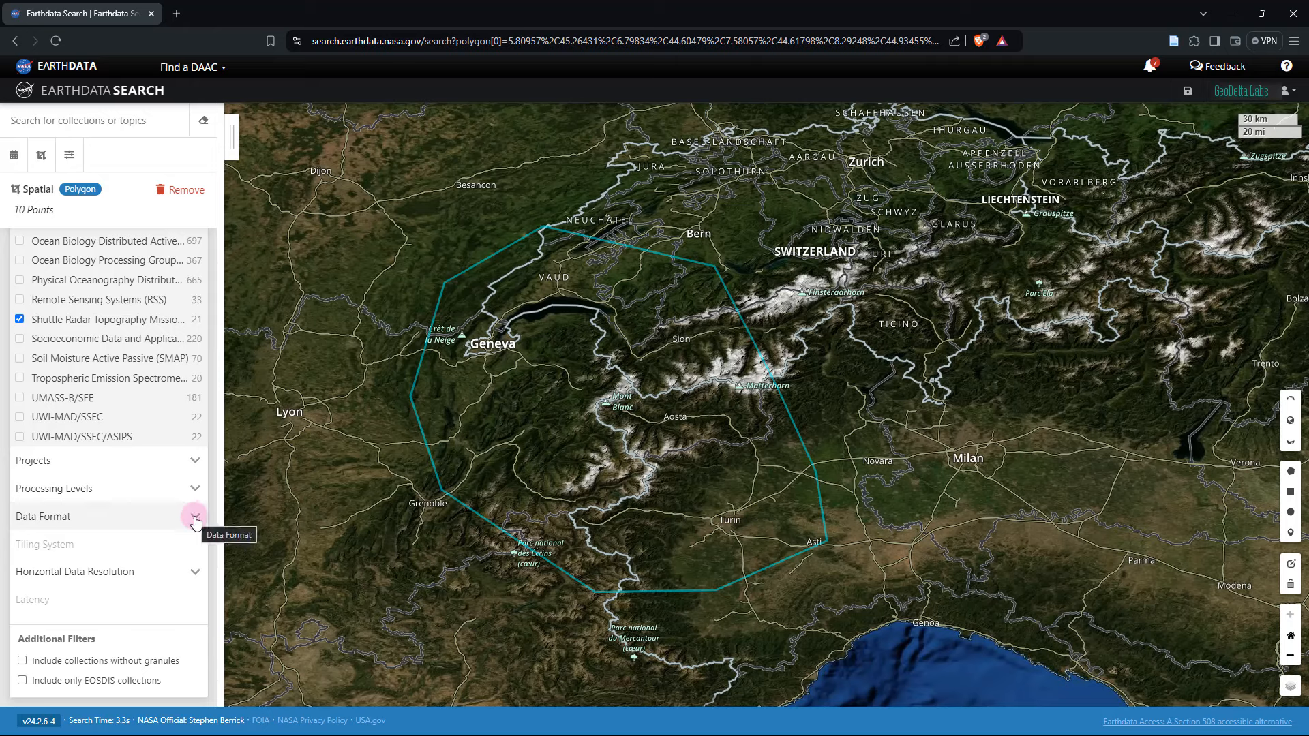
Step: Add the HGT data format filter to the collection search
left_click(195, 515)
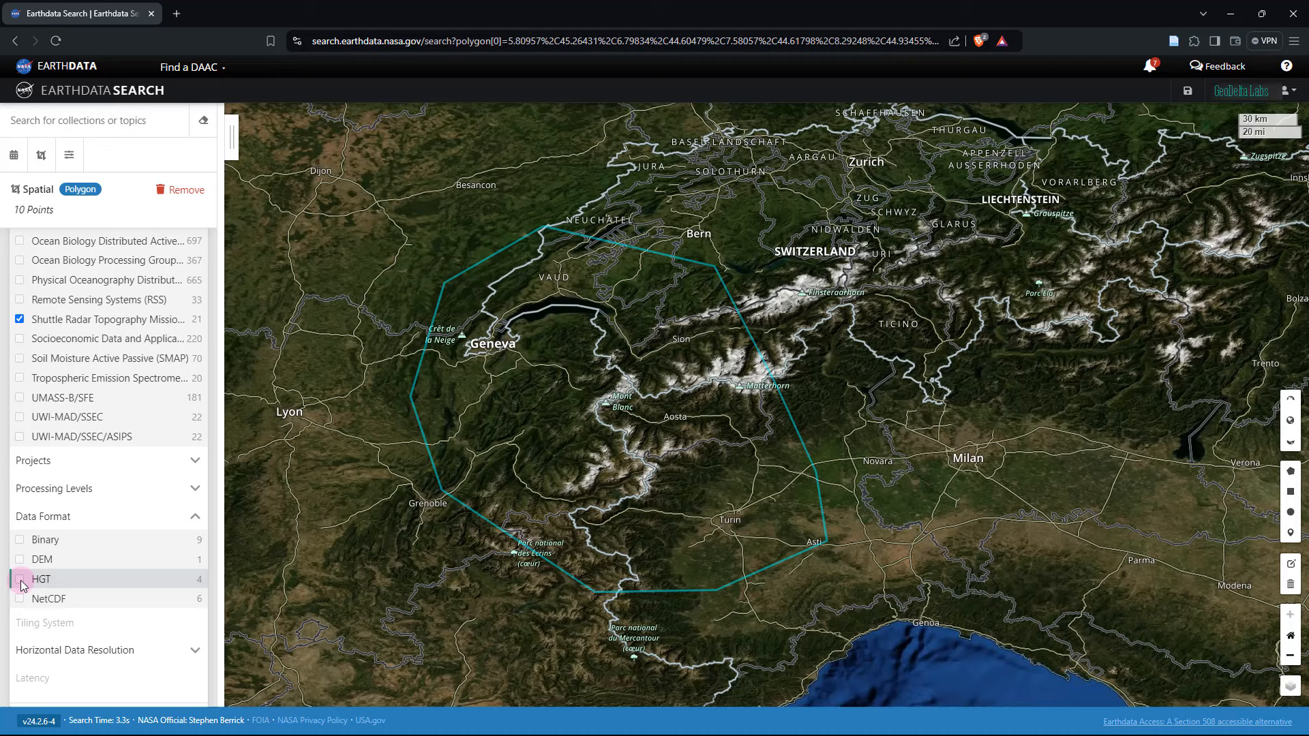
mouse_move(20, 585)
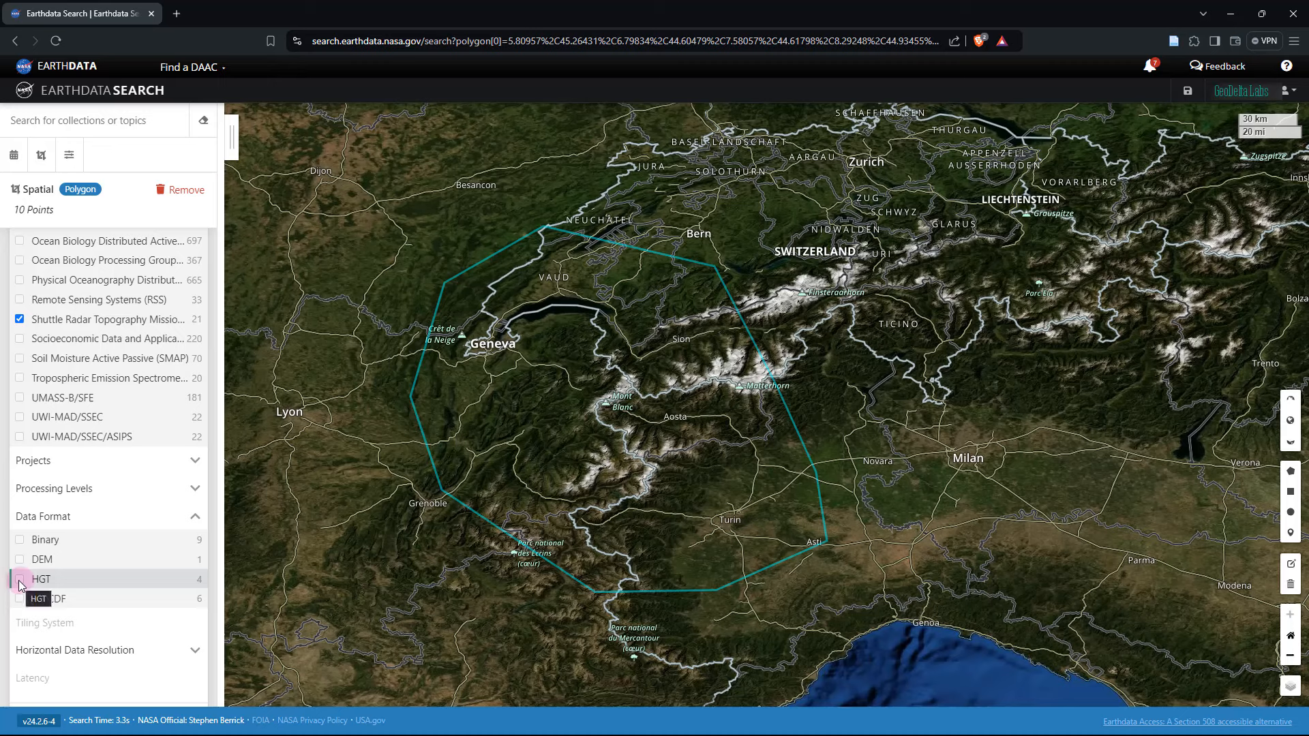
left_click(20, 578)
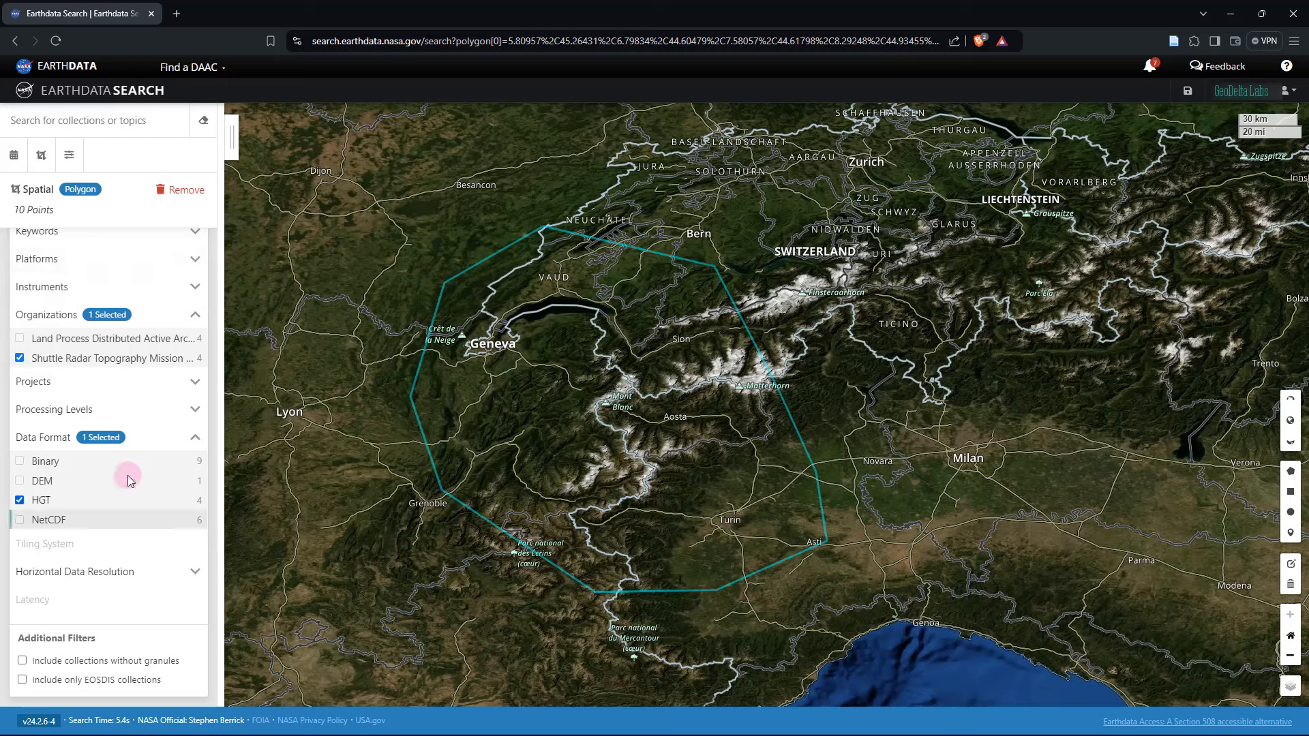
scroll("up", 3)
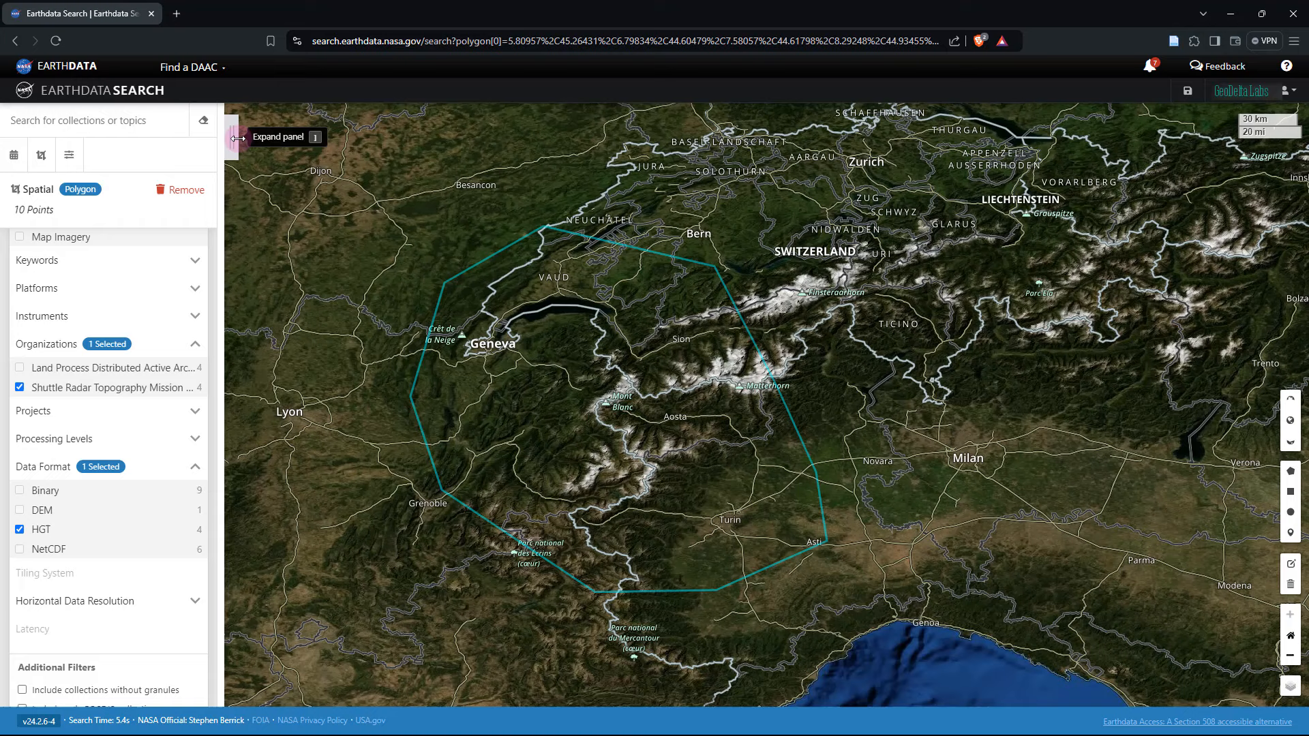
Step: Expand the results panel to list the 4 matching SRTM collections
left_click(239, 136)
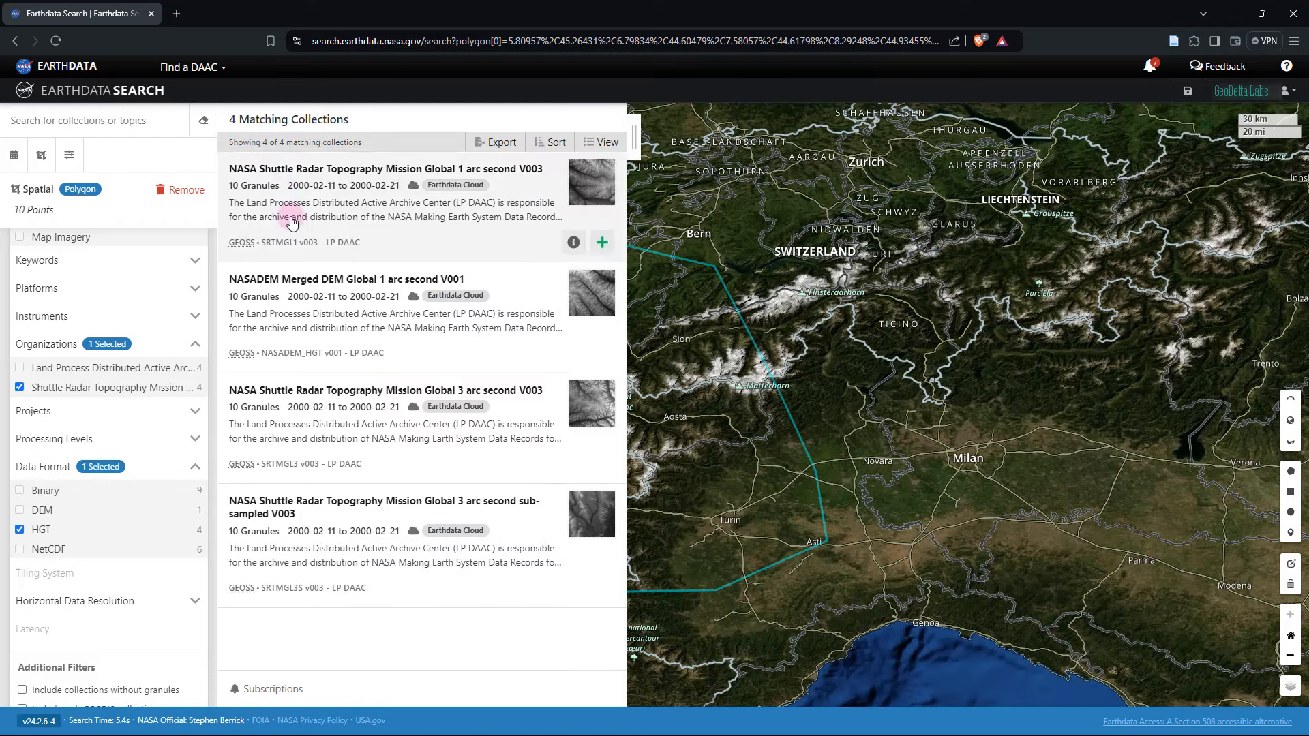
mouse_move(356, 322)
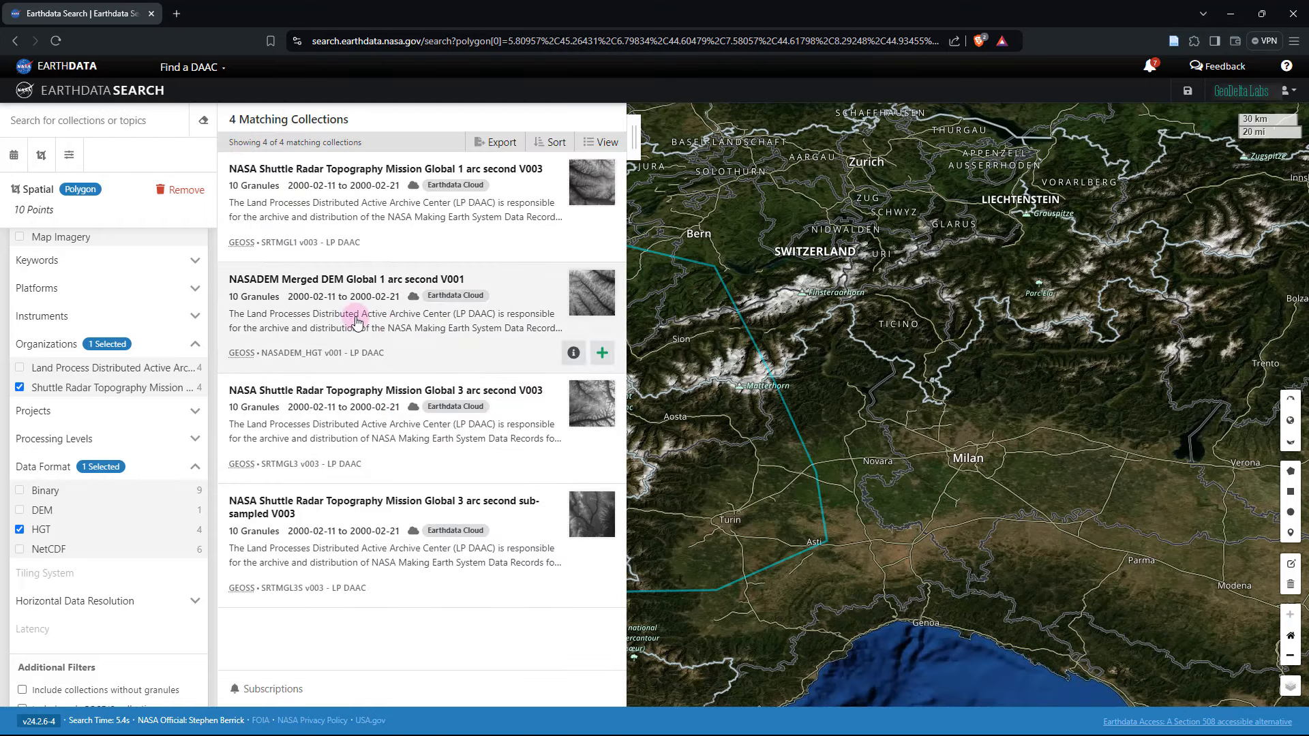
mouse_move(350, 227)
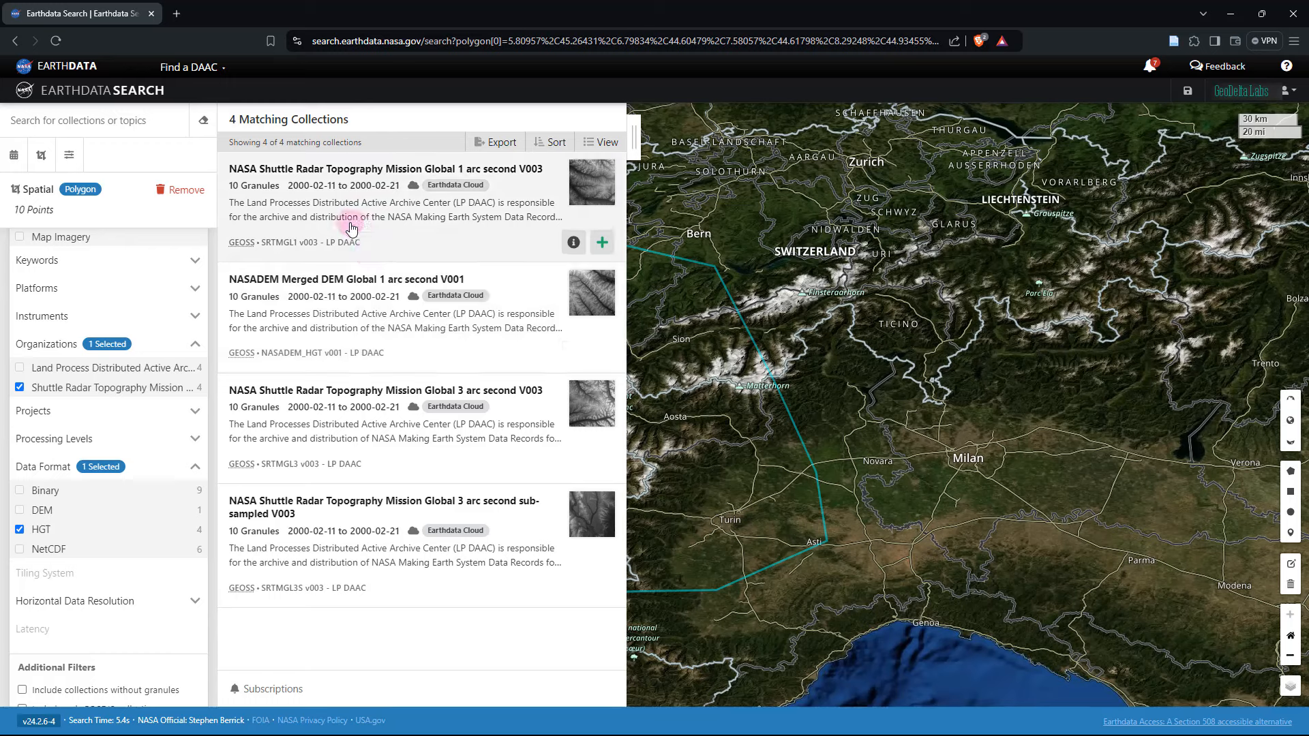
mouse_move(325, 254)
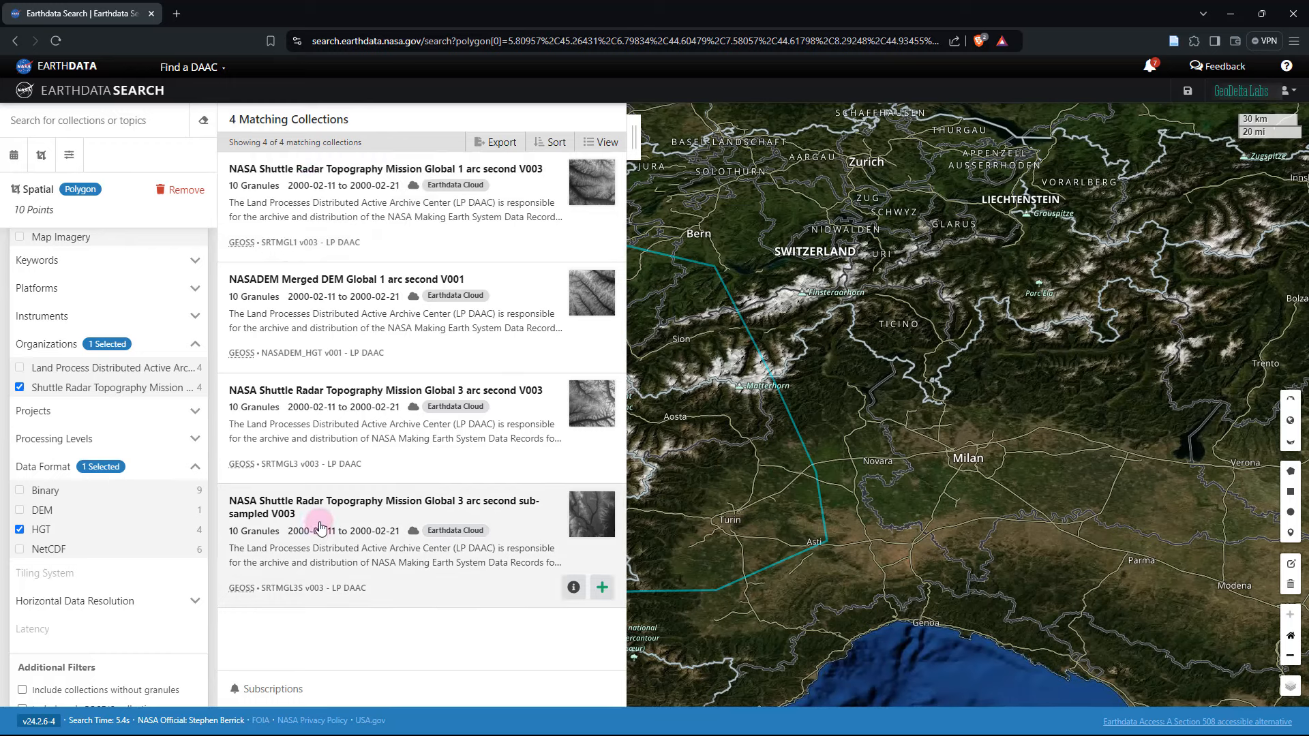
mouse_move(266, 188)
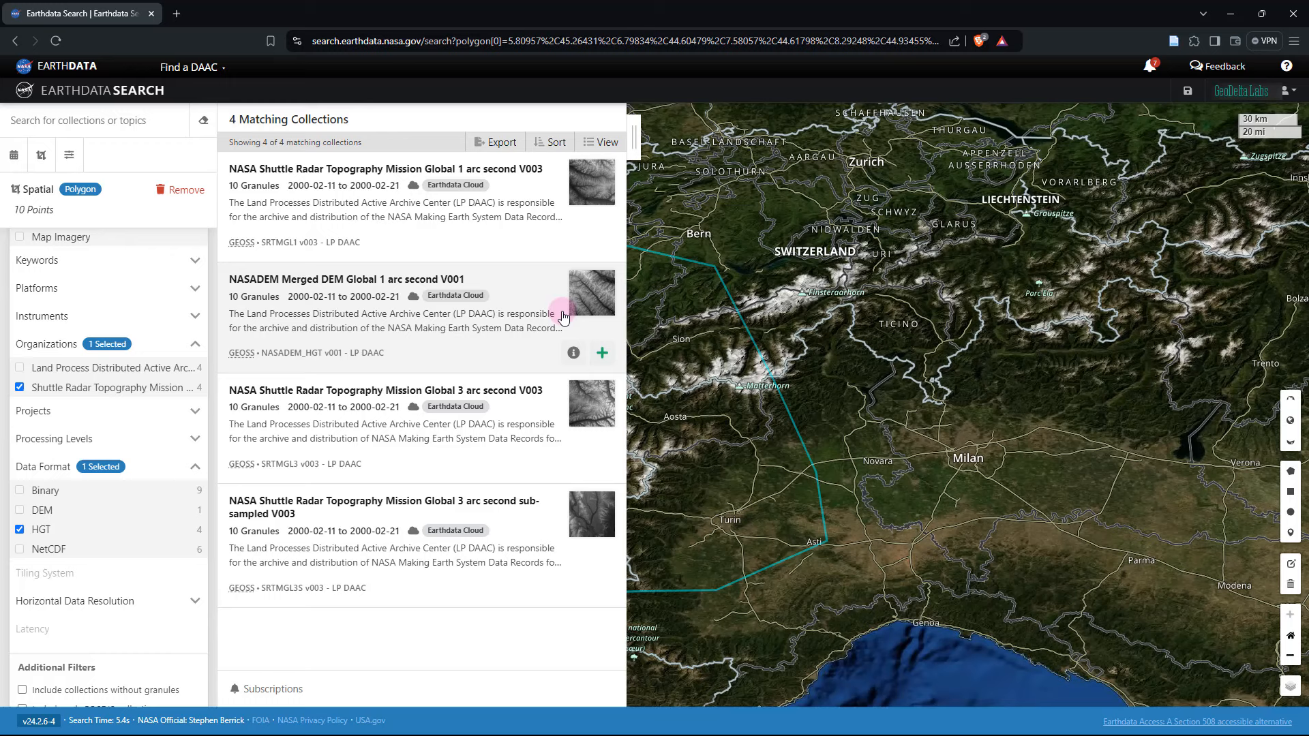
mouse_move(455, 184)
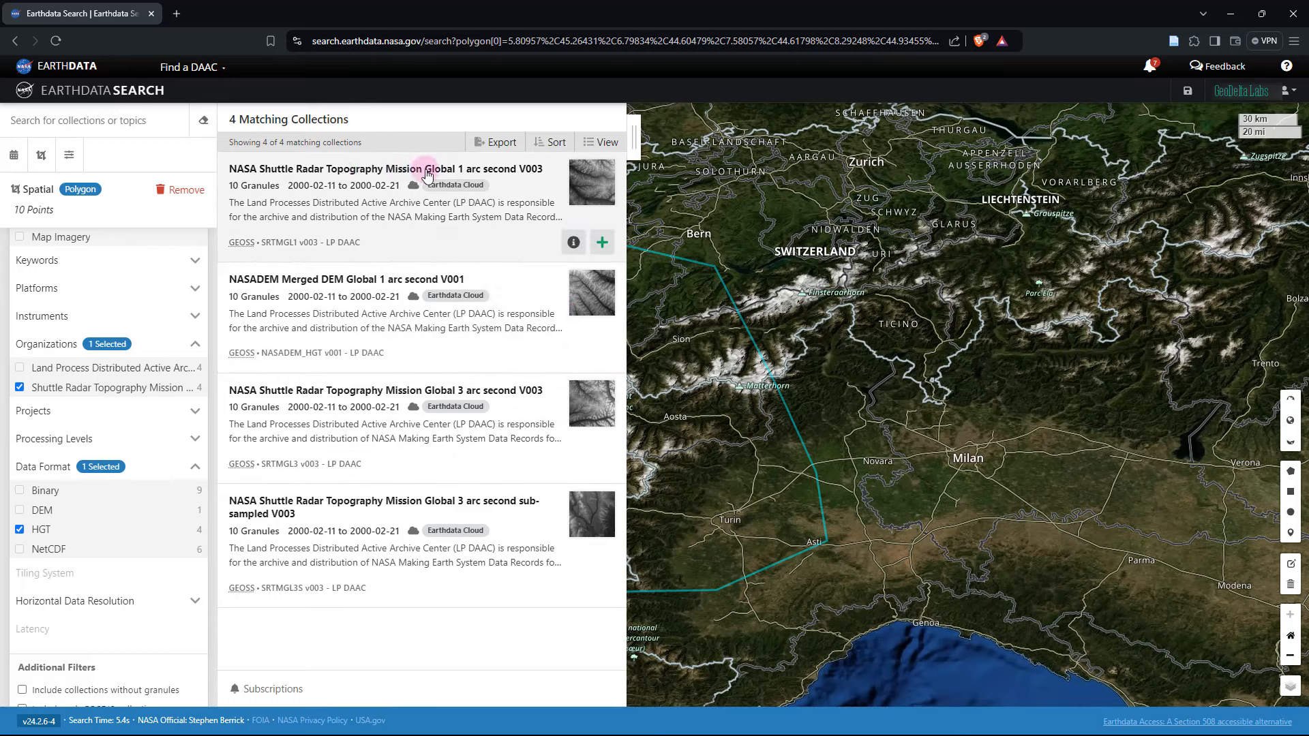
mouse_move(520, 180)
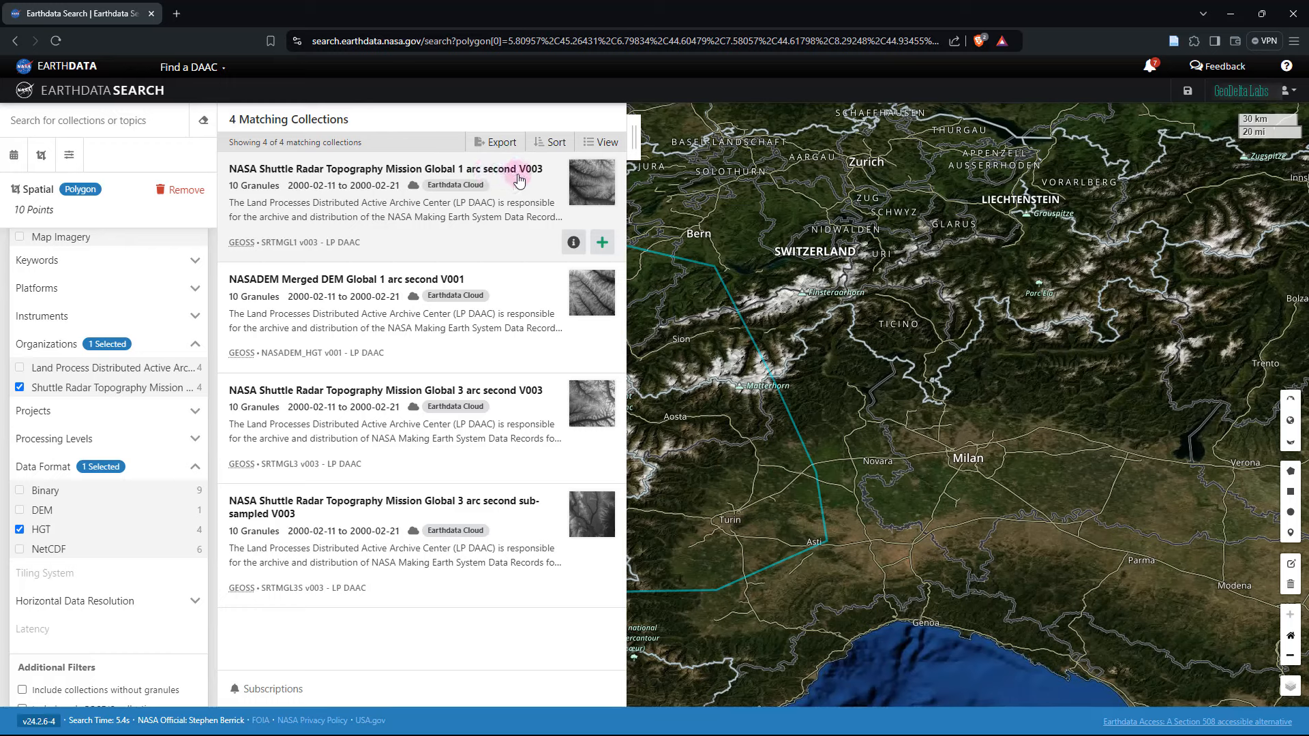
mouse_move(433, 393)
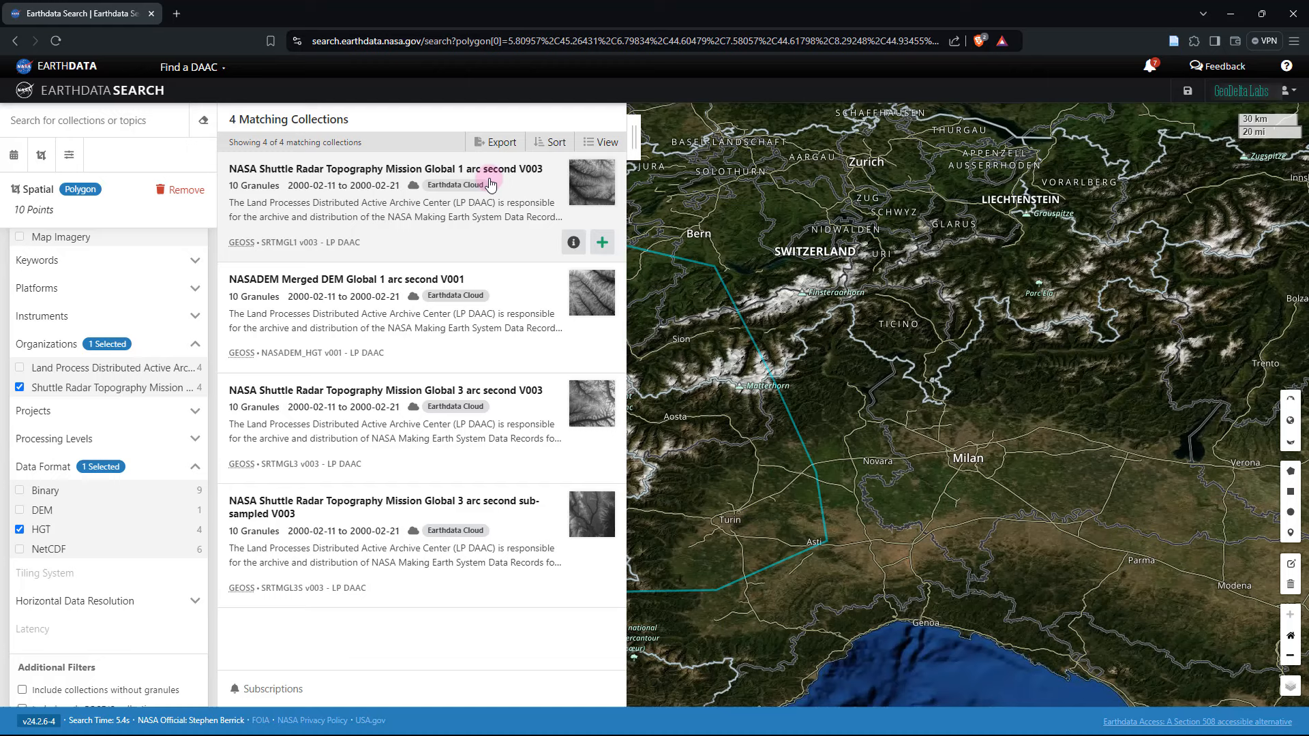
mouse_move(365, 175)
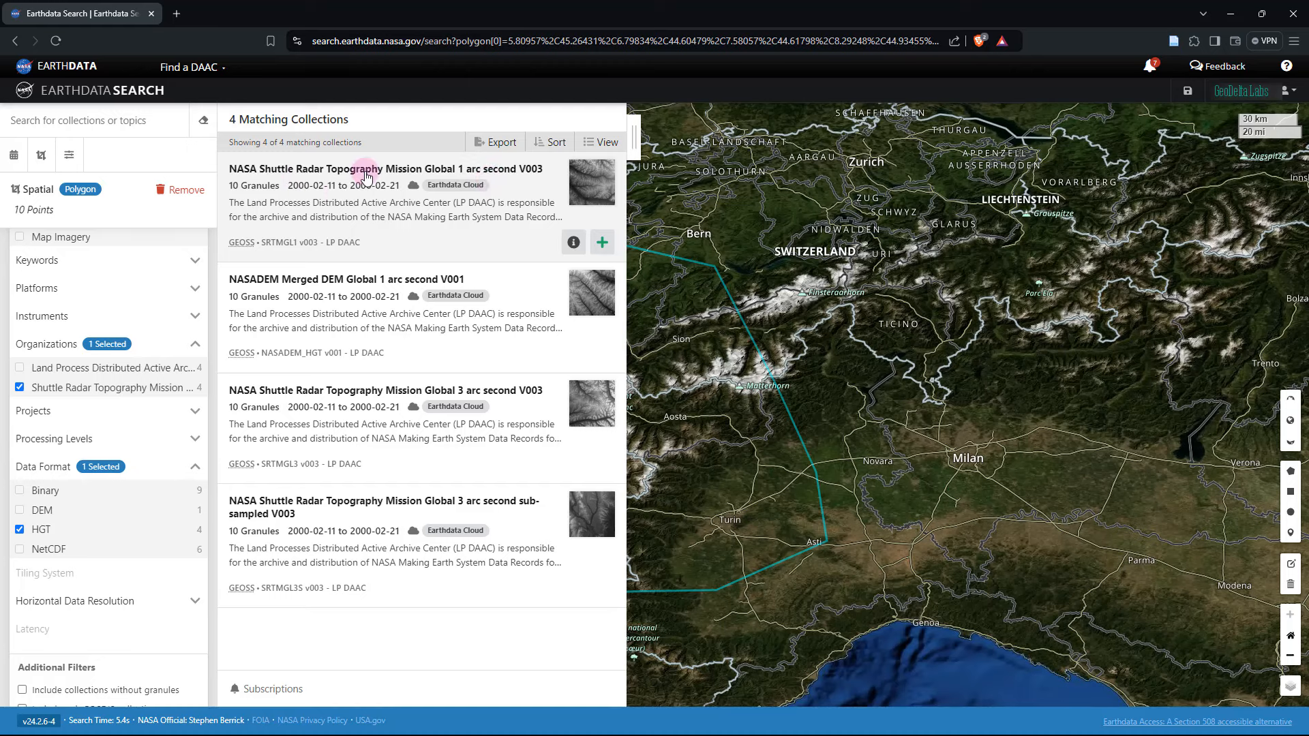
mouse_move(538, 187)
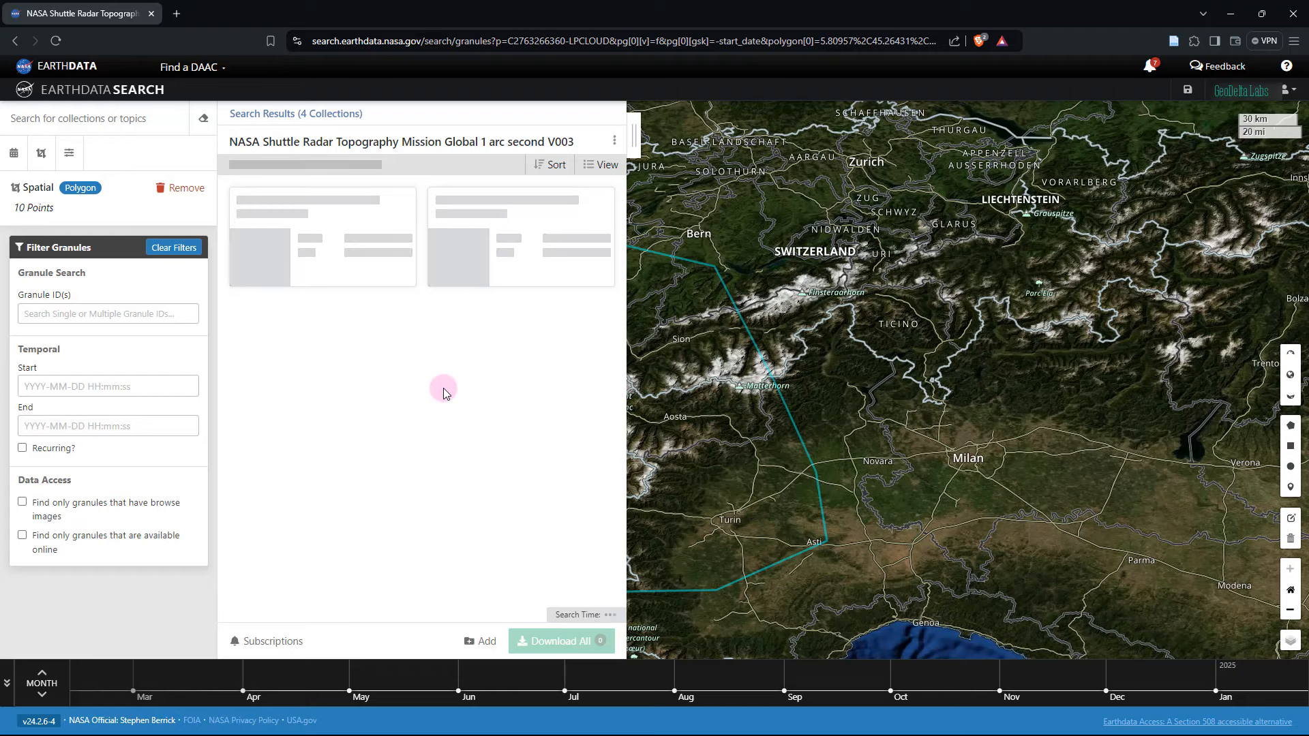
Step: Pan and zoom the Earthdata map to inspect the SRTM V003 granule footprints over the study area
scroll("down", 3)
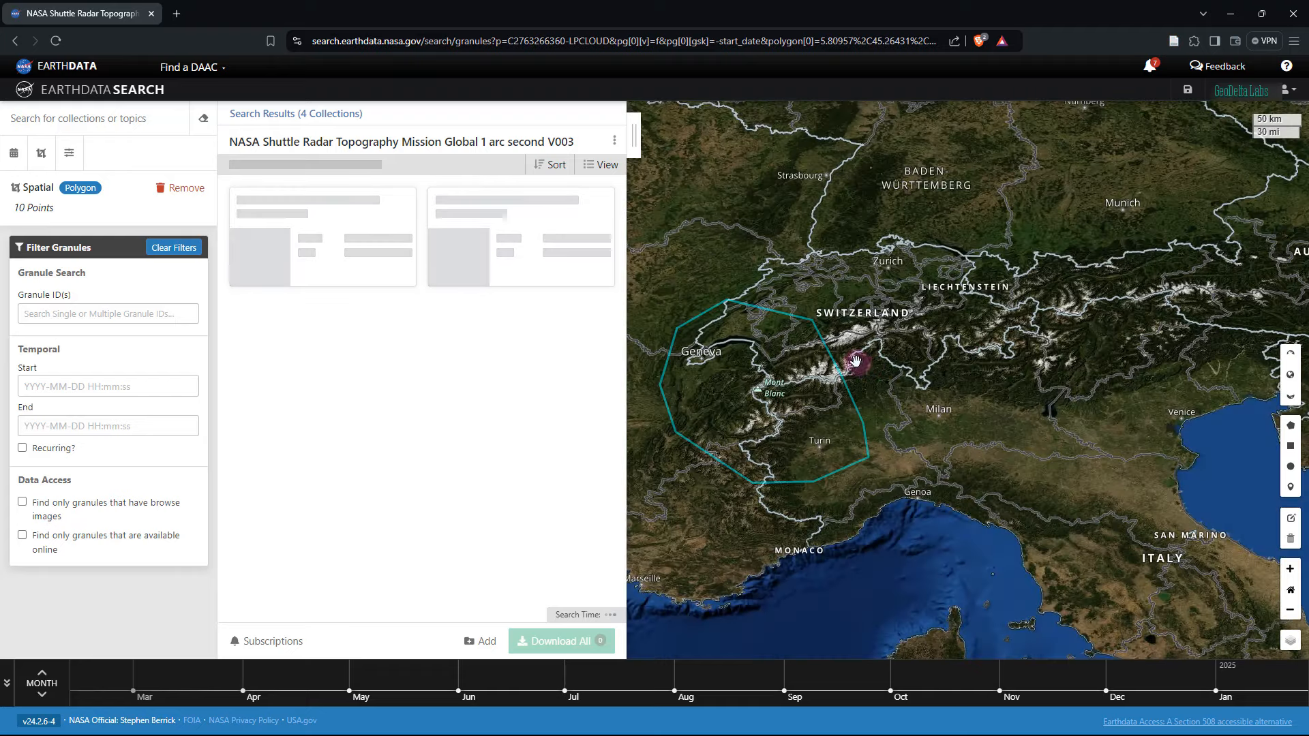
left_click_drag(857, 360, 816, 463)
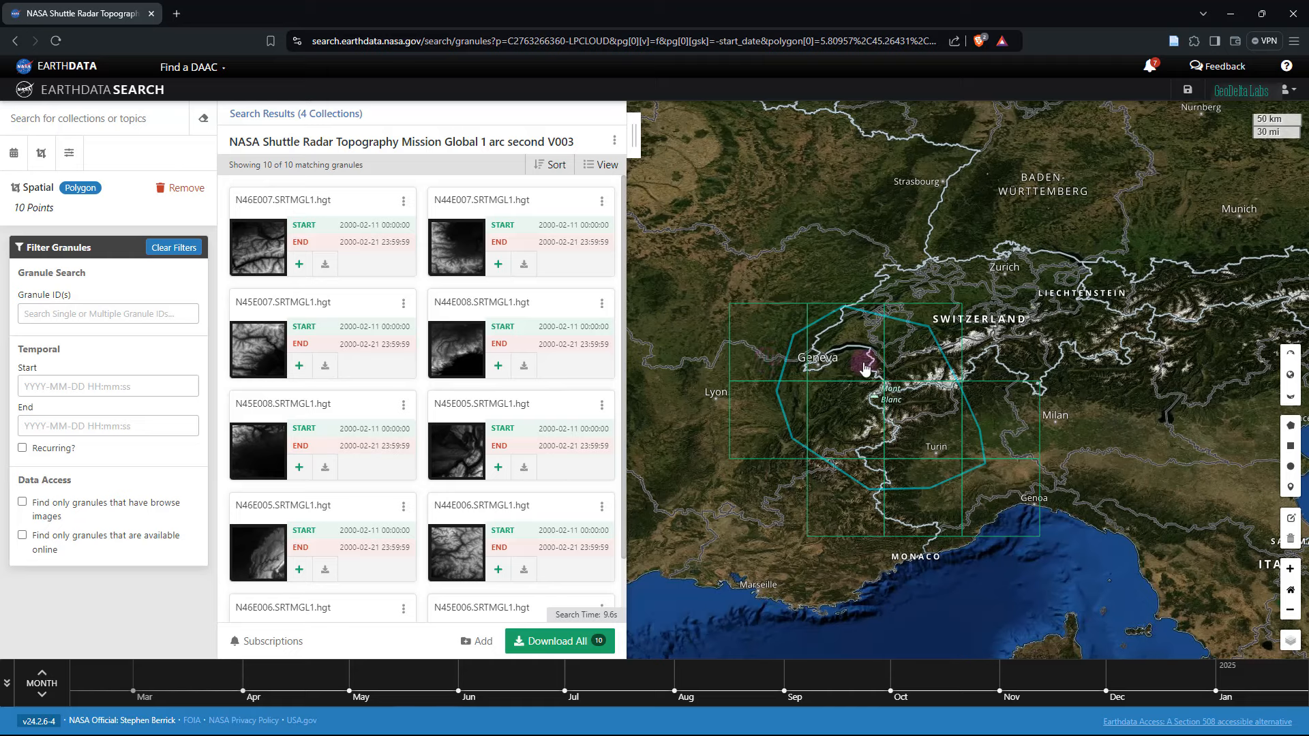
mouse_move(776, 334)
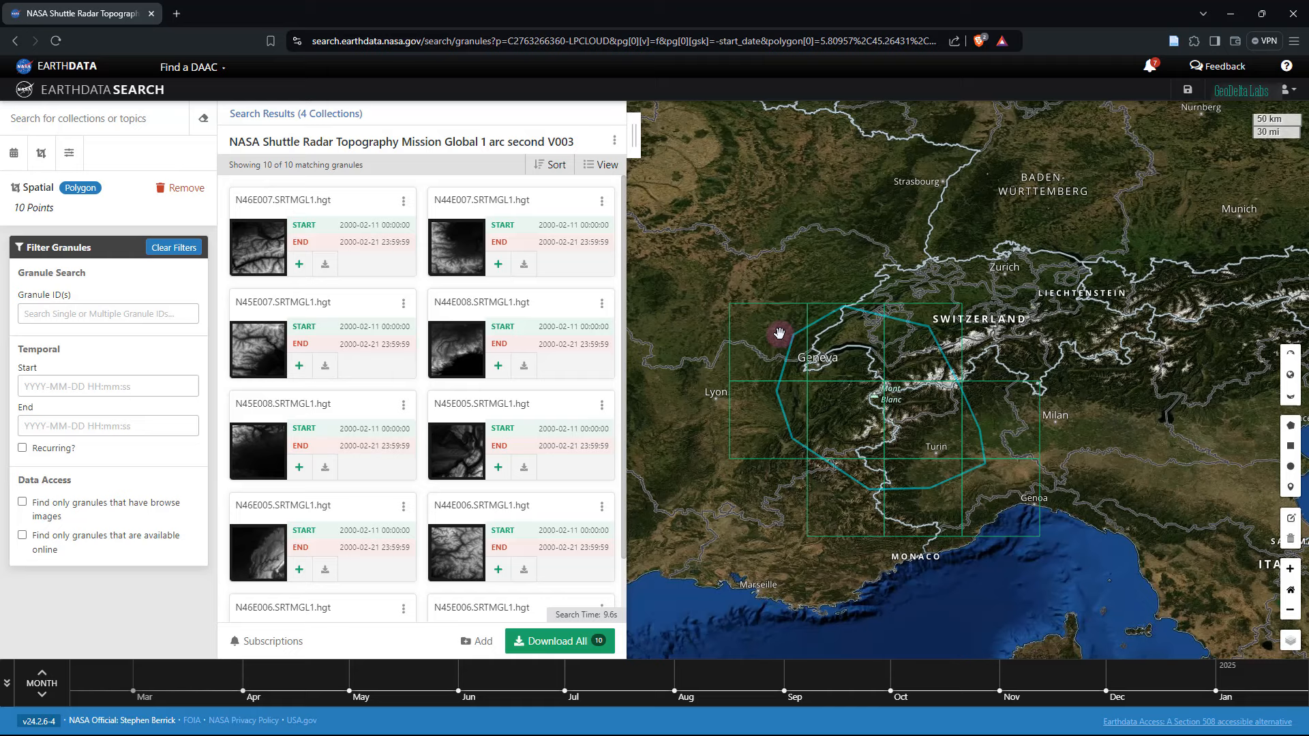
mouse_move(778, 349)
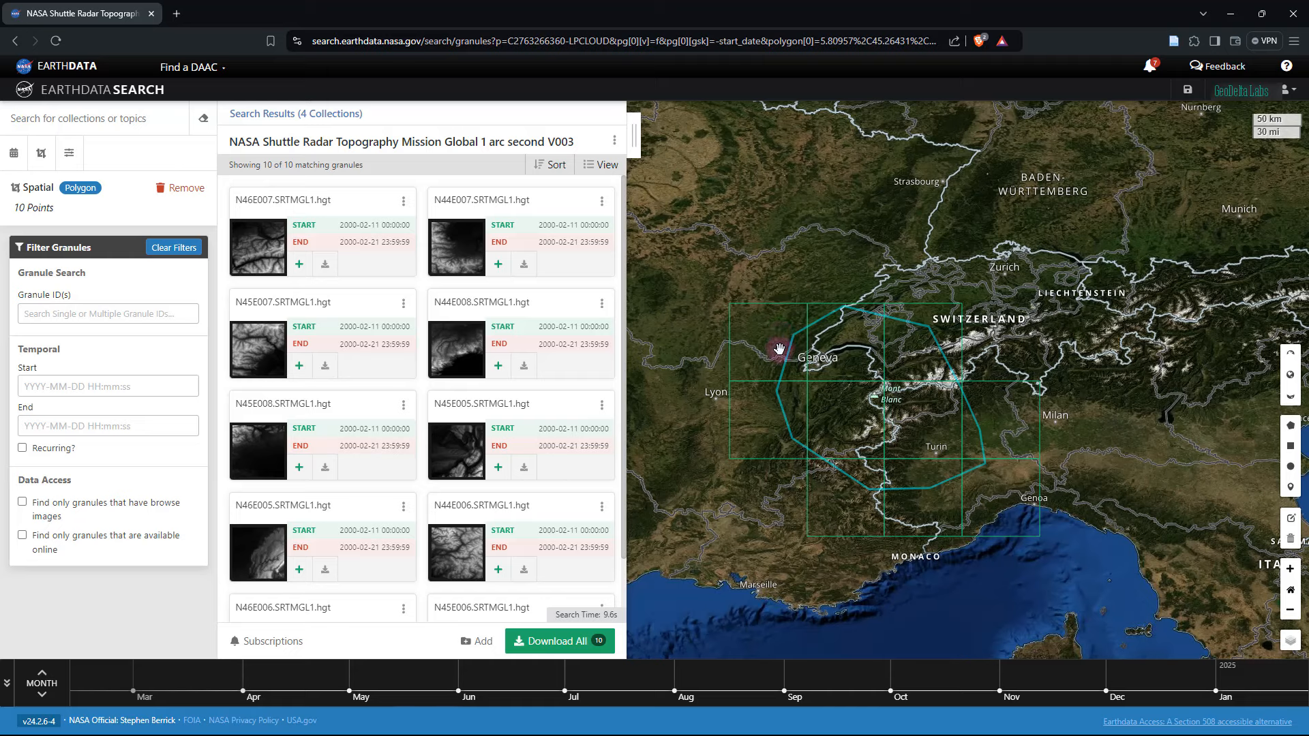
mouse_move(995, 501)
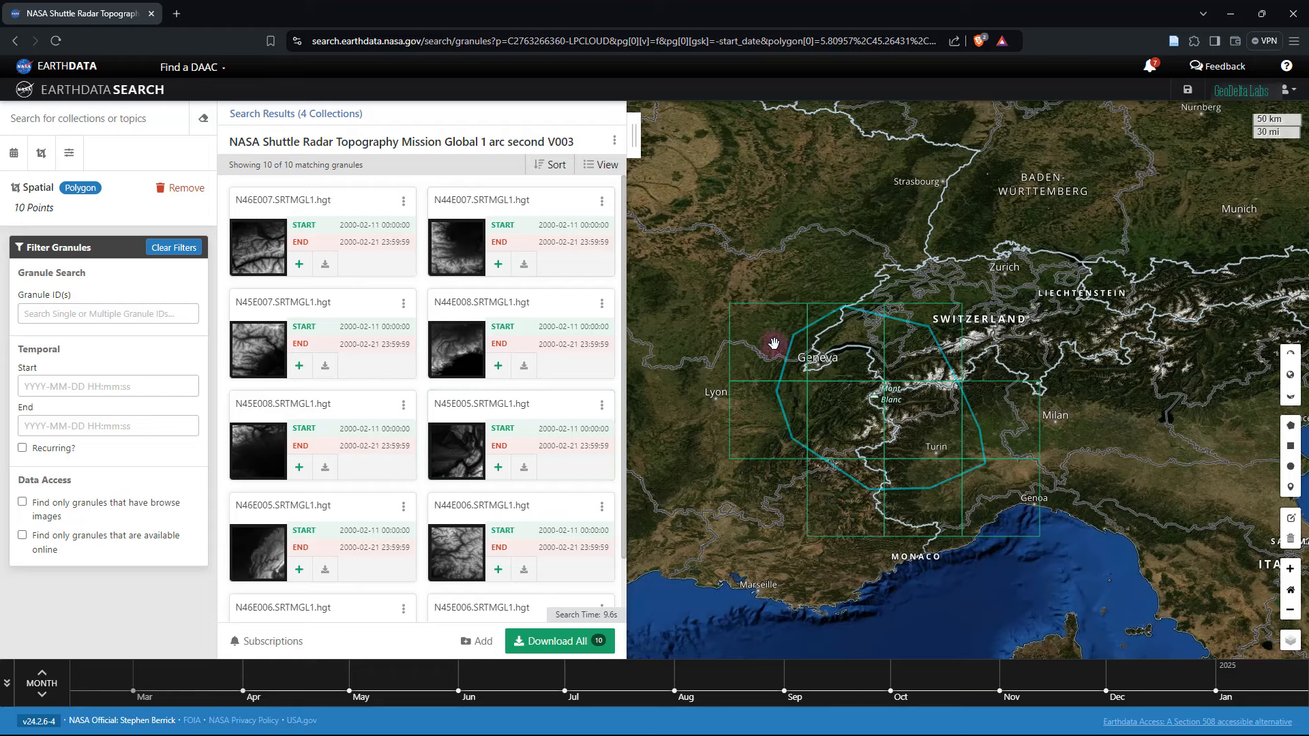
left_click_drag(772, 345, 883, 501)
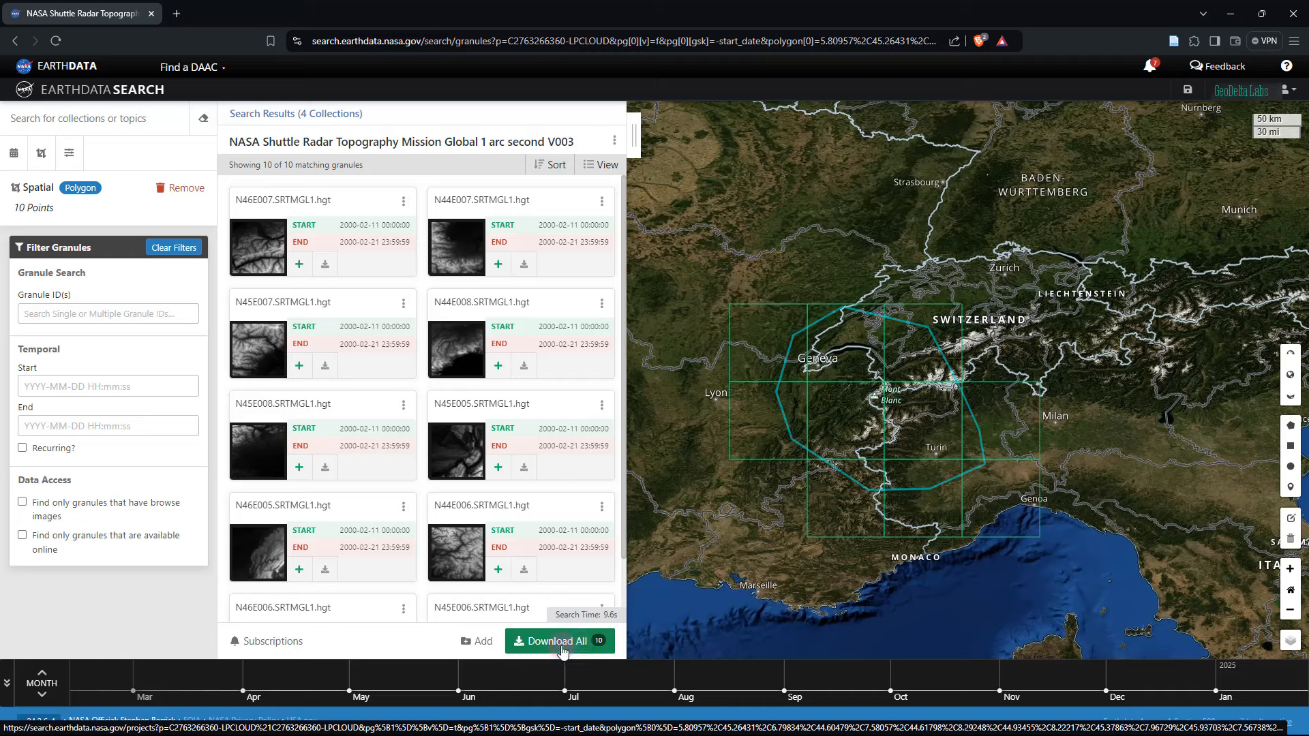
mouse_move(559, 641)
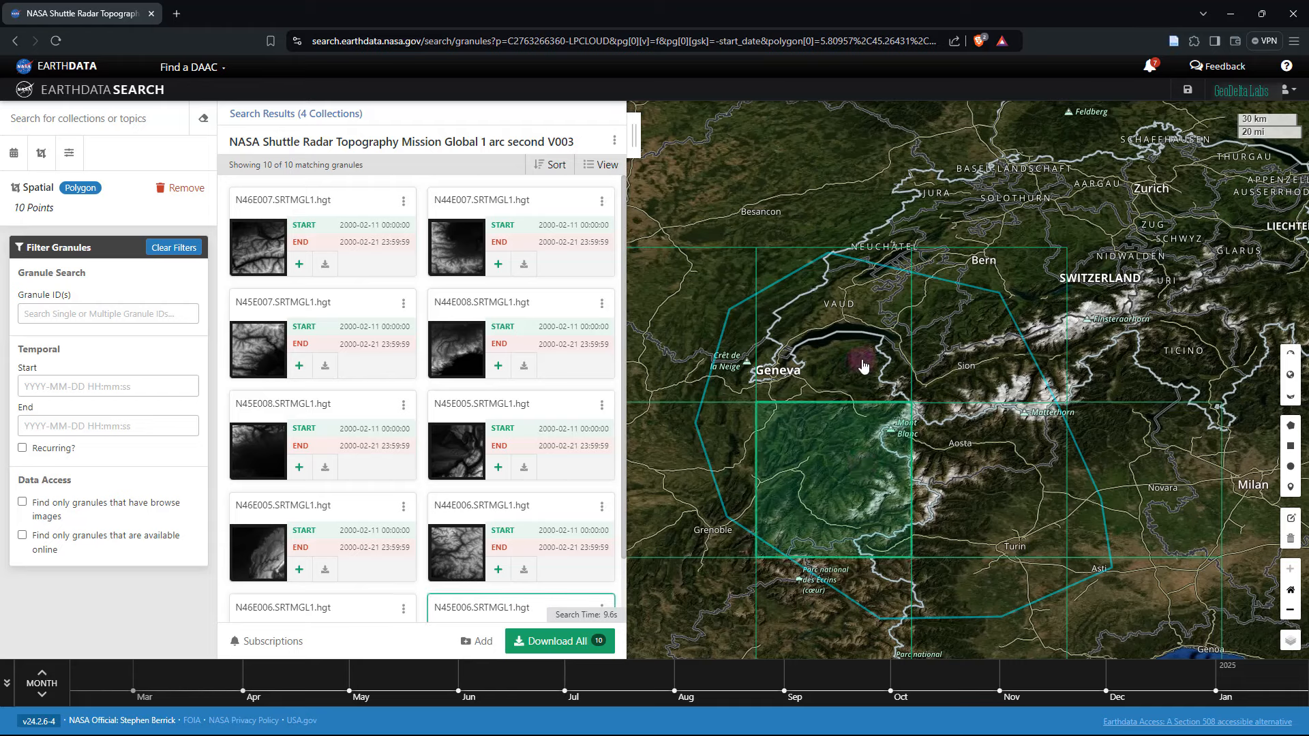
scroll("down", 3)
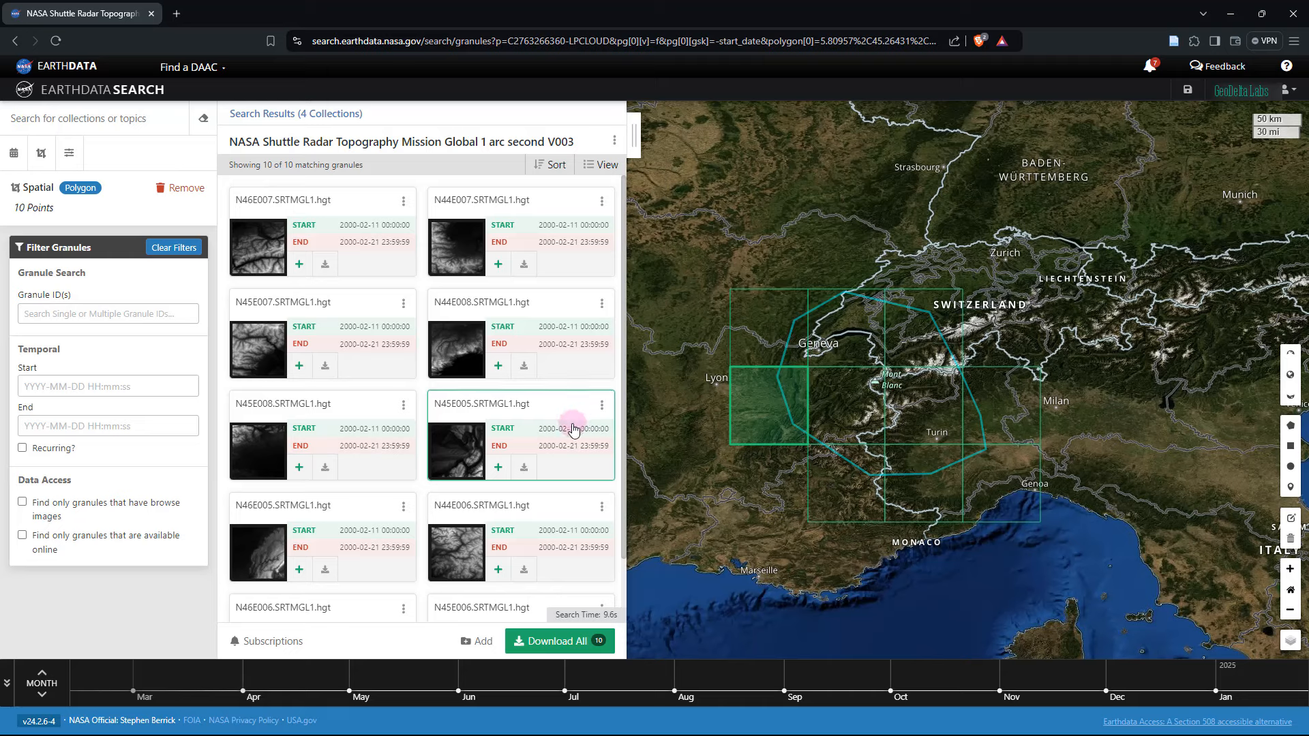
mouse_move(523, 468)
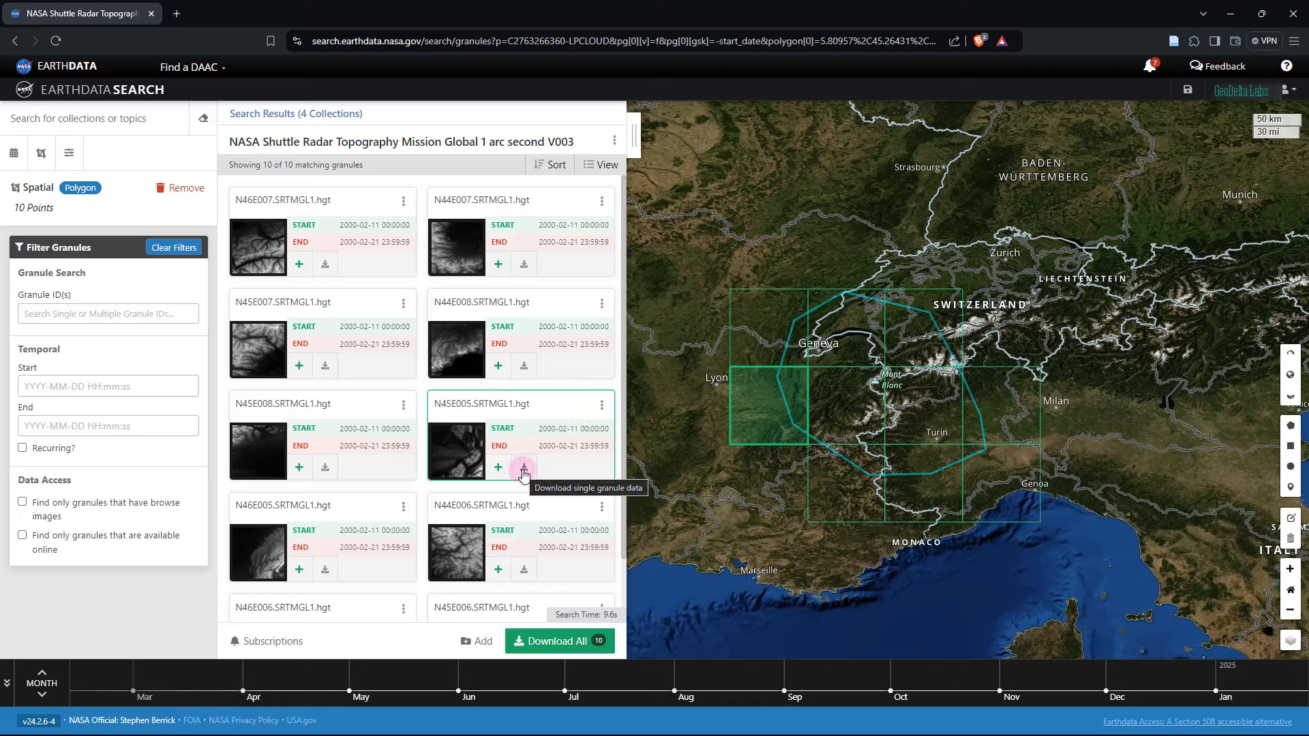
Step: Download N45E005.SRTMGL1.hgt.zip to the downloads folder
left_click(524, 467)
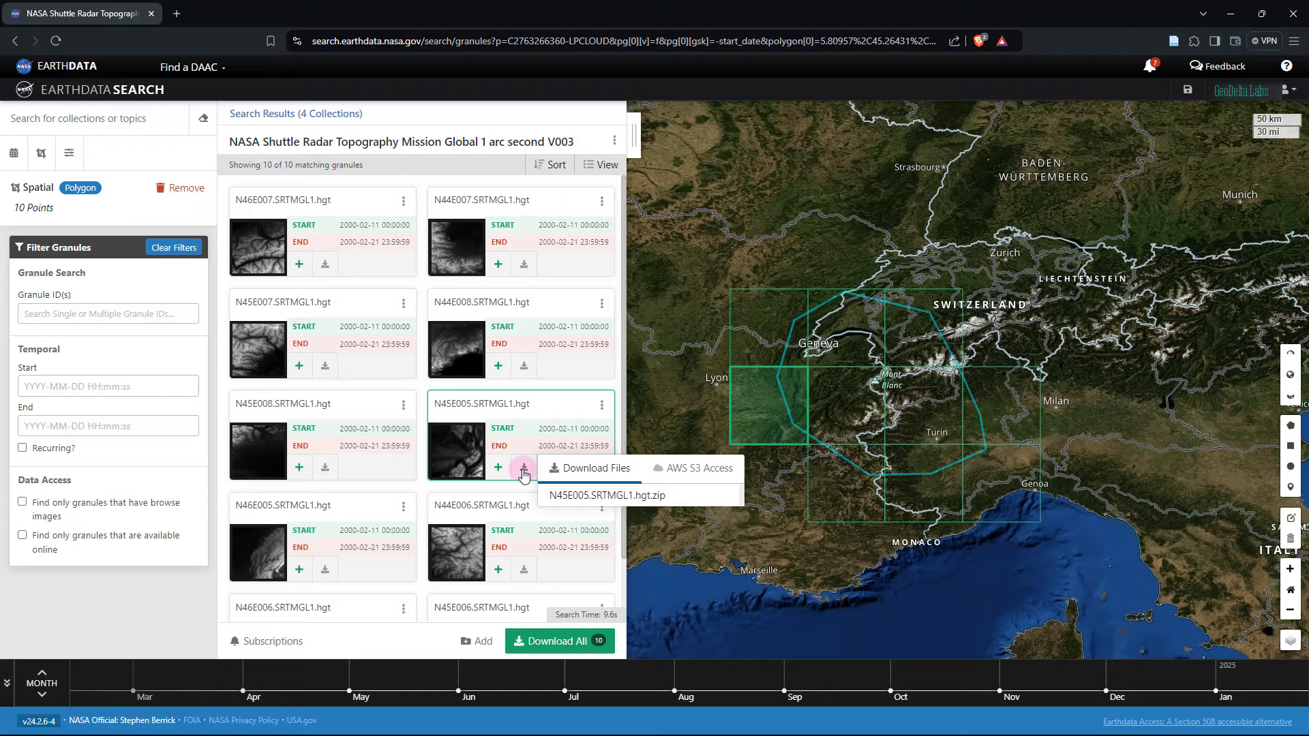
mouse_move(599, 468)
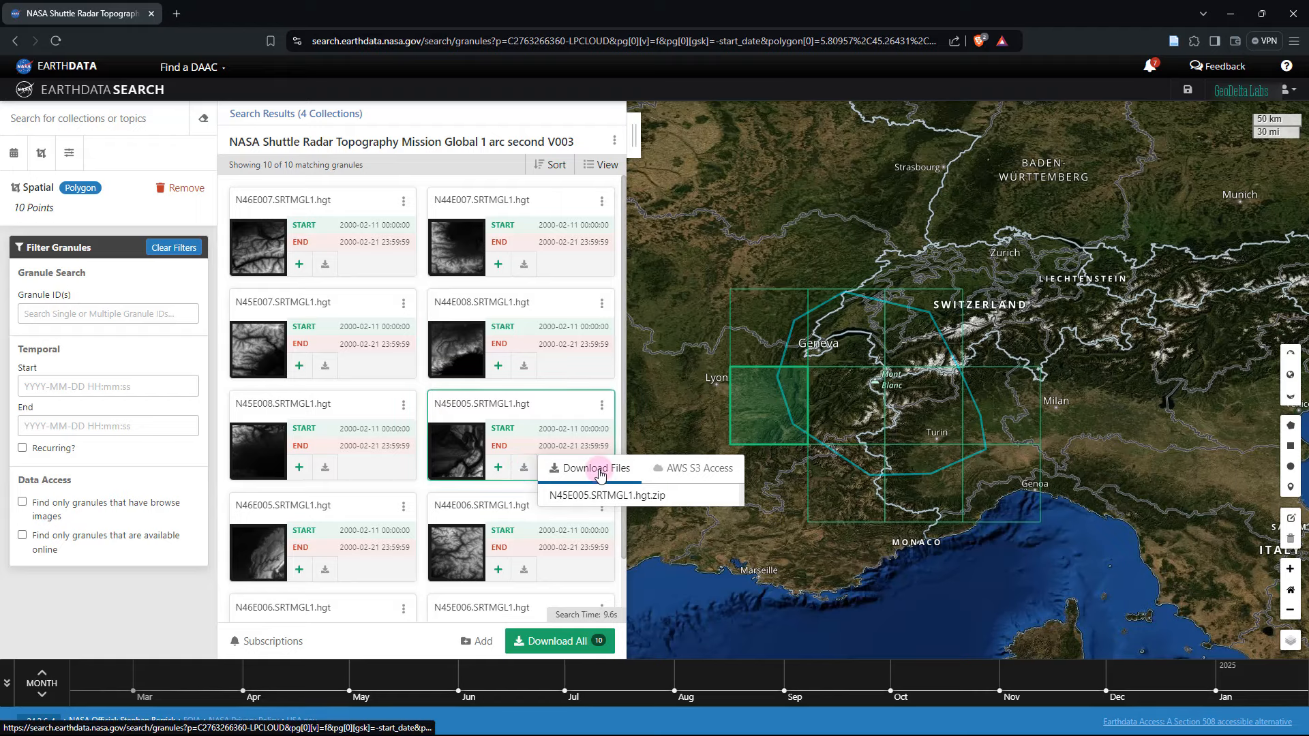
left_click(611, 495)
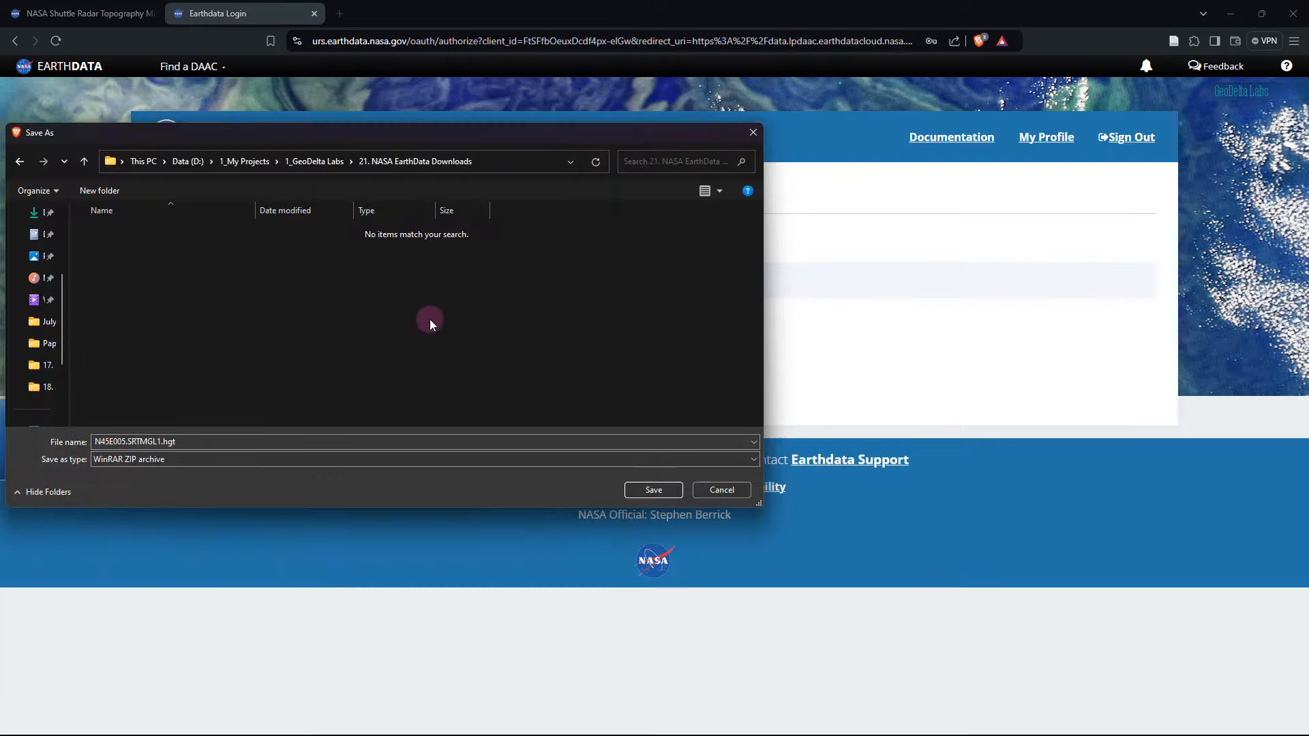
mouse_move(307, 318)
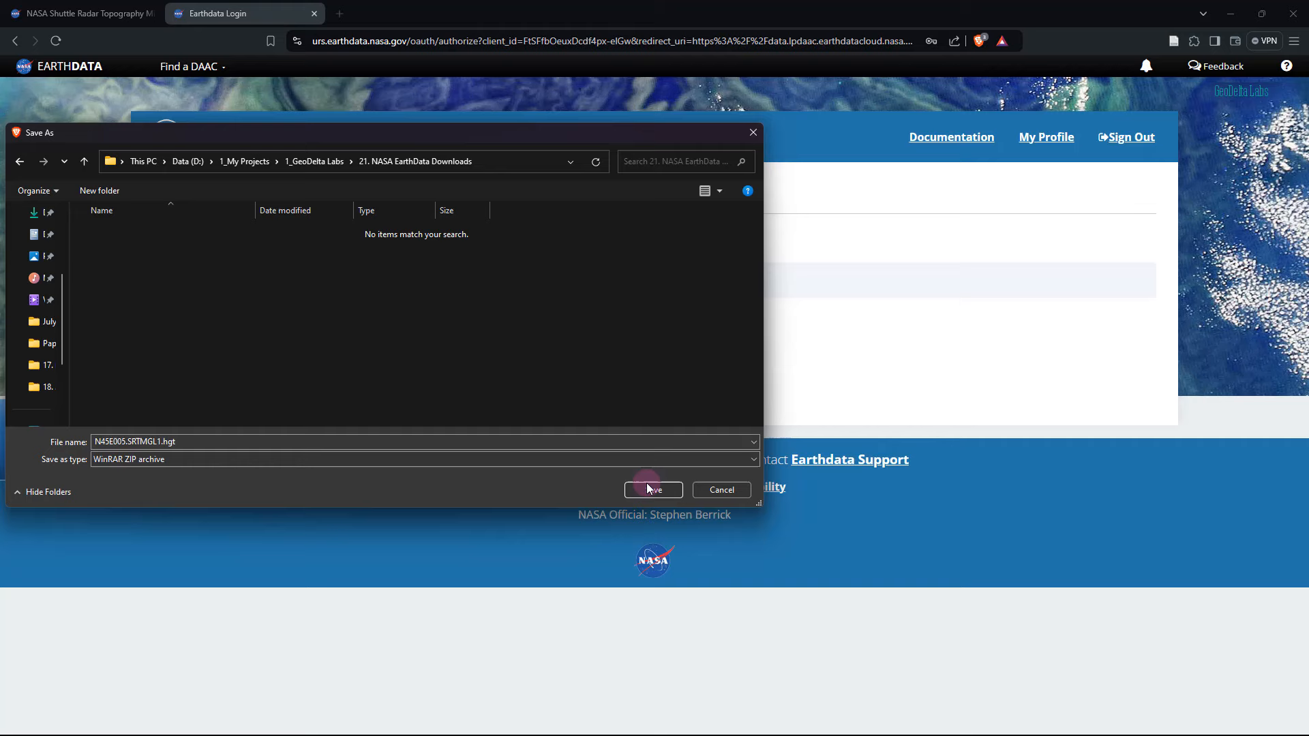
left_click(653, 489)
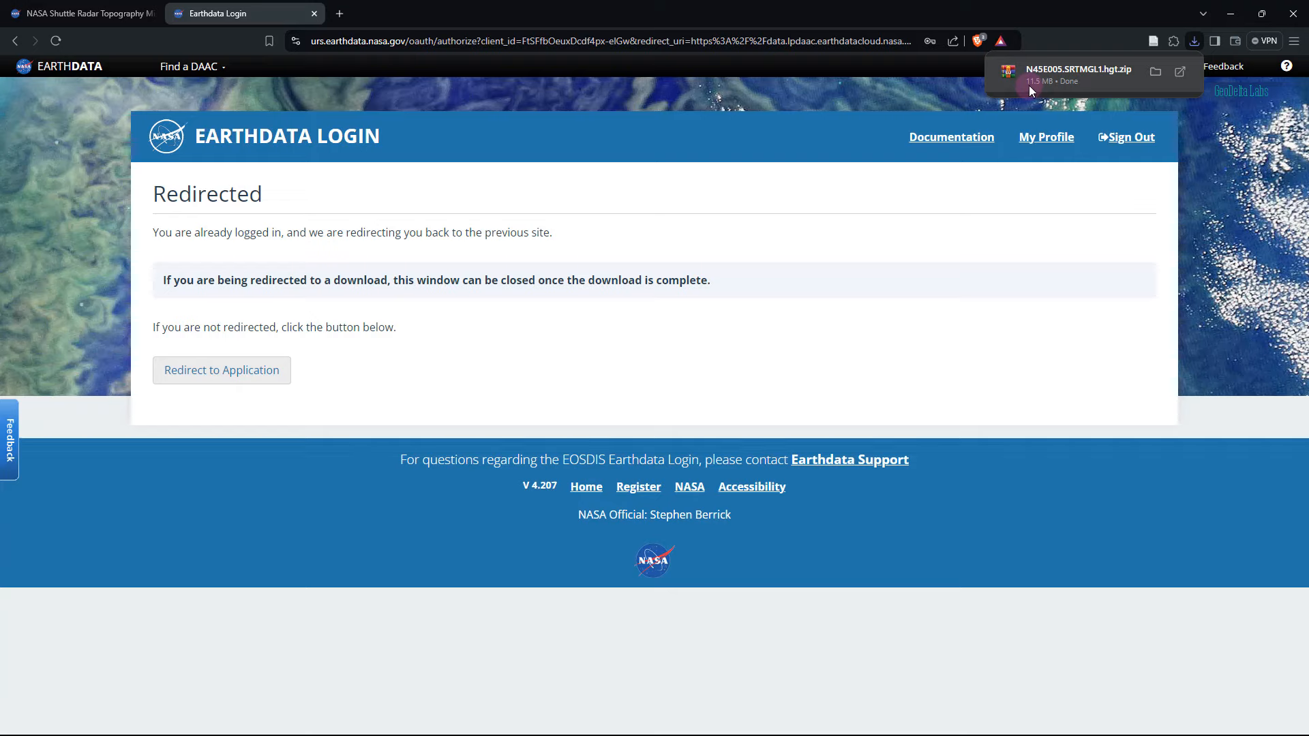
Step: Download the N45E006.SRTMGL1.hgt.zip tile as well
left_click(79, 13)
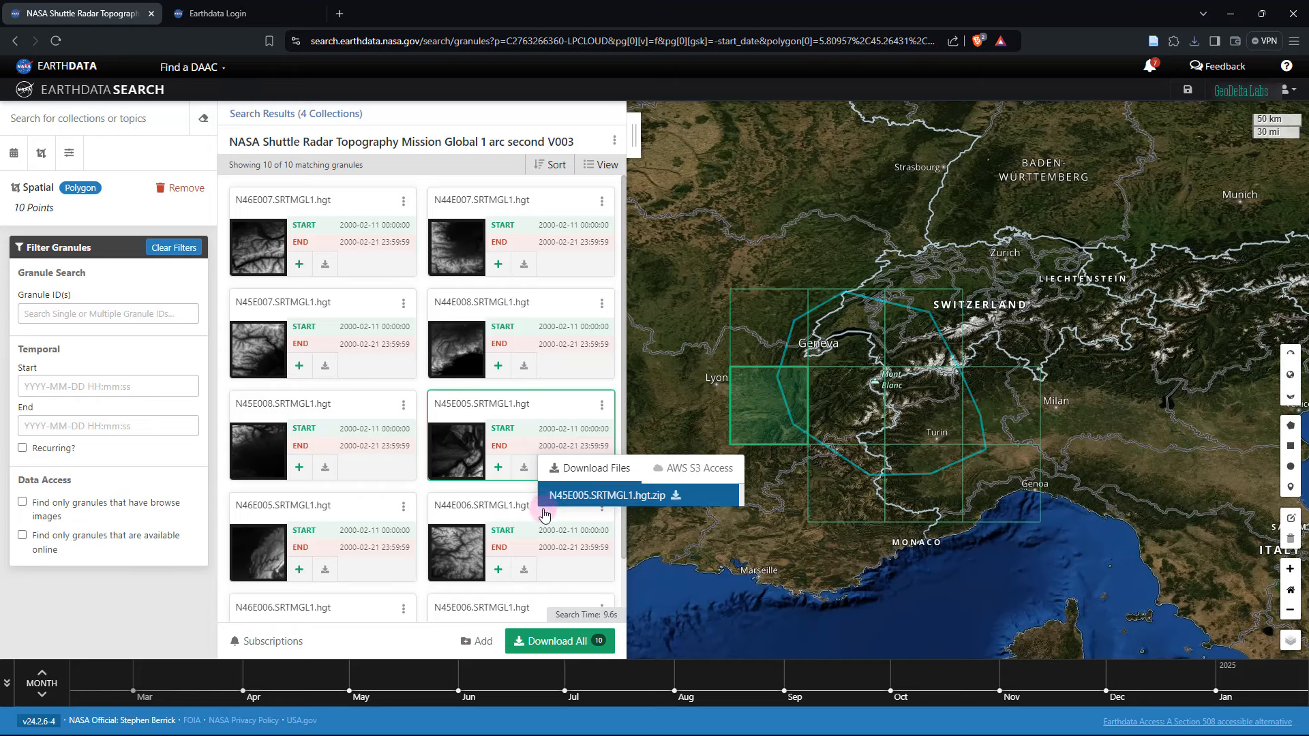
scroll("down", 3)
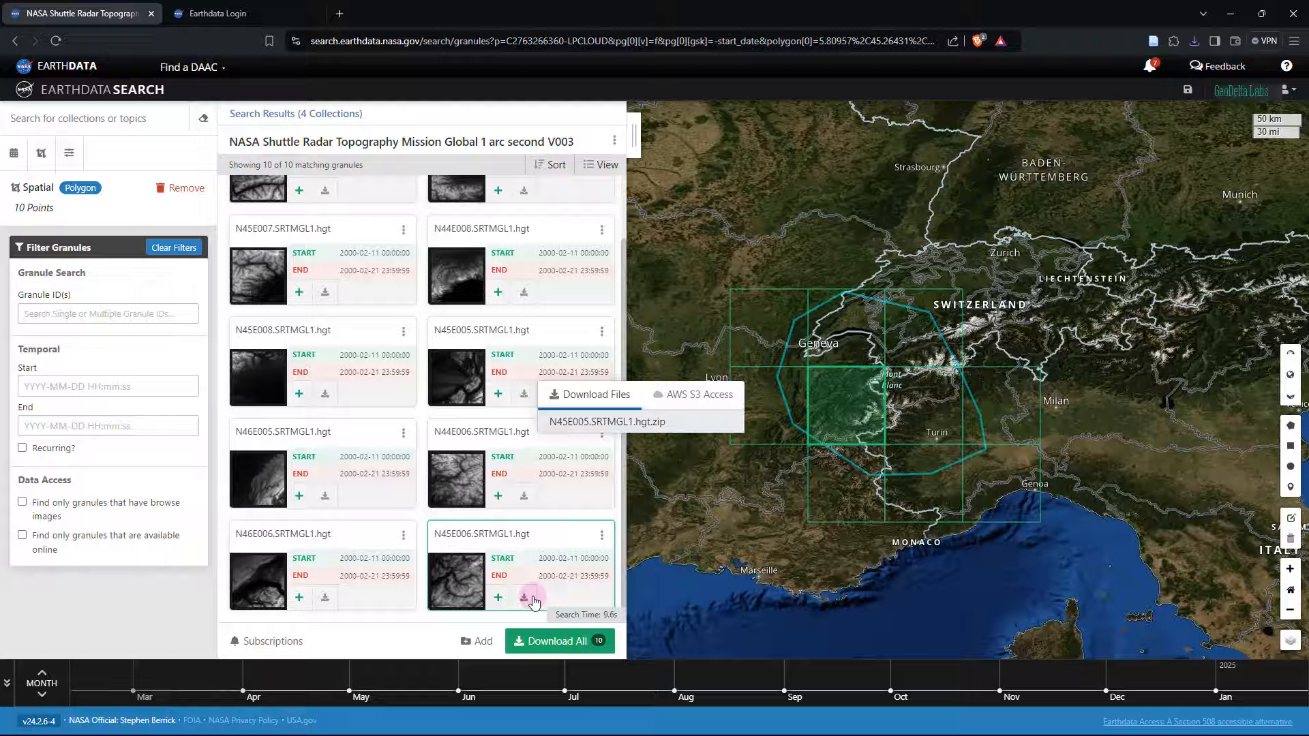
left_click(524, 597)
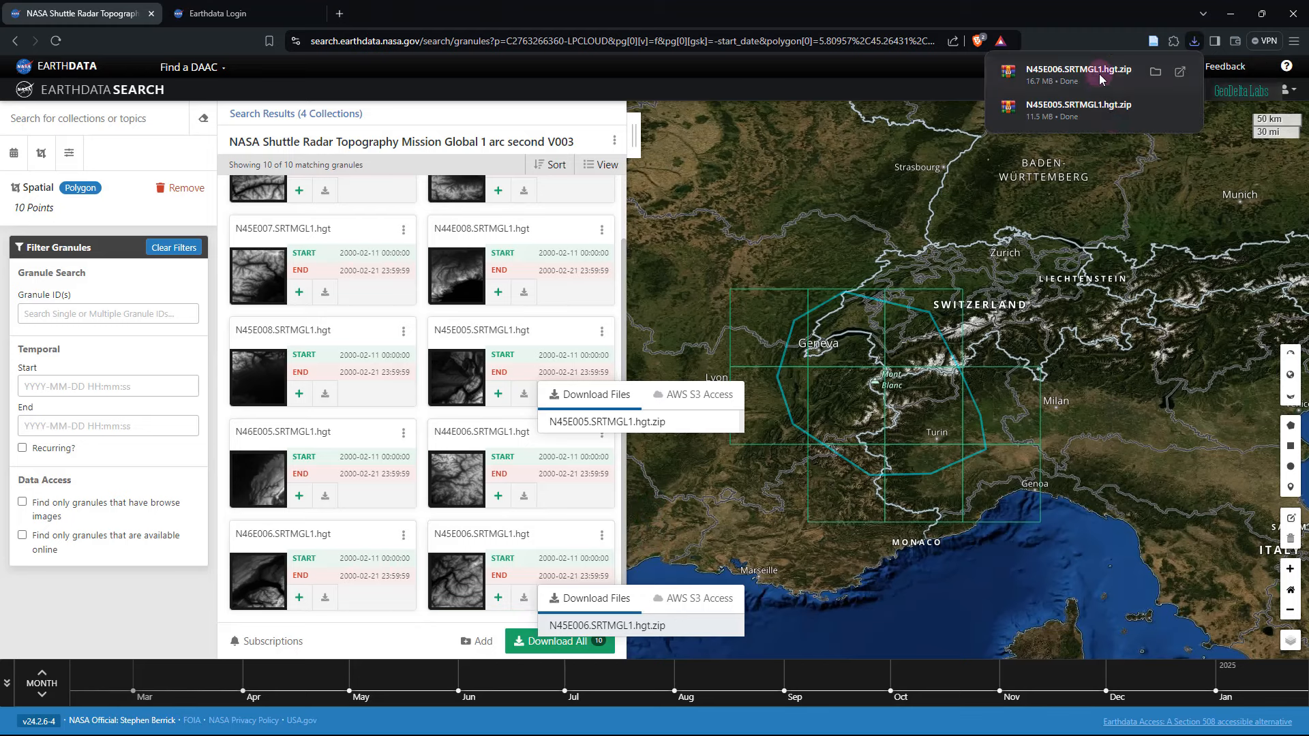
mouse_move(989, 516)
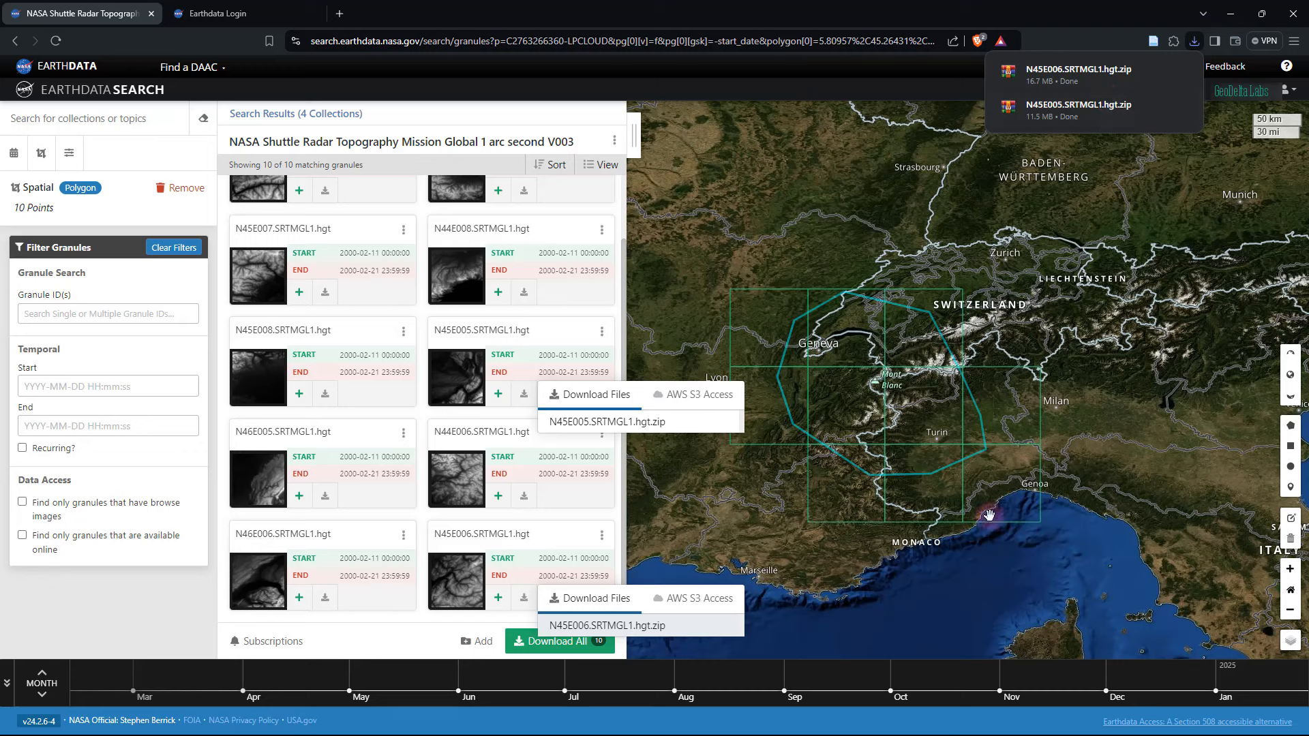
mouse_move(715, 100)
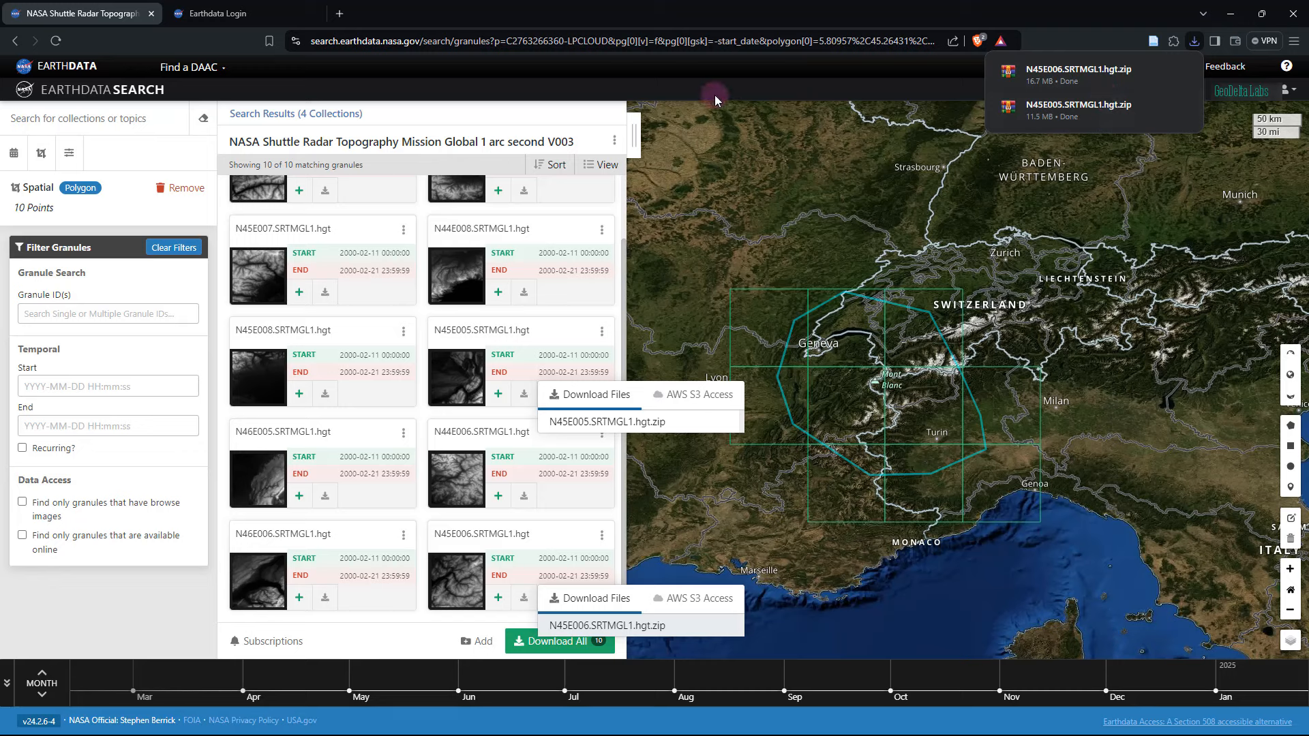
mouse_move(976, 571)
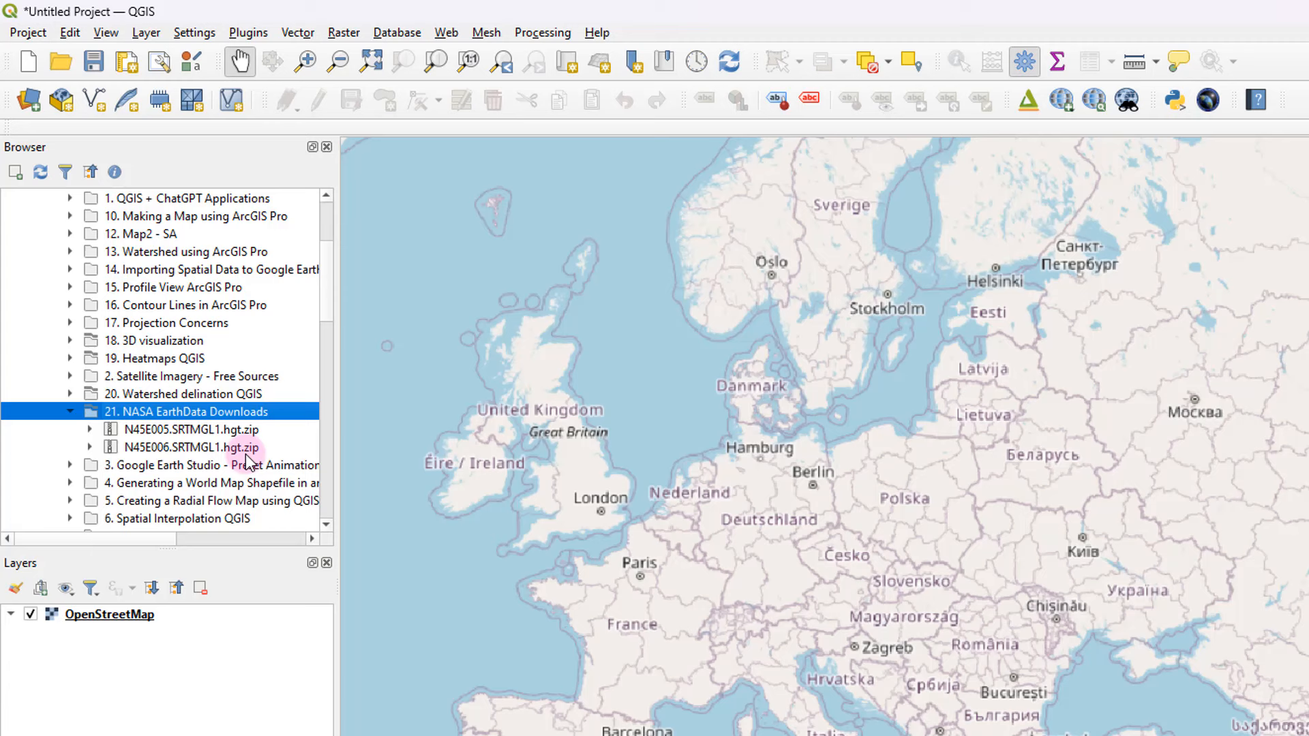
Step: Drag both downloaded SRTM .hgt.zip tiles from the Browser panel onto the map canvas
left_click(191, 447)
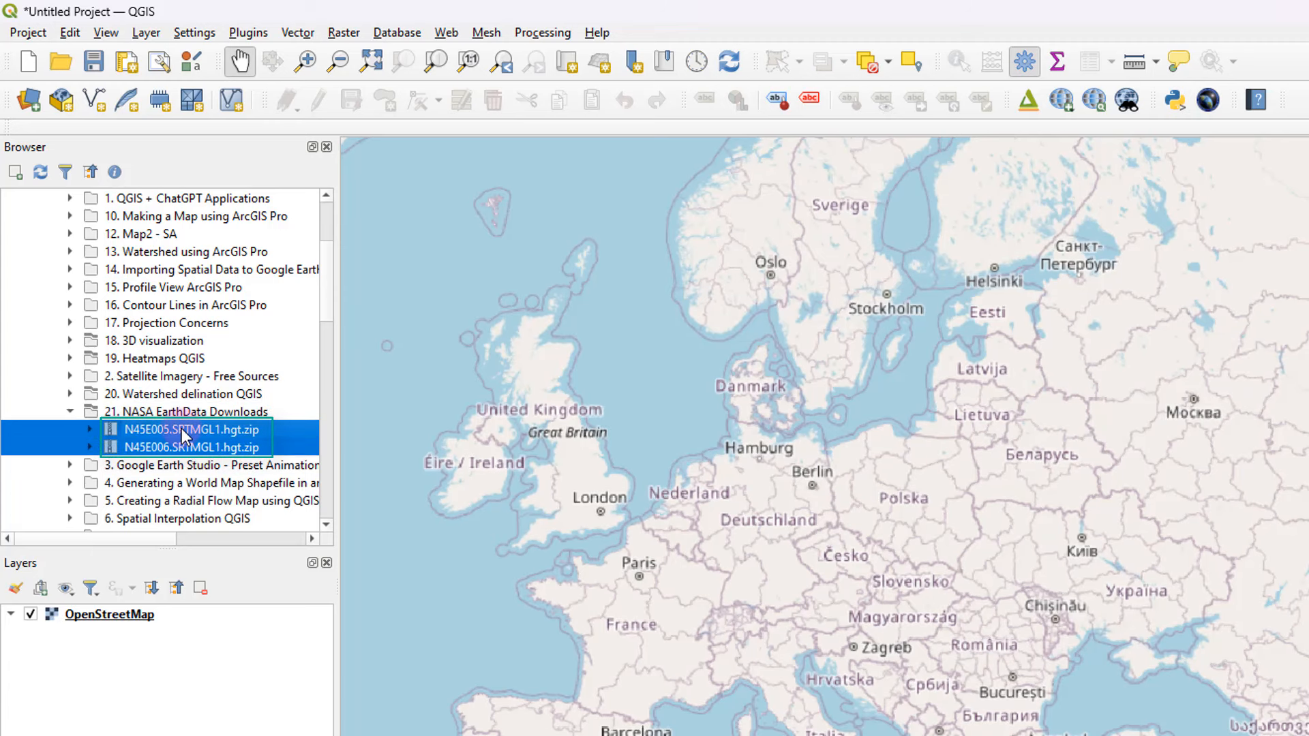
left_click_drag(188, 438, 567, 563)
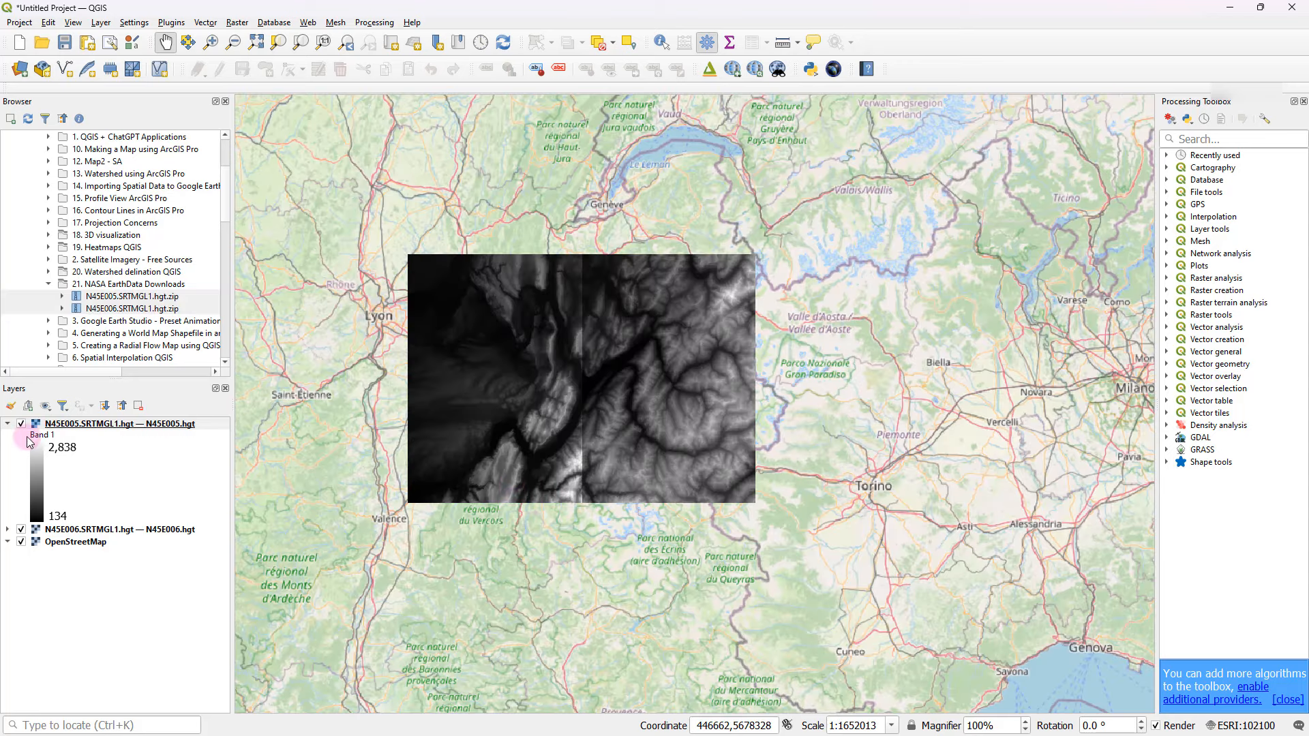
left_click(20, 423)
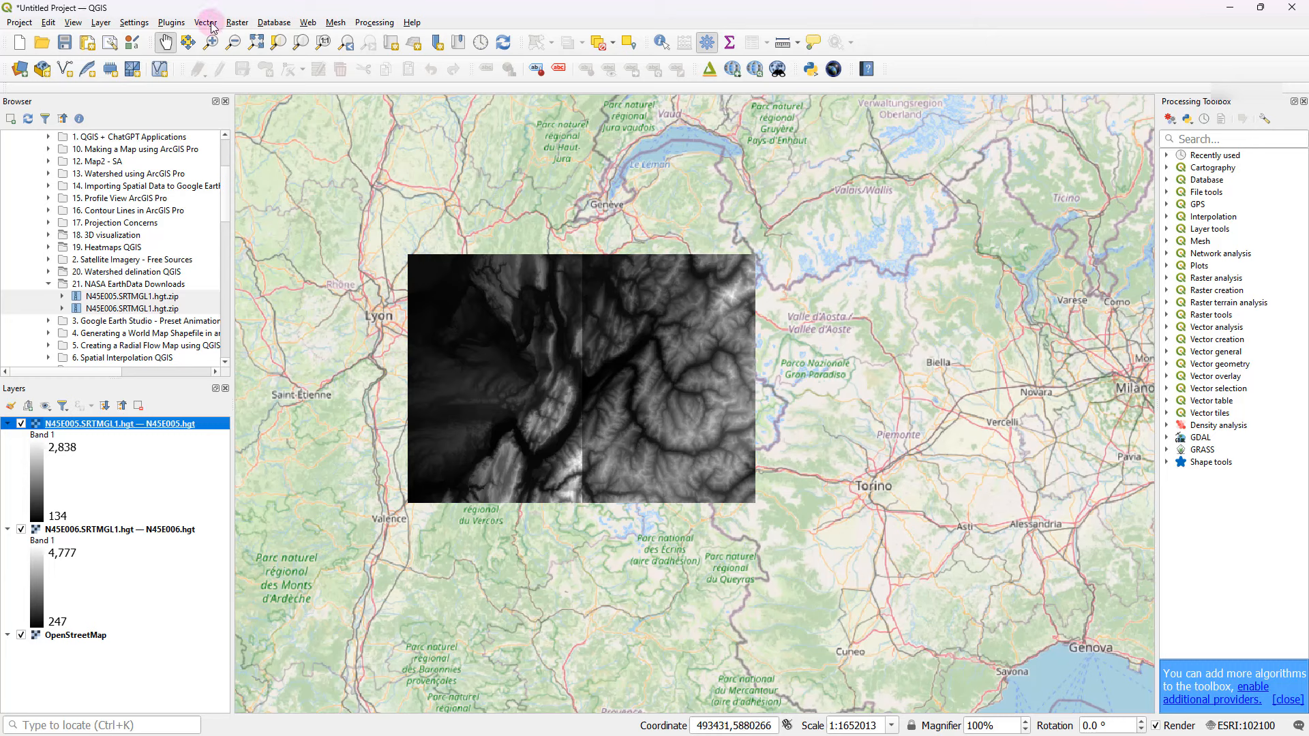
Step: Start Raster > Miscellaneous > Merge and tick both SRTM tiles as input layers
left_click(238, 22)
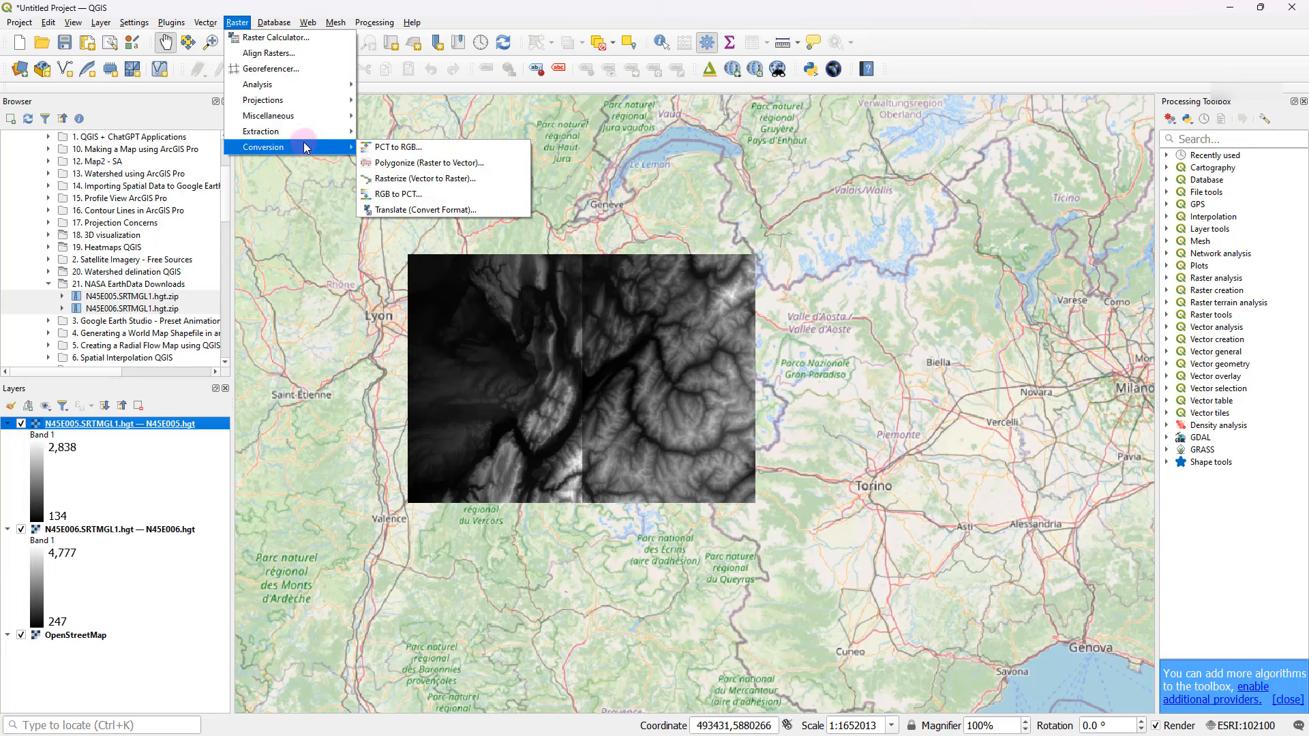
mouse_move(267, 114)
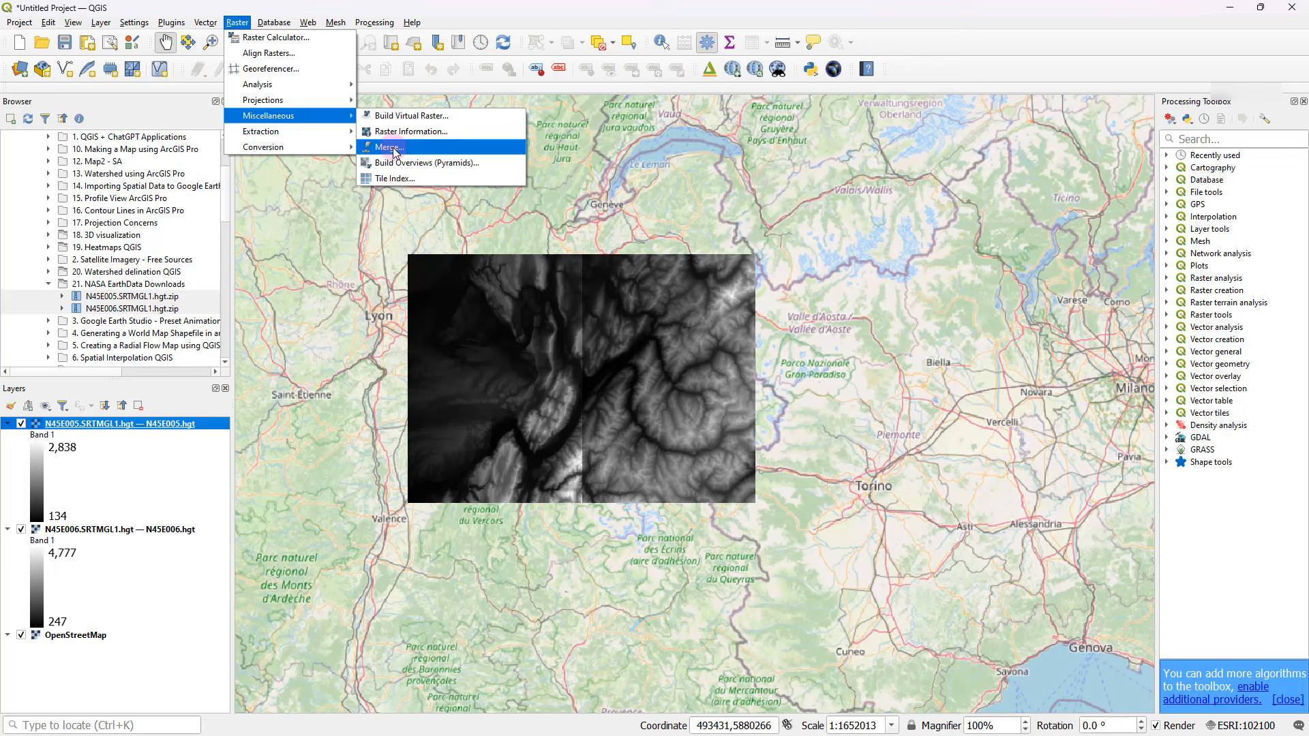
left_click(384, 147)
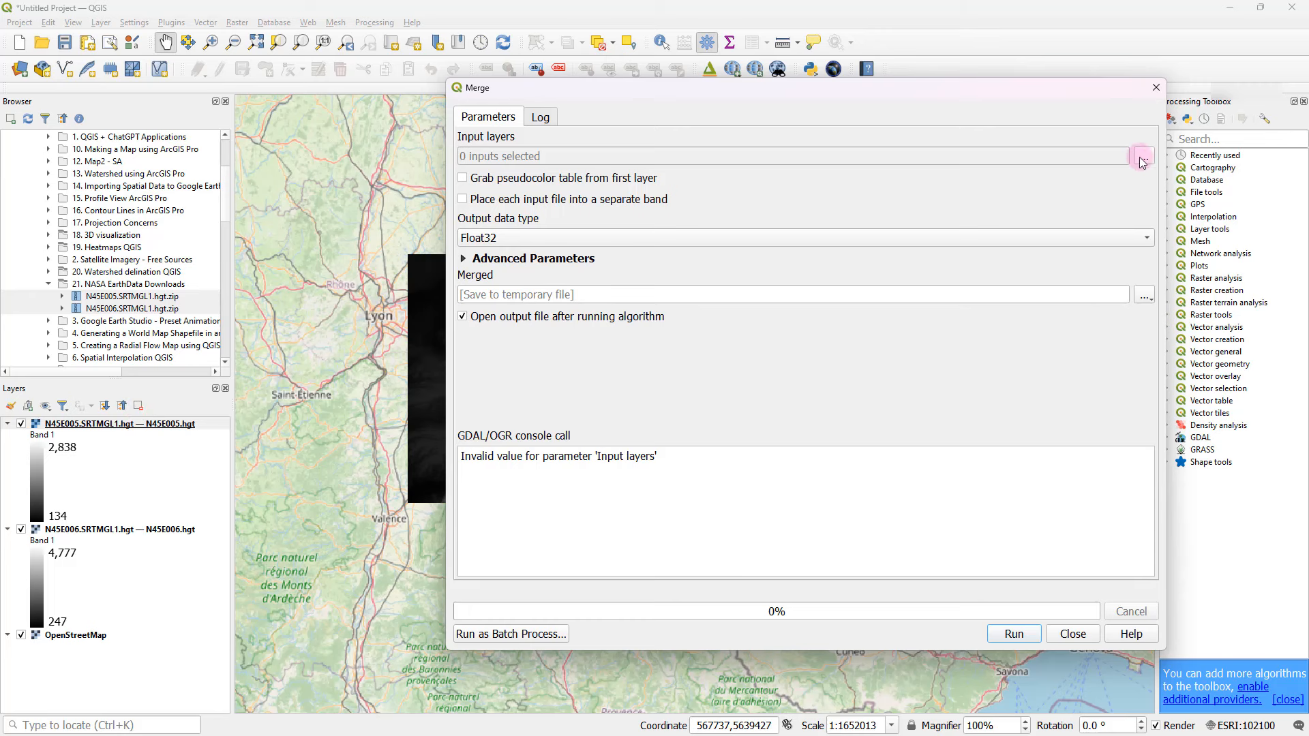
left_click(1143, 155)
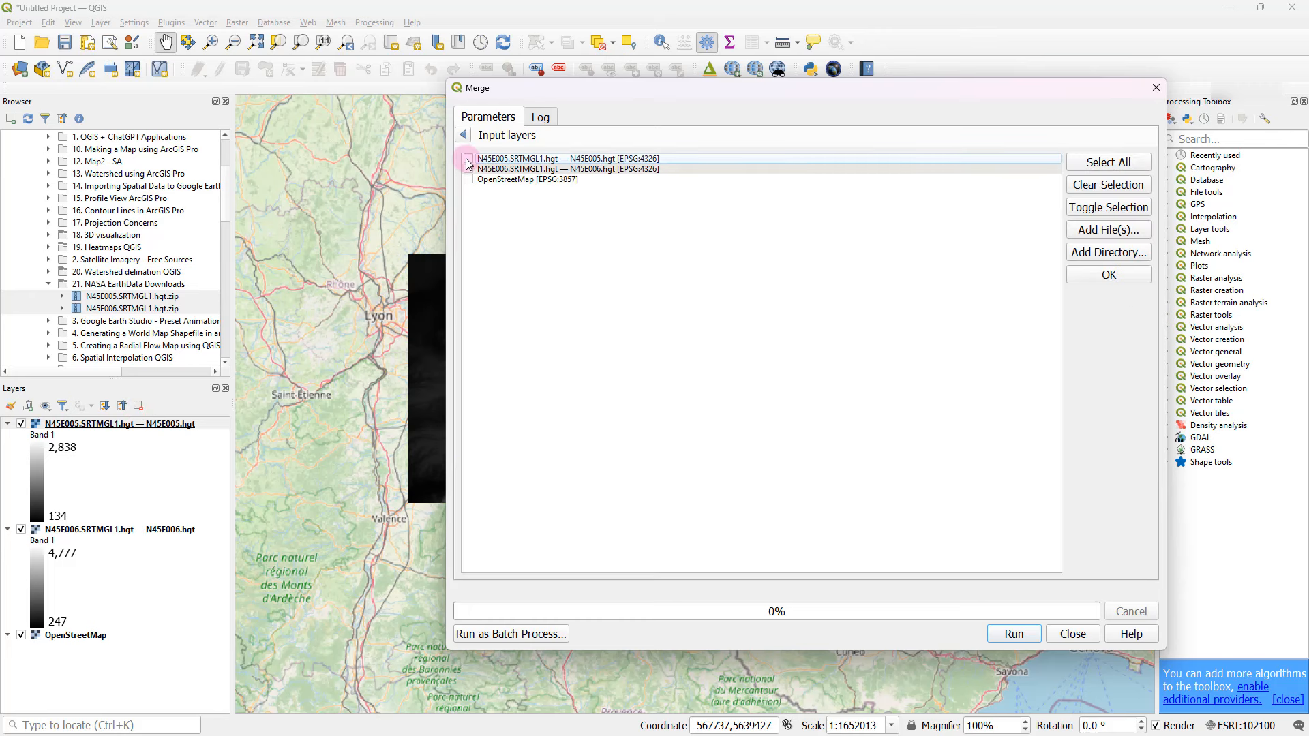
left_click(468, 158)
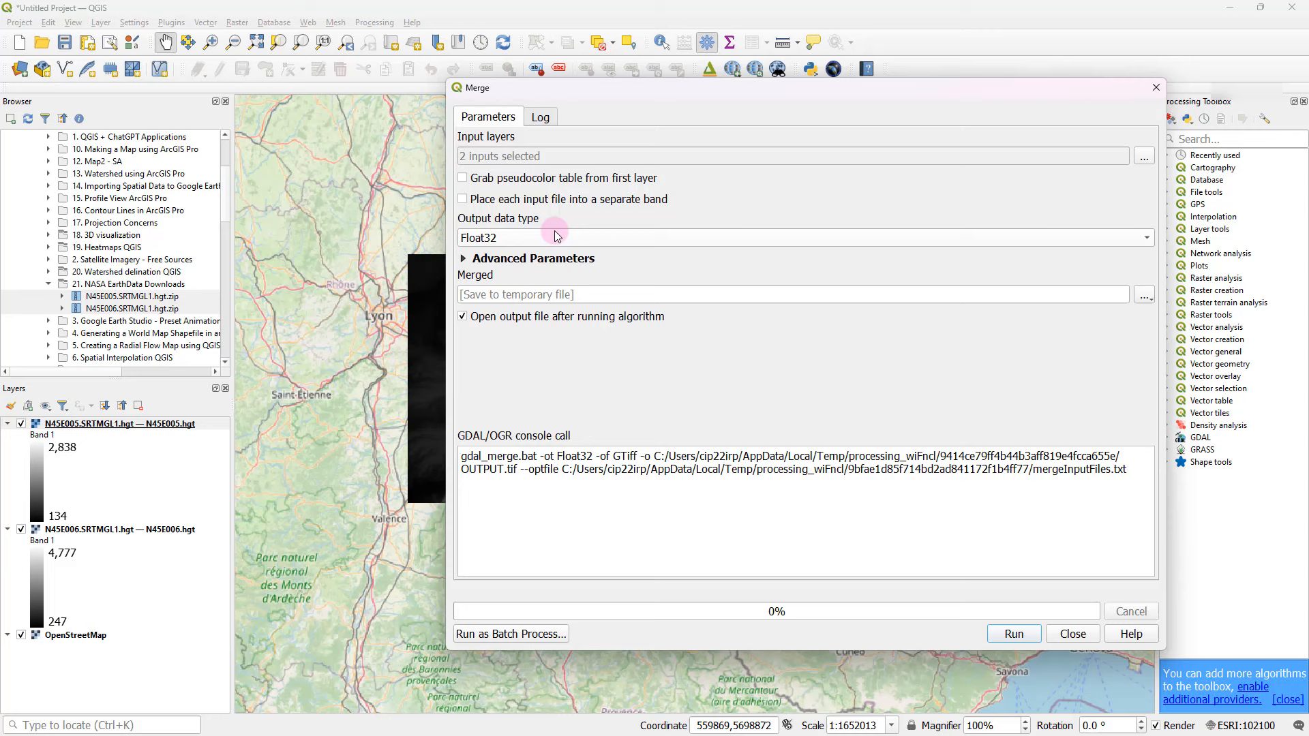
mouse_move(520, 247)
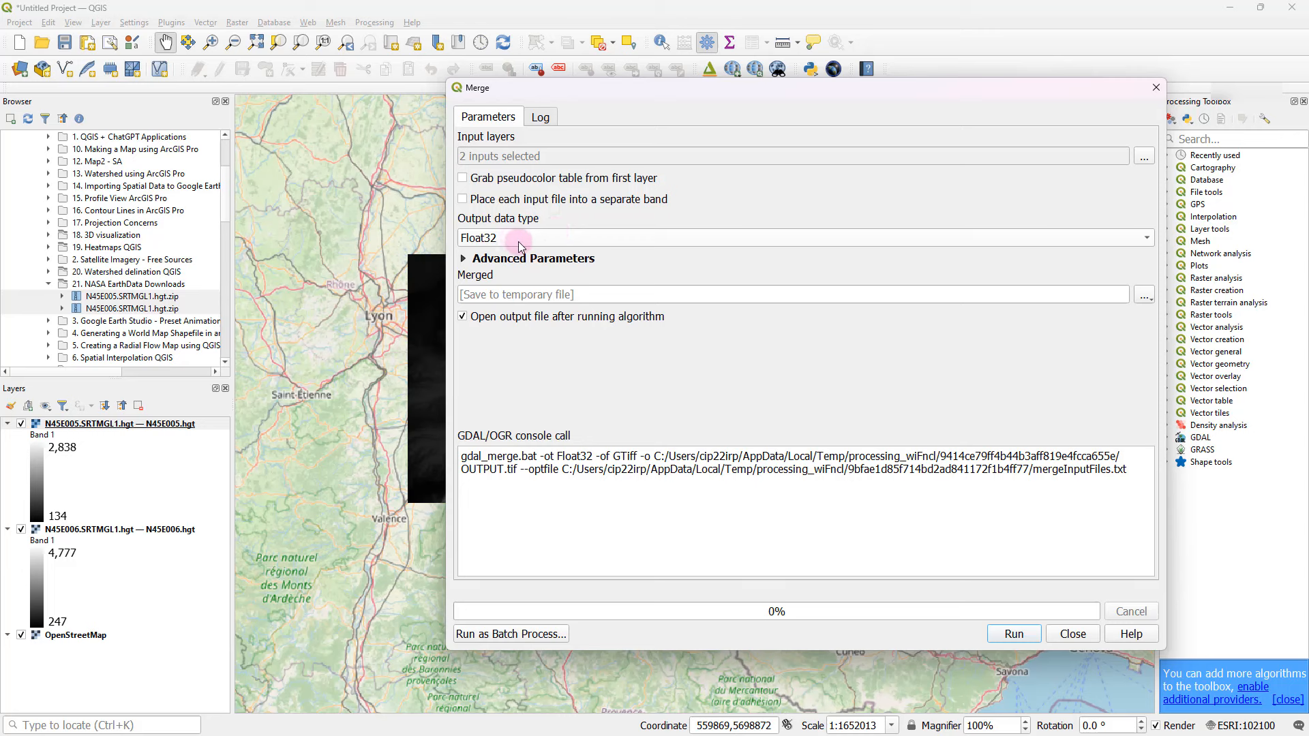
left_click(495, 237)
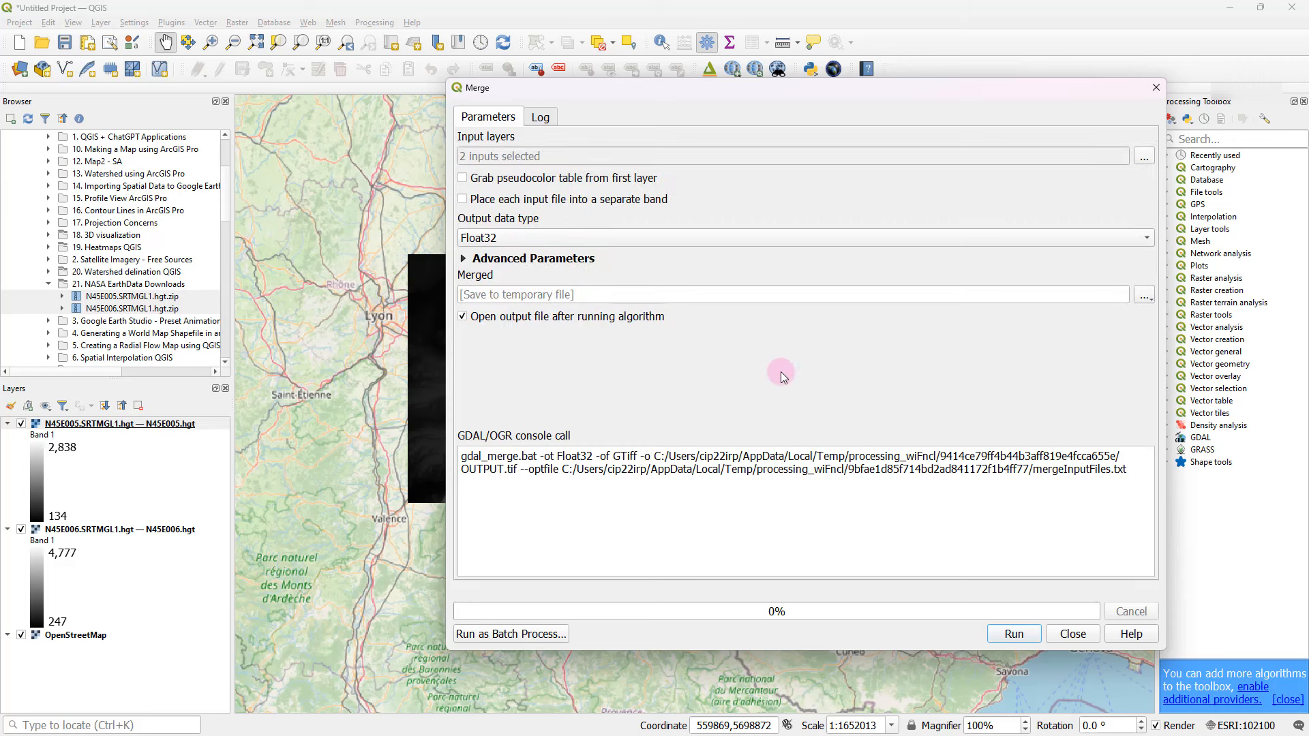
mouse_move(711, 374)
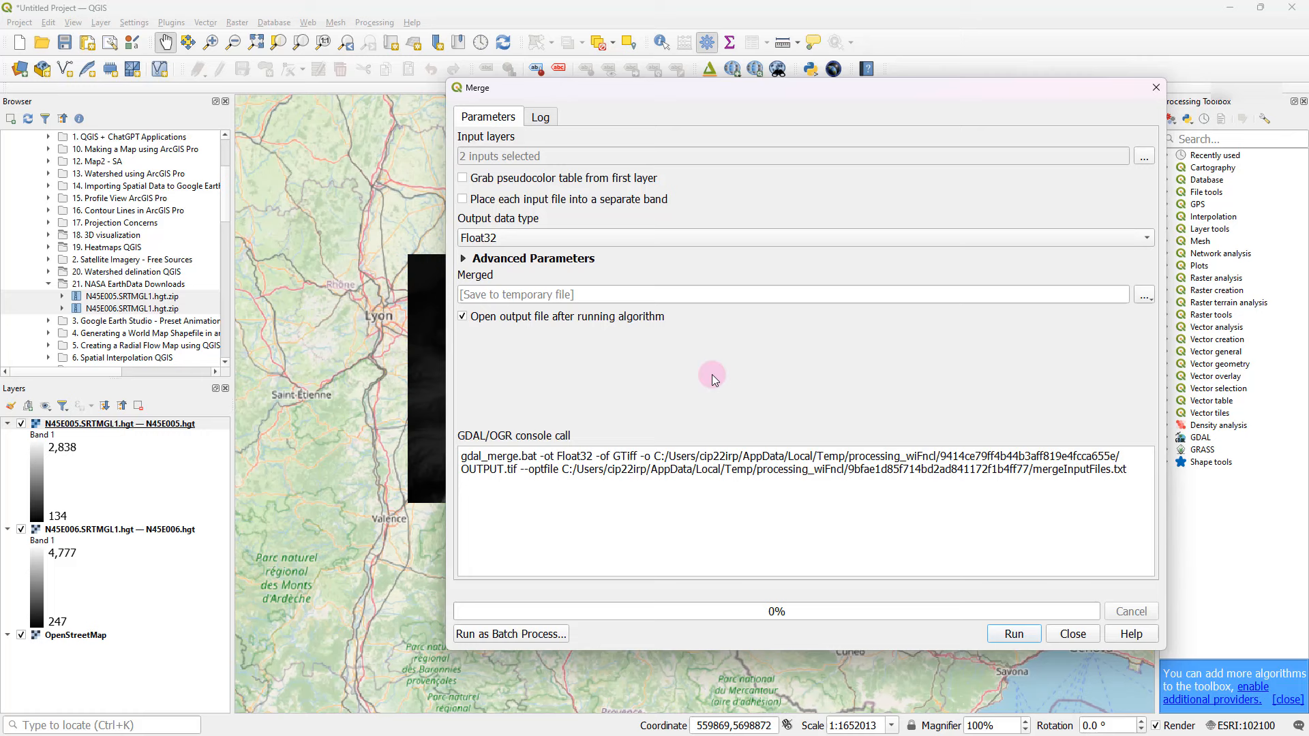
left_click(118, 423)
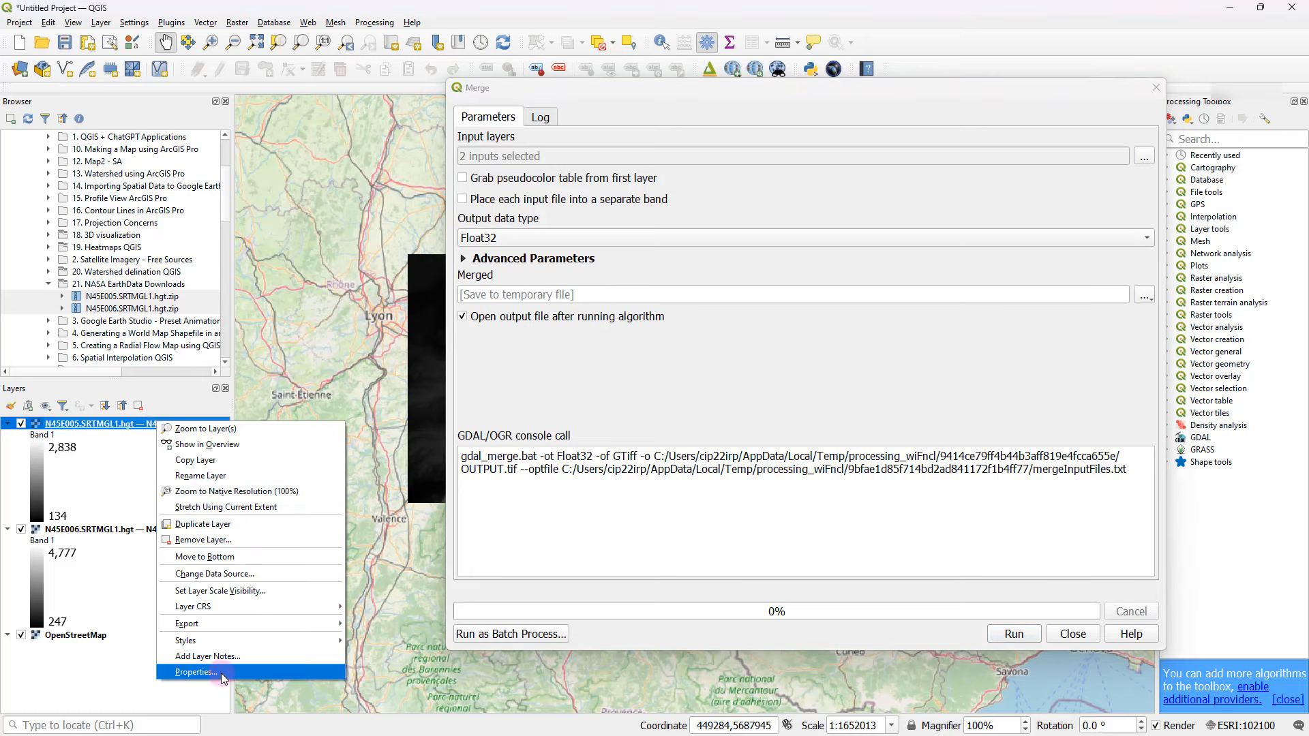
Step: Check the N45E005 layer's Information properties, highlighting its Int16 signed-integer data type
left_click(195, 673)
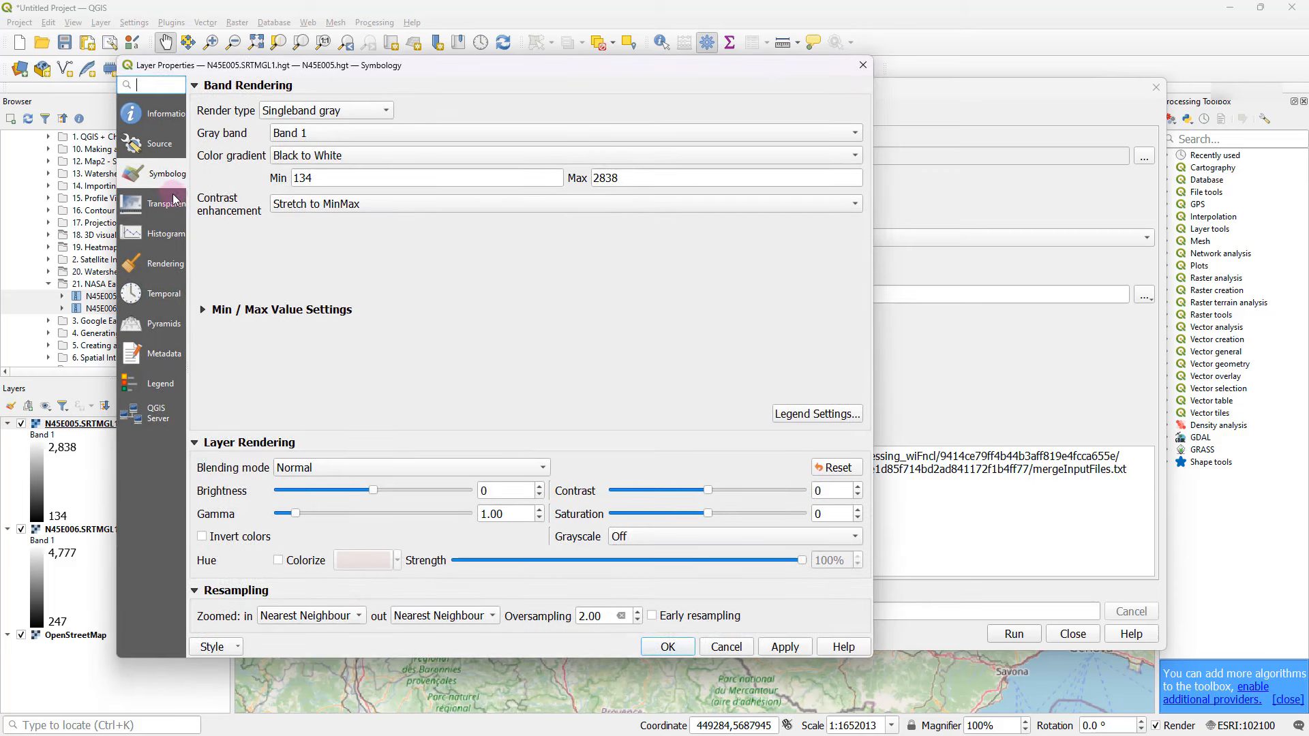
left_click(161, 143)
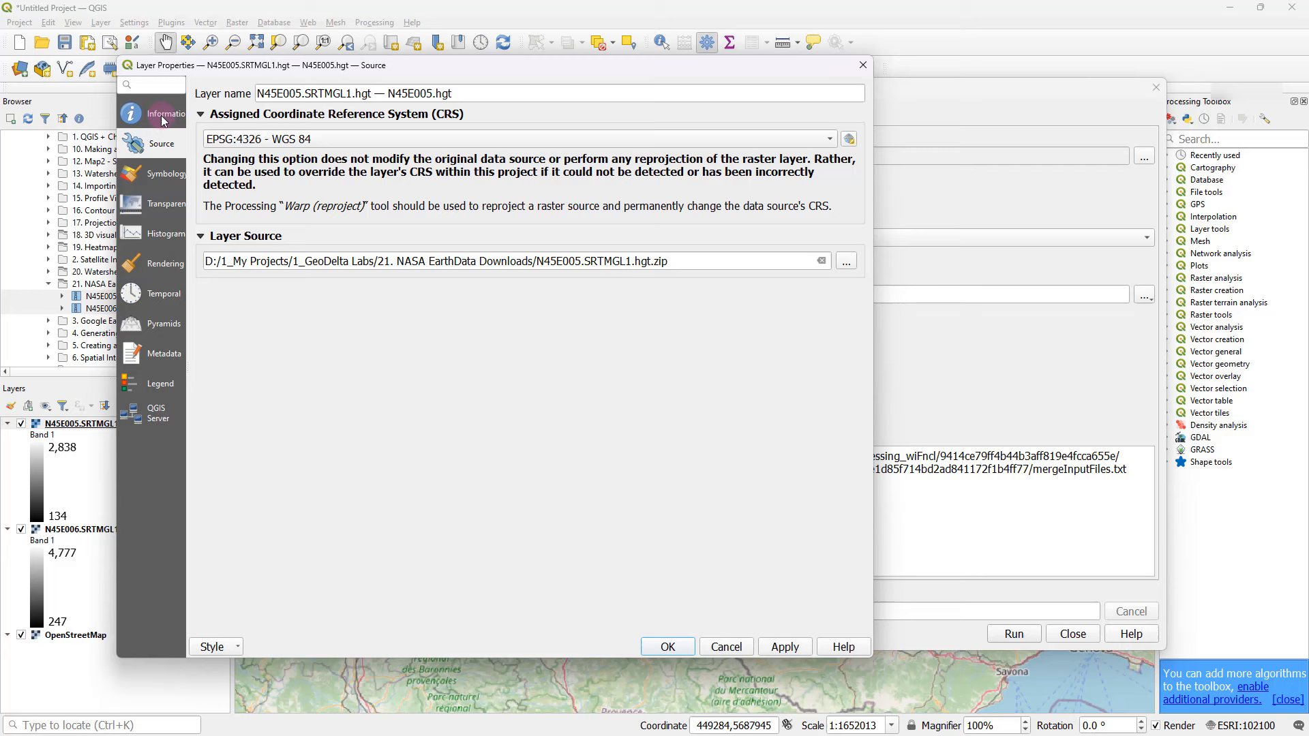
left_click(165, 113)
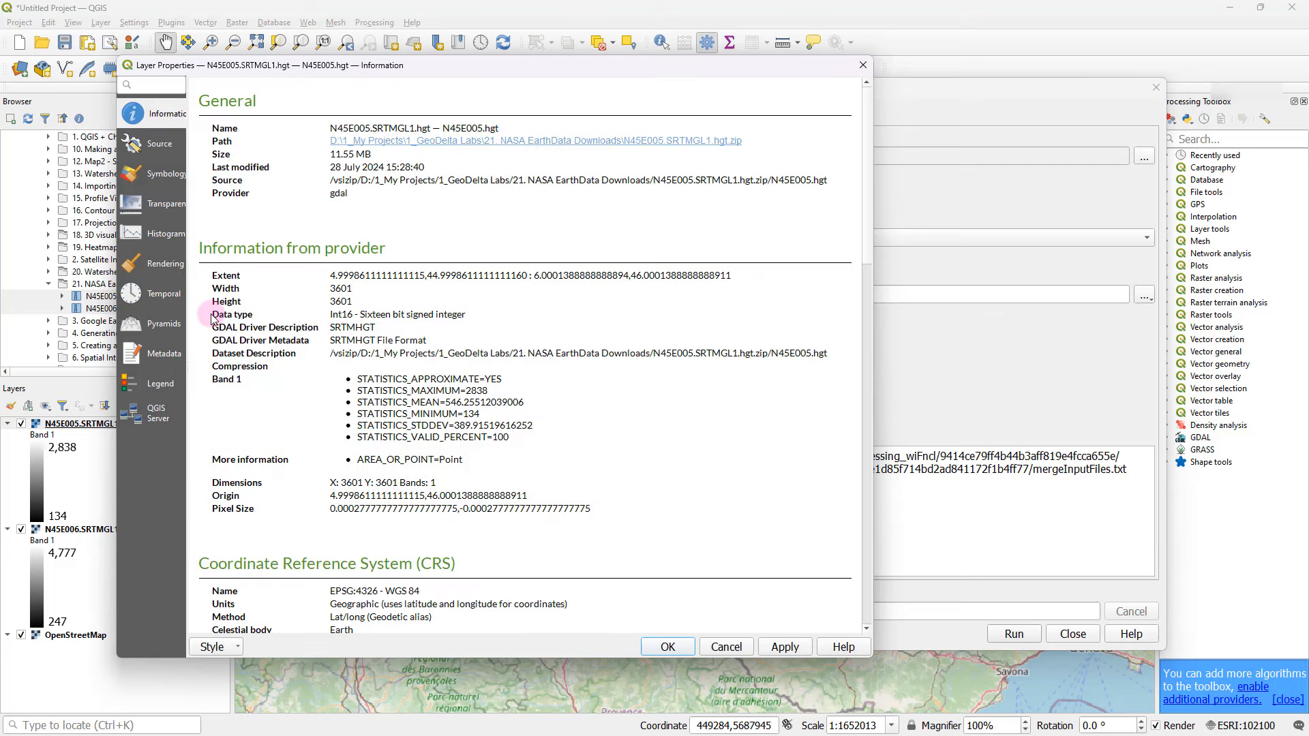
double_click(341, 314)
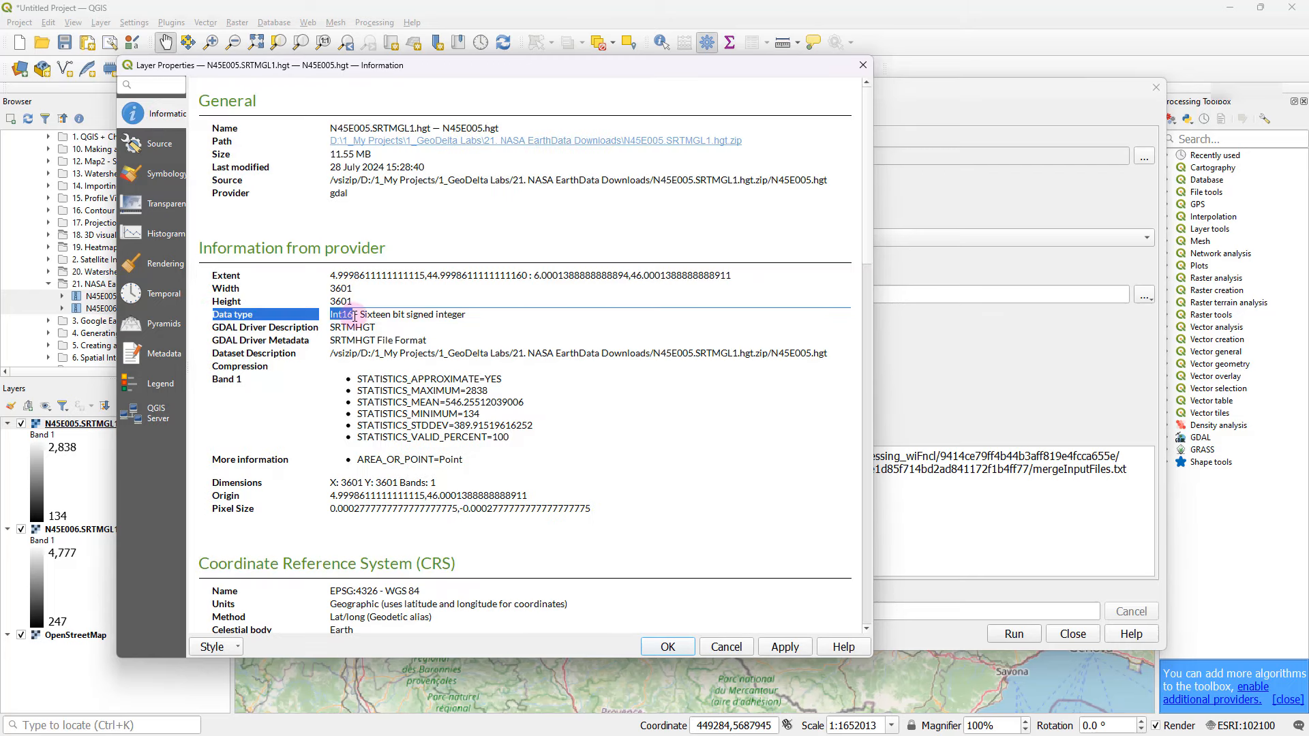
left_click_drag(333, 315, 469, 315)
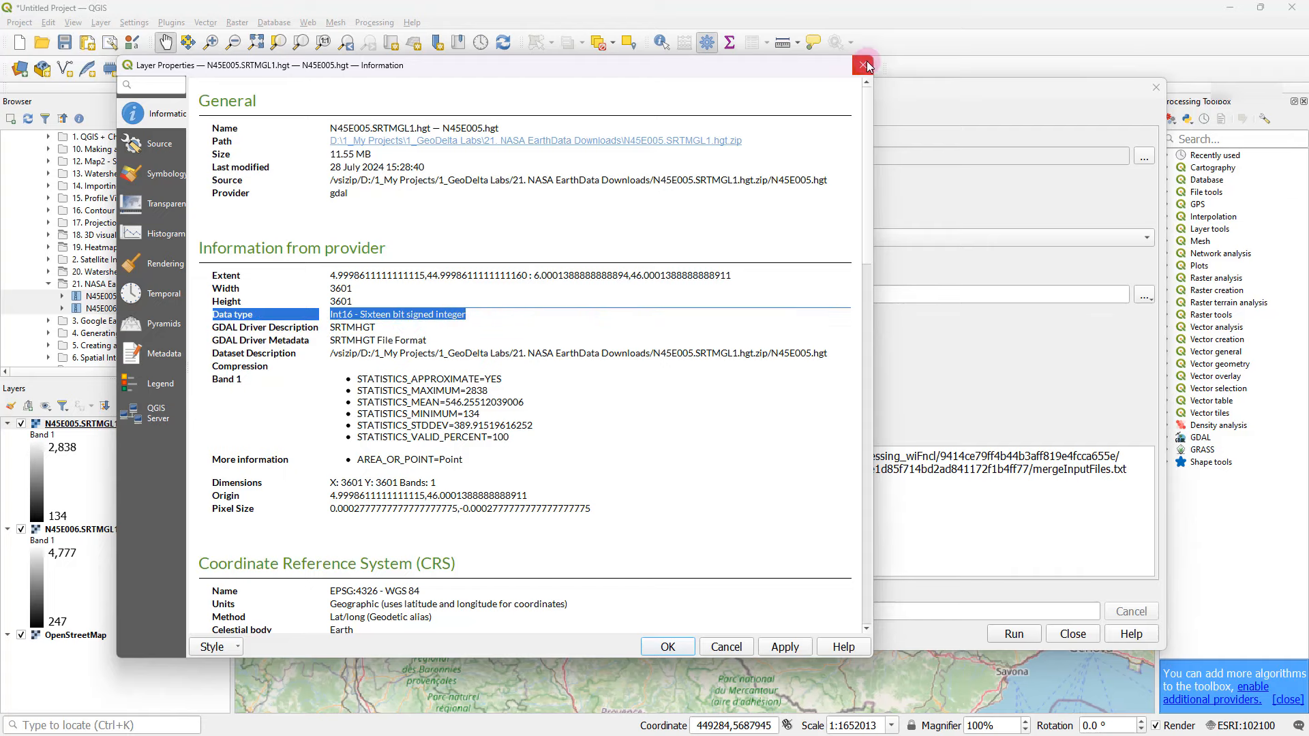
Step: Set the Merge output data type to Int16 and save the result to dem_merged.tif, then run it
left_click(868, 65)
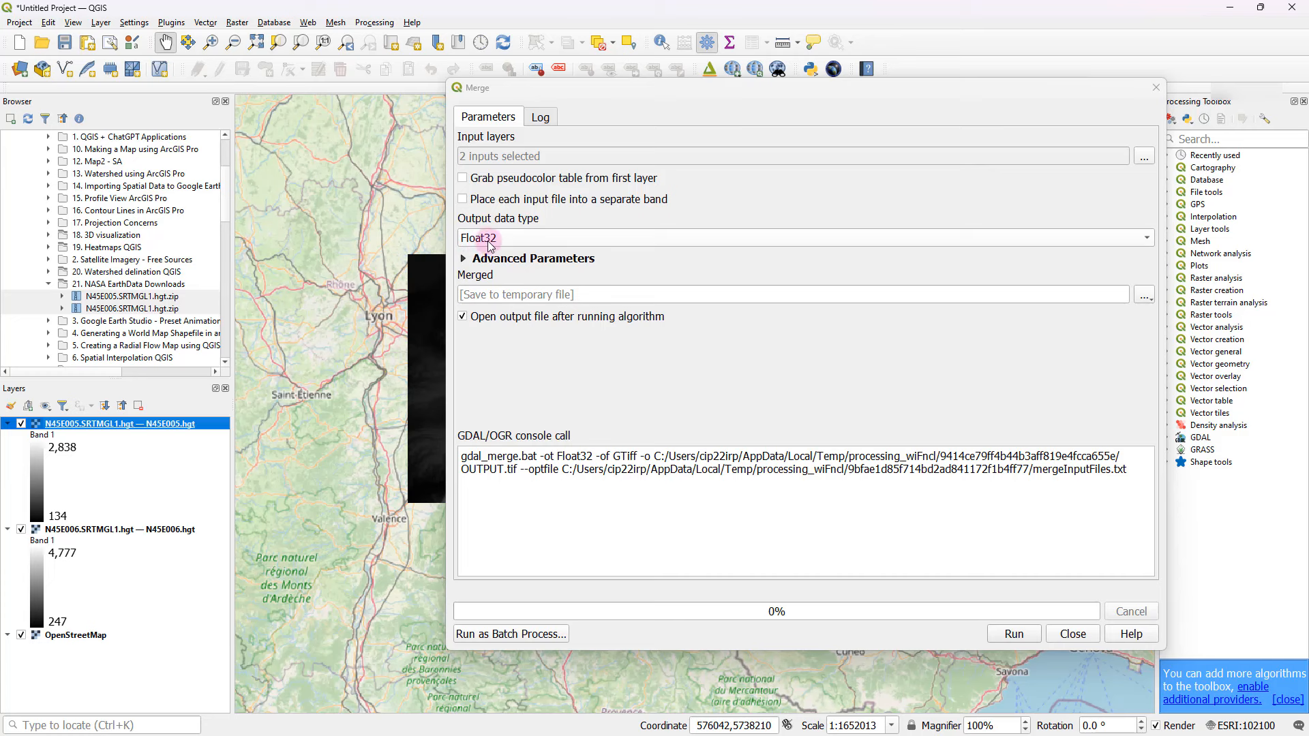
mouse_move(457, 263)
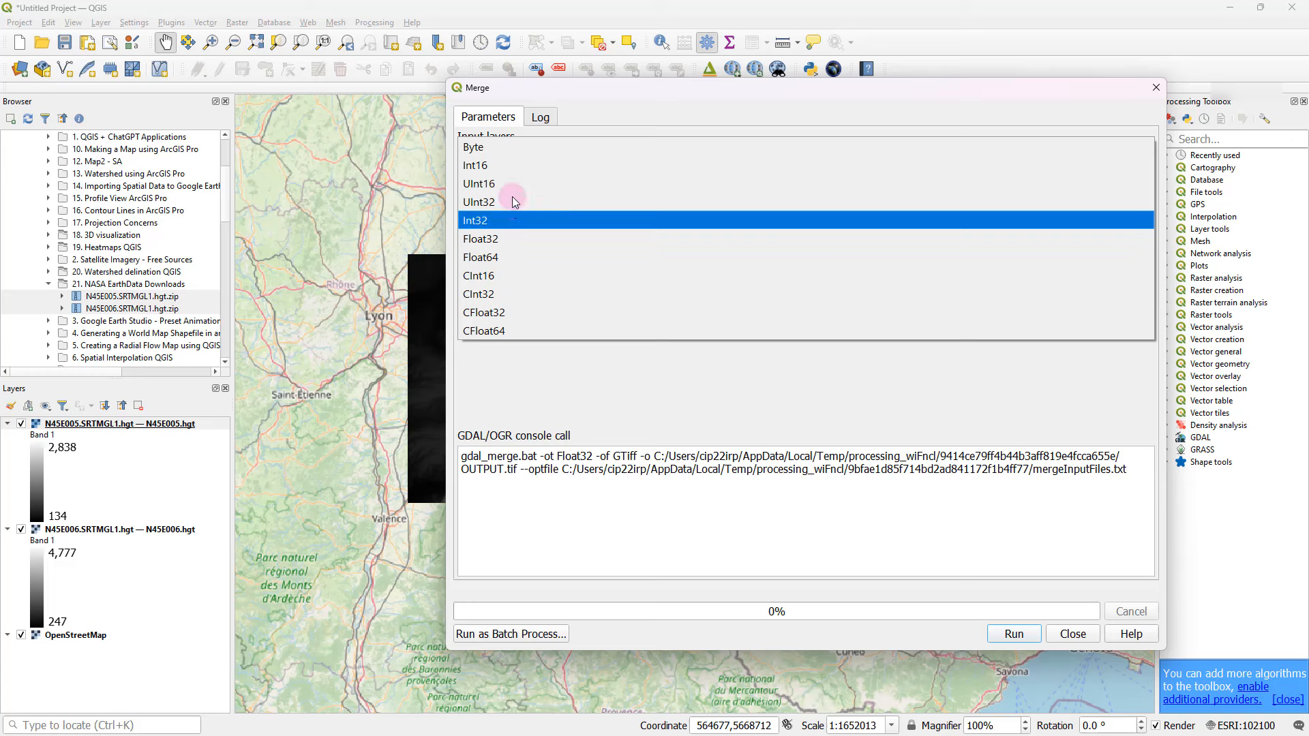
left_click(476, 165)
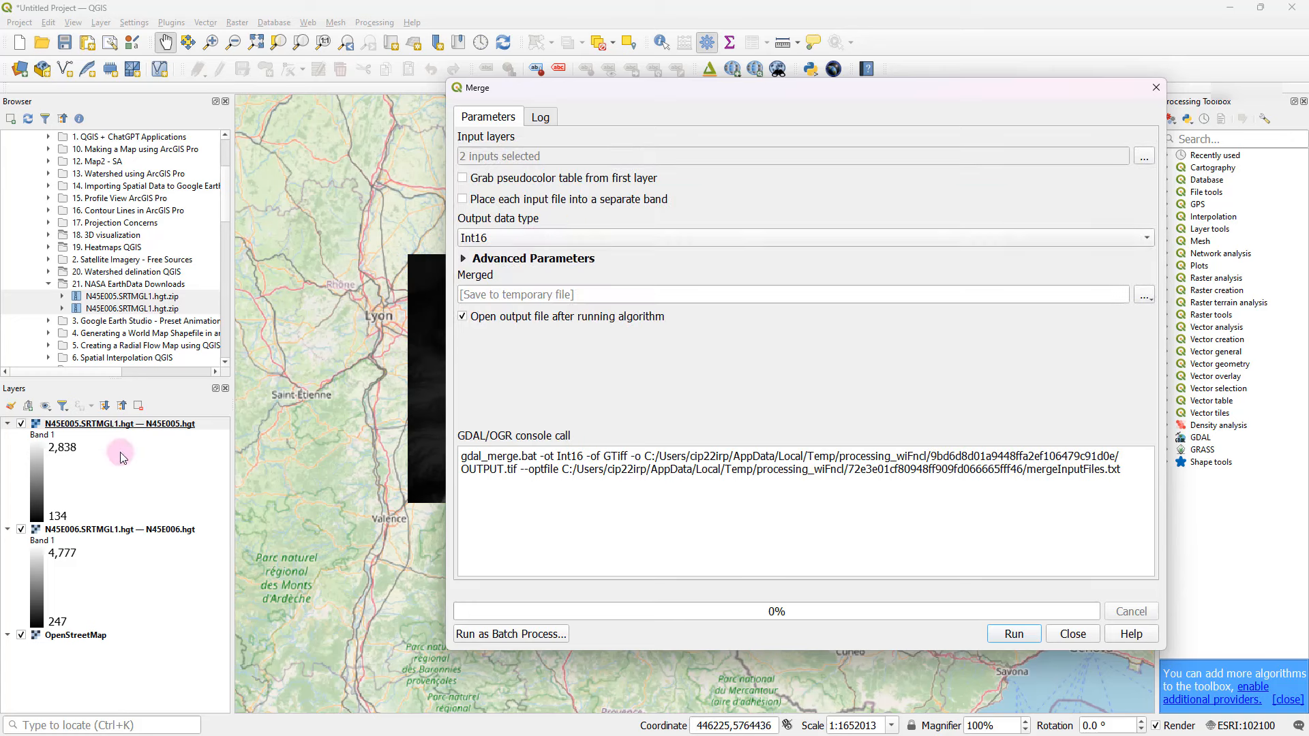
mouse_move(381, 453)
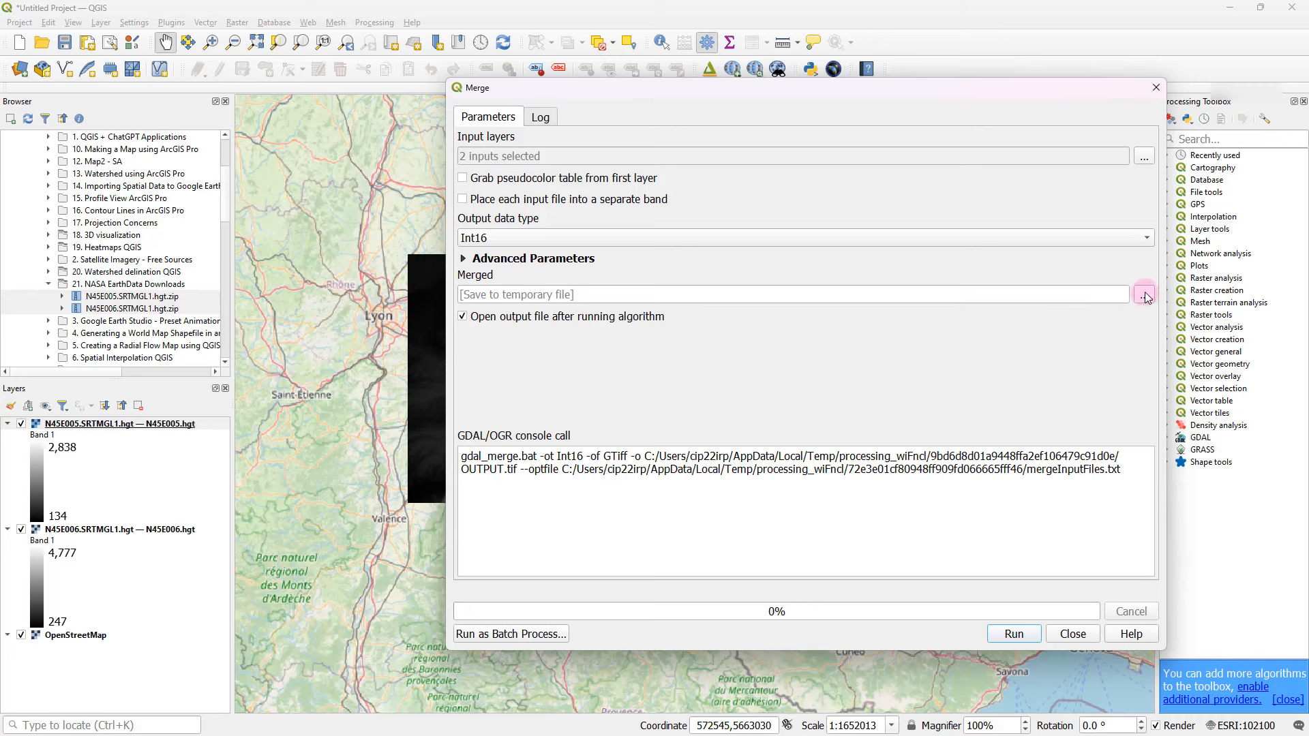
left_click(1144, 295)
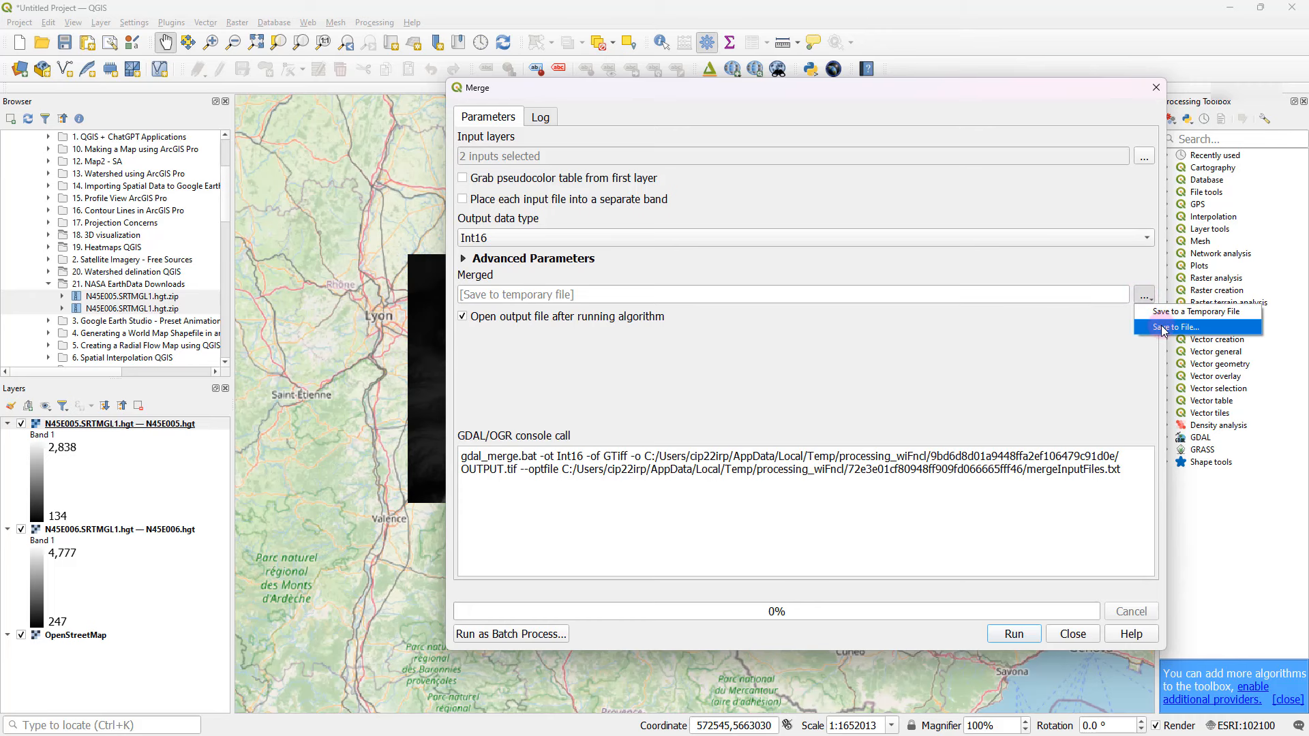
left_click(1174, 326)
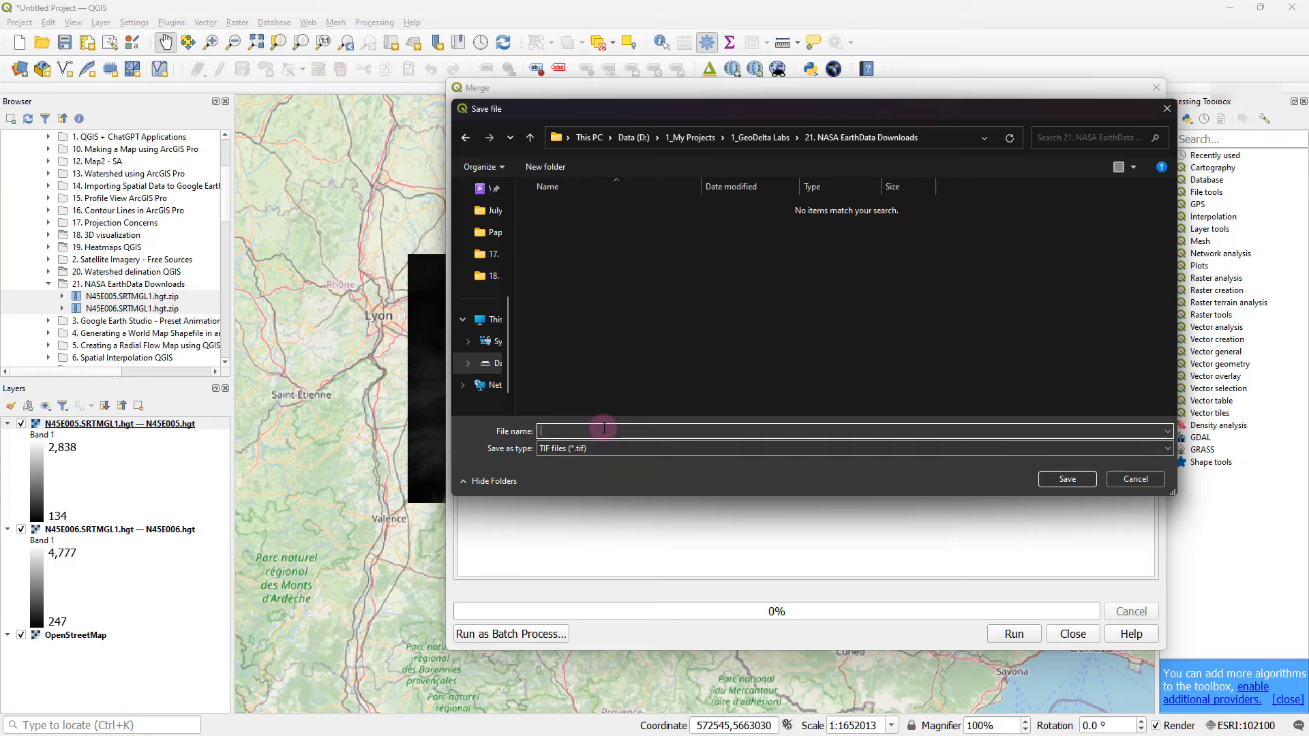
type("dem_merged")
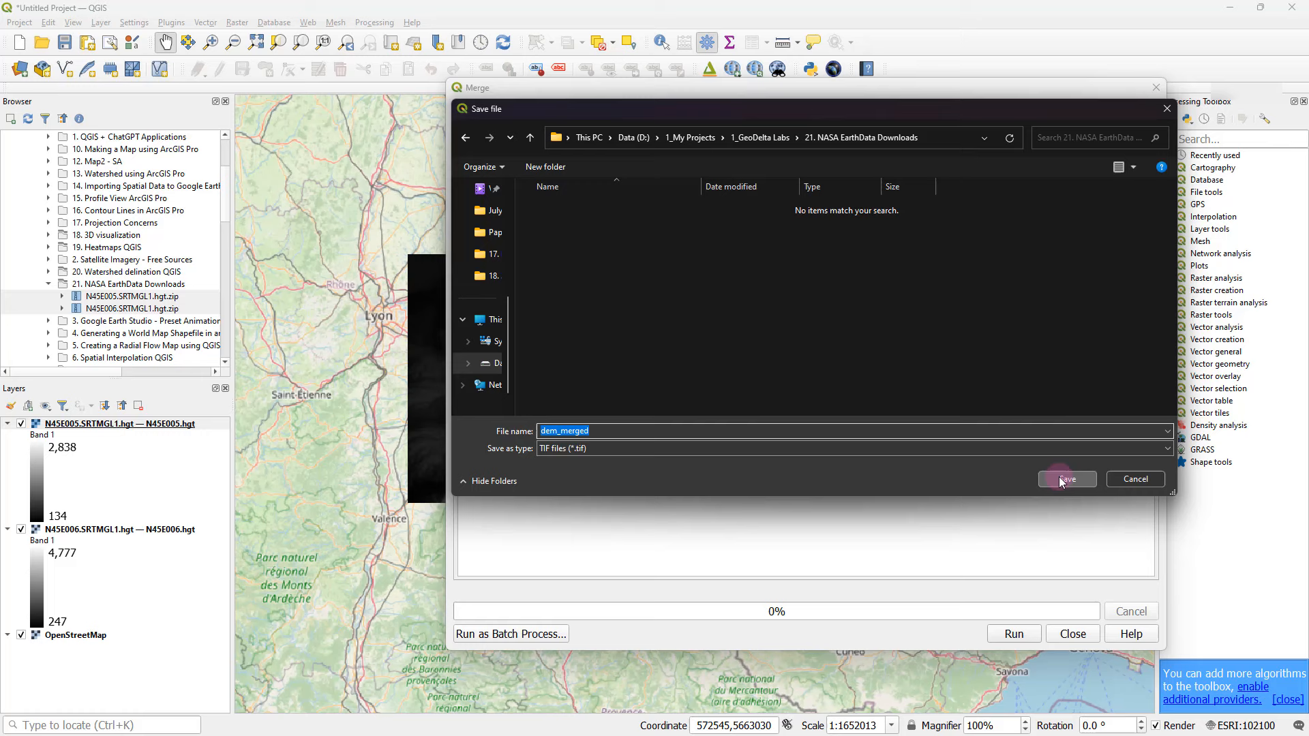
left_click(1066, 478)
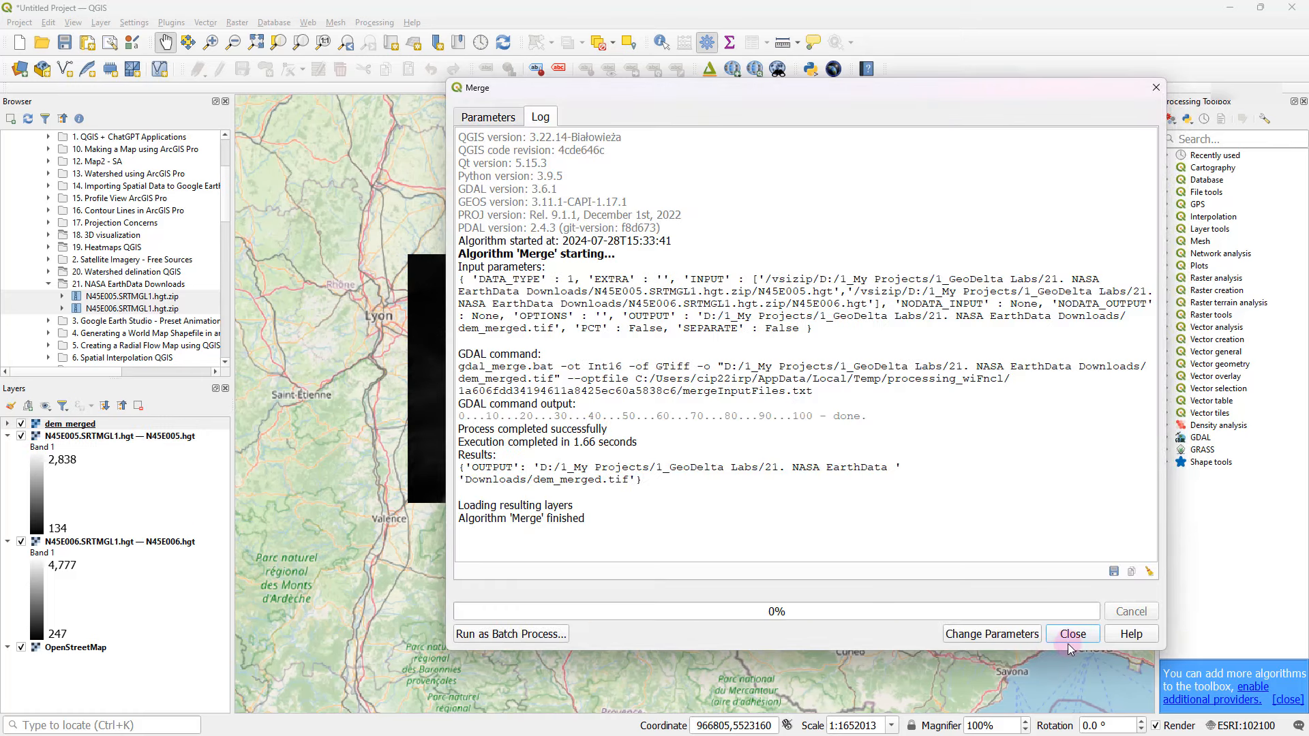
Step: Close the Merge tool, hide the N45E006 tile and recentre the map on the merged raster
left_click(1072, 635)
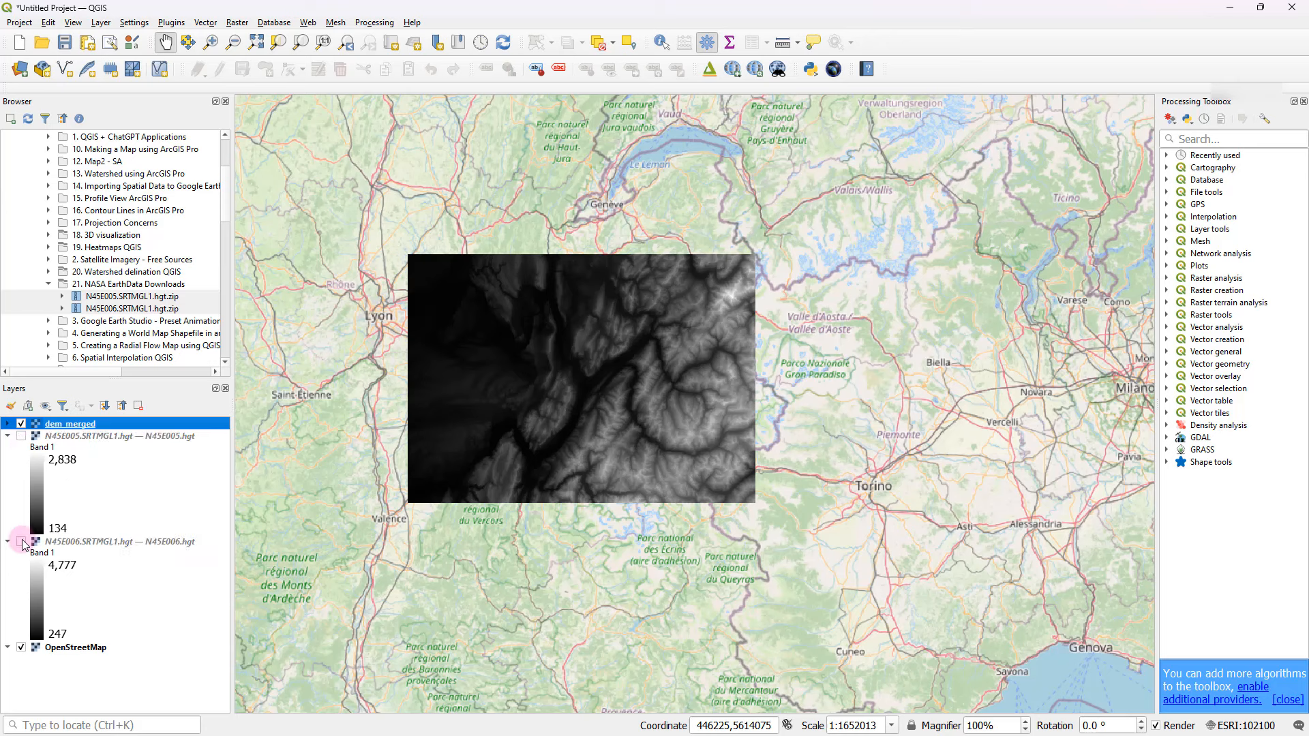
left_click(109, 435)
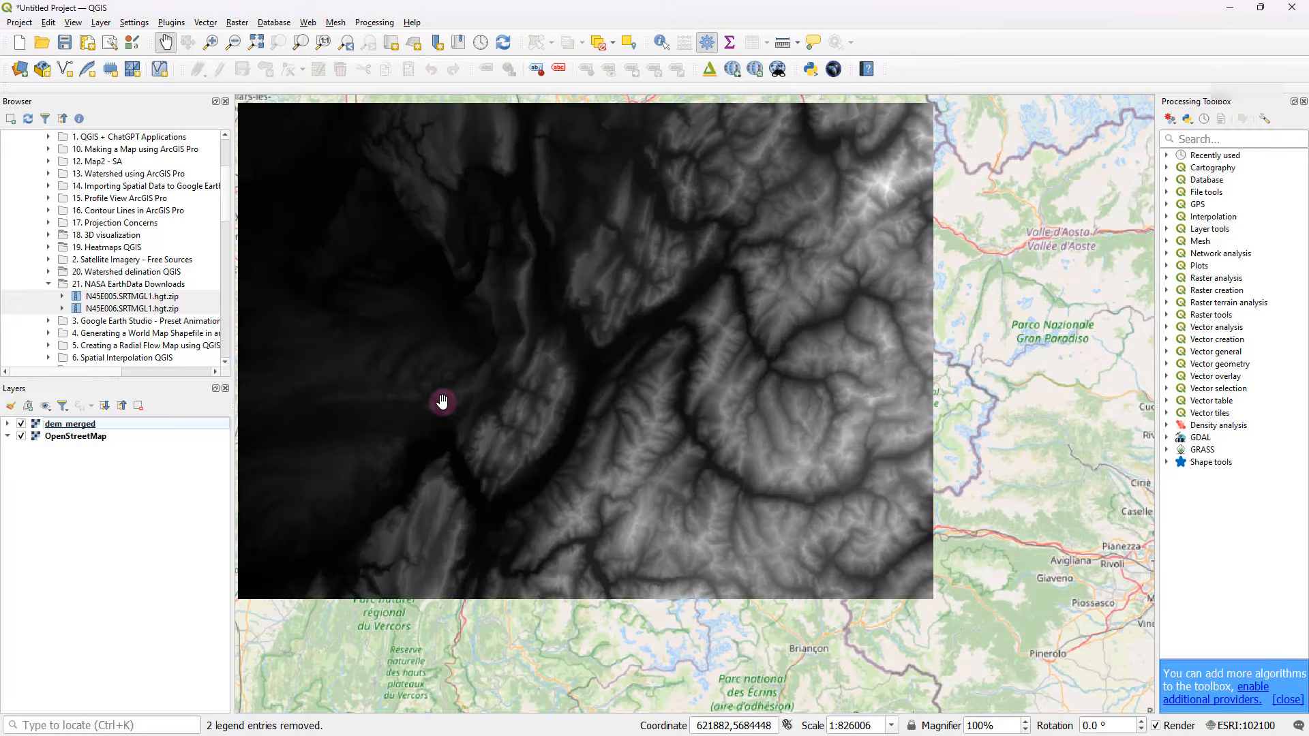
left_click_drag(441, 401, 721, 429)
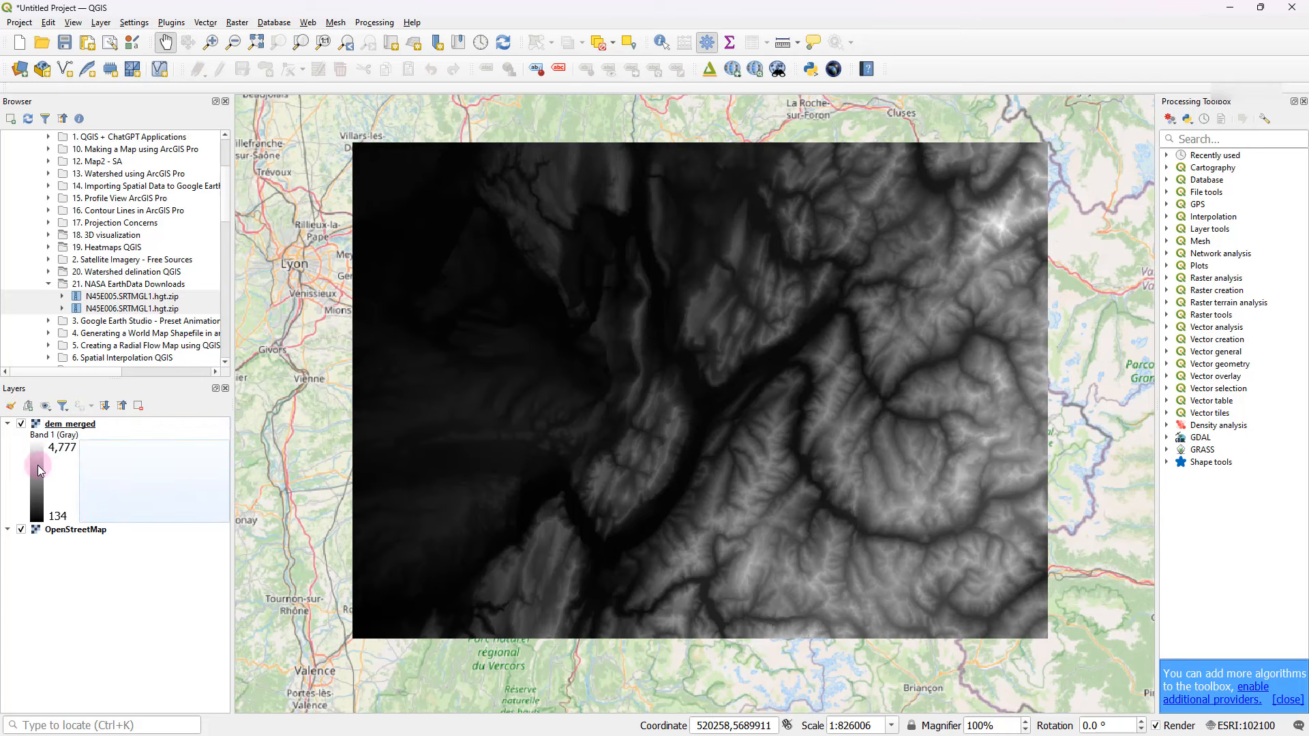
Step: Style dem_merged with Singleband pseudocolor symbology spanning 134 to 4,777
double_click(69, 423)
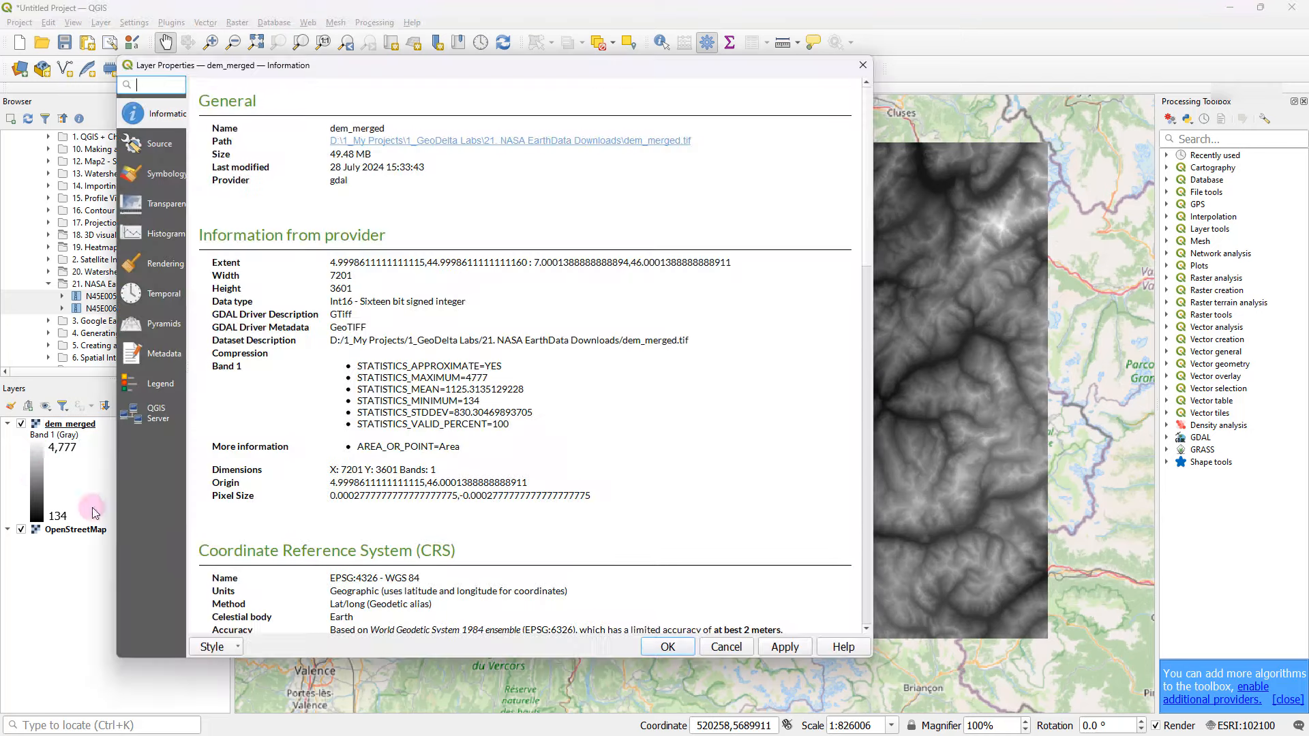
left_click(165, 174)
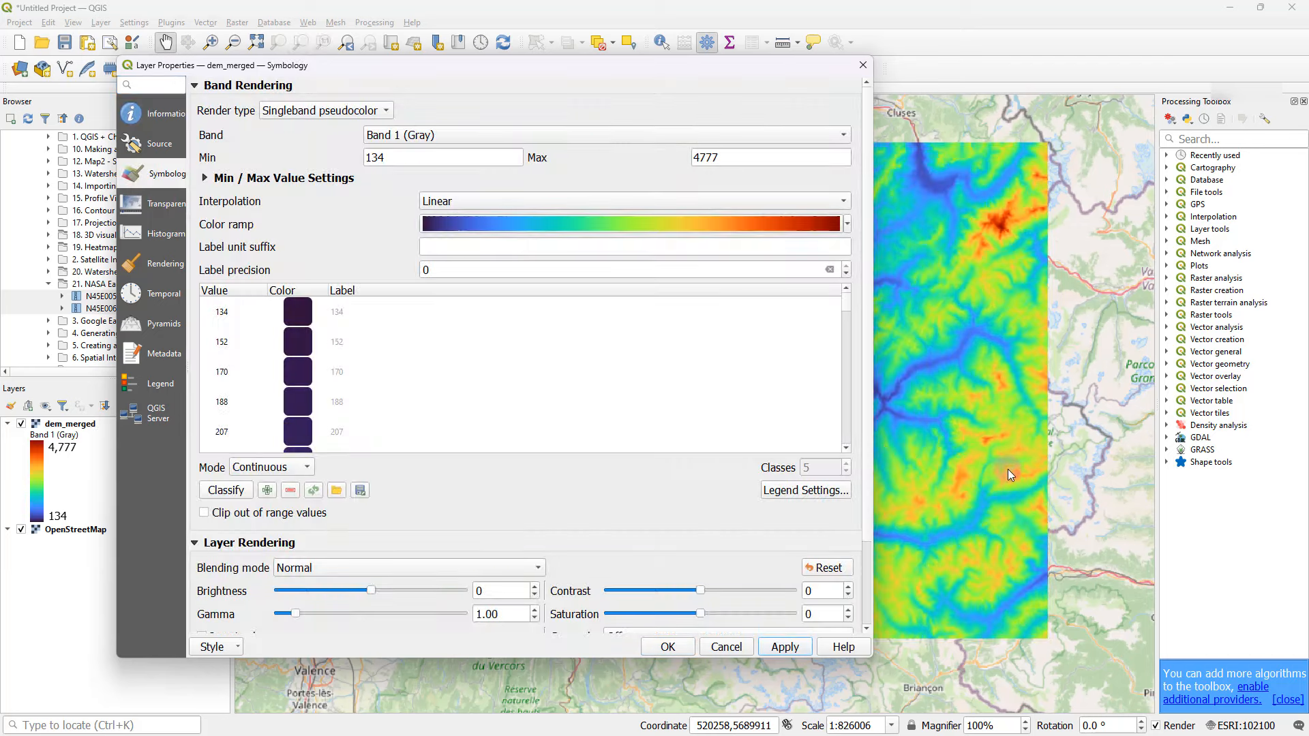
left_click(665, 646)
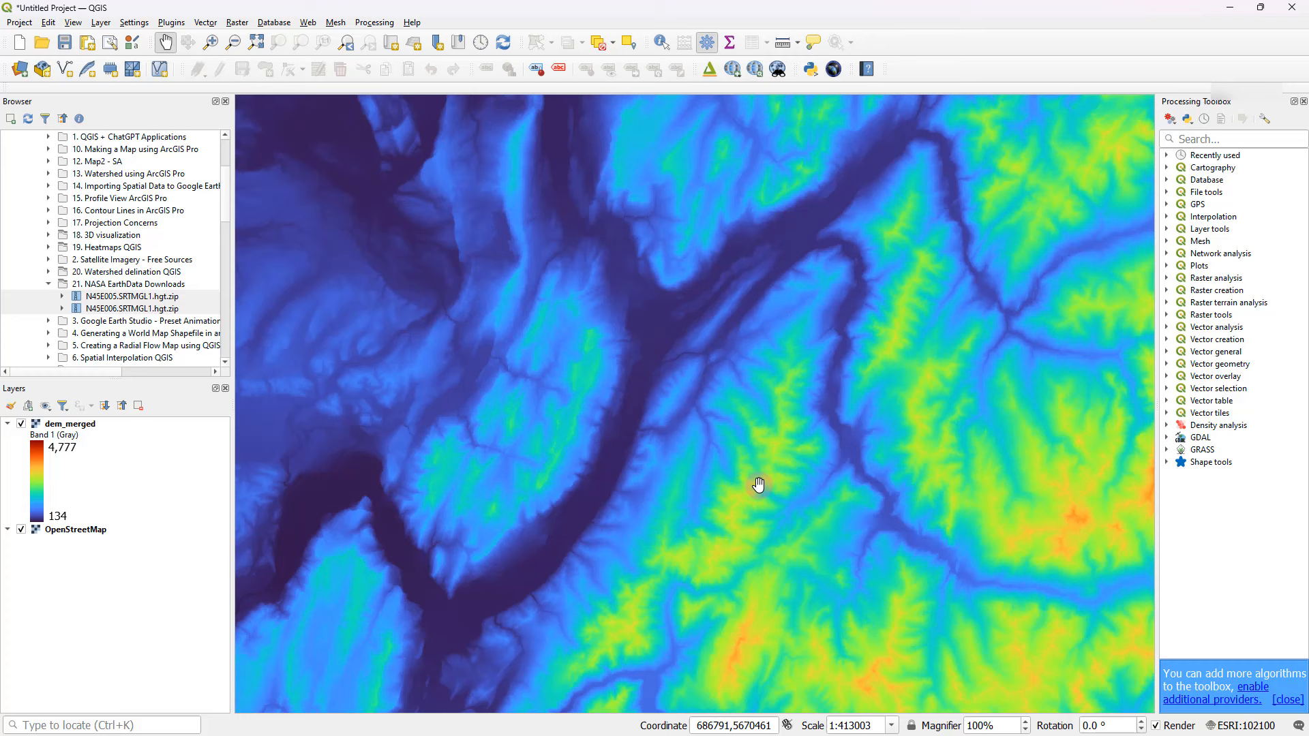
scroll("down", 3)
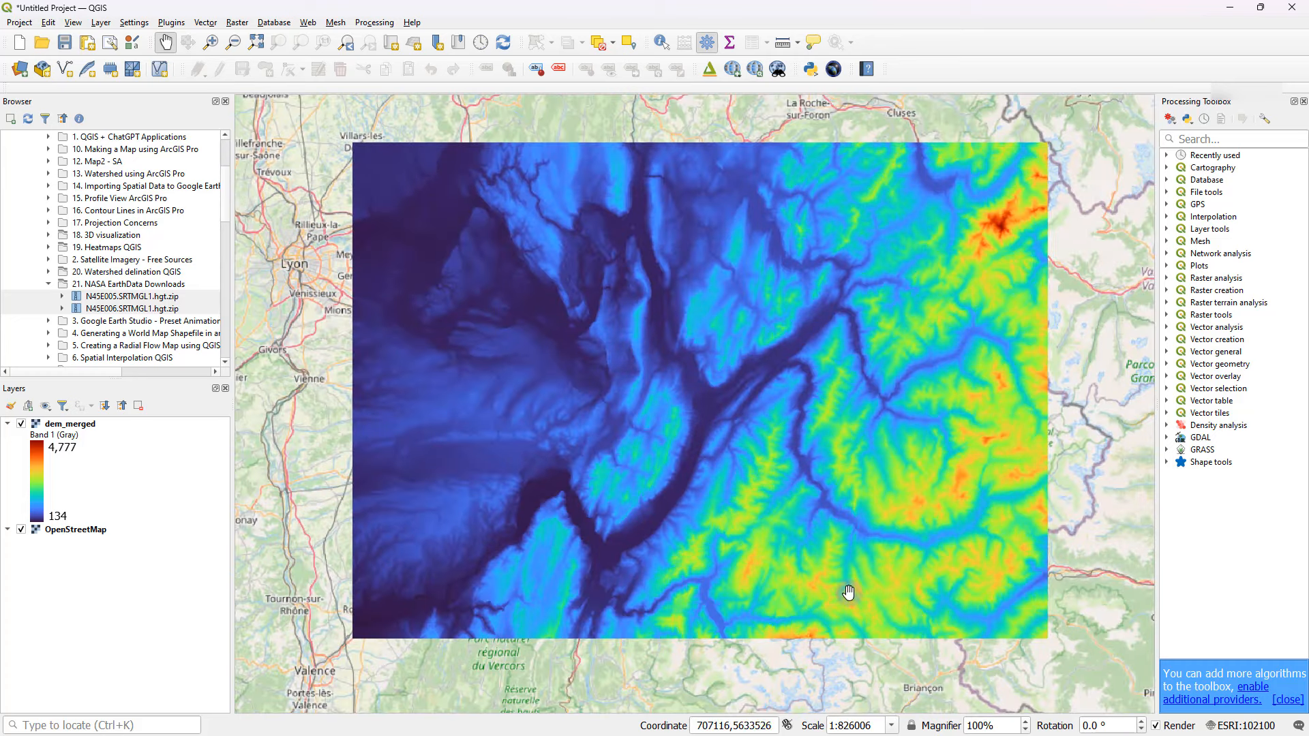
Step: Check dem_merged's Information properties for its 7201×3601 cells and pixel size in WGS 84
left_click(70, 423)
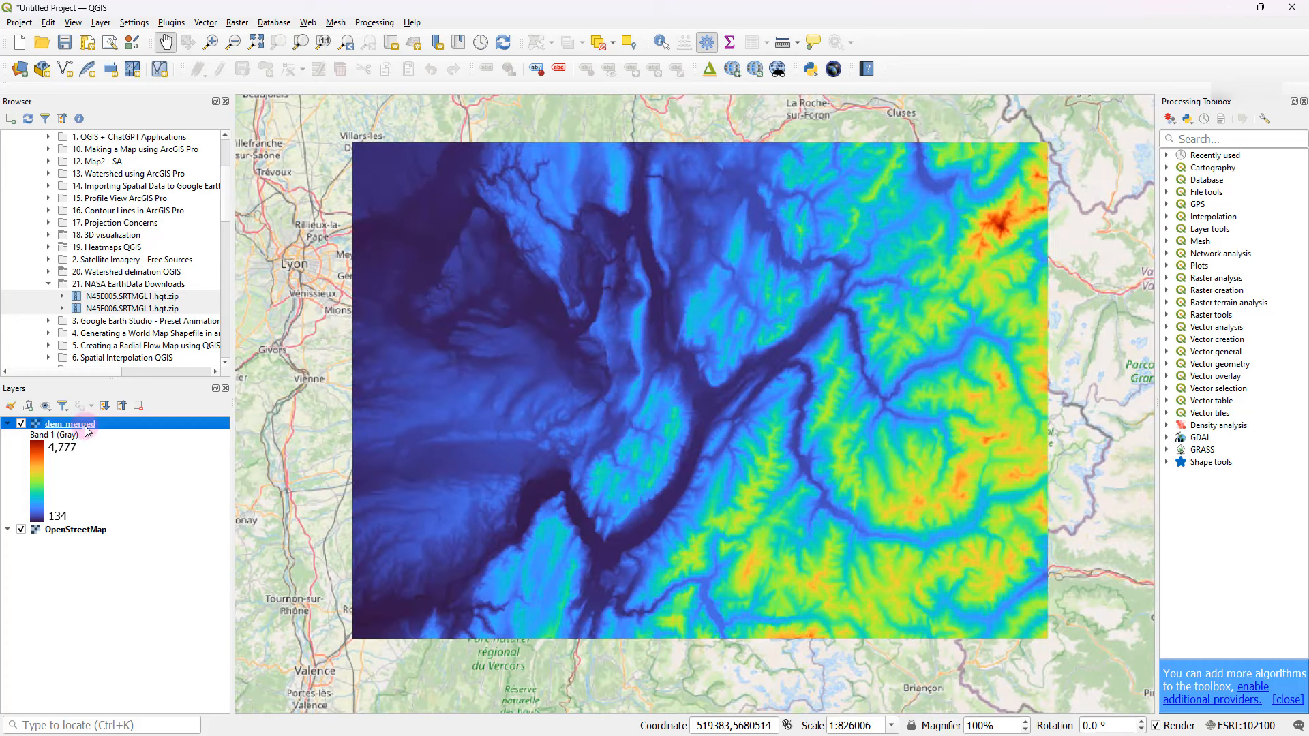
double_click(70, 423)
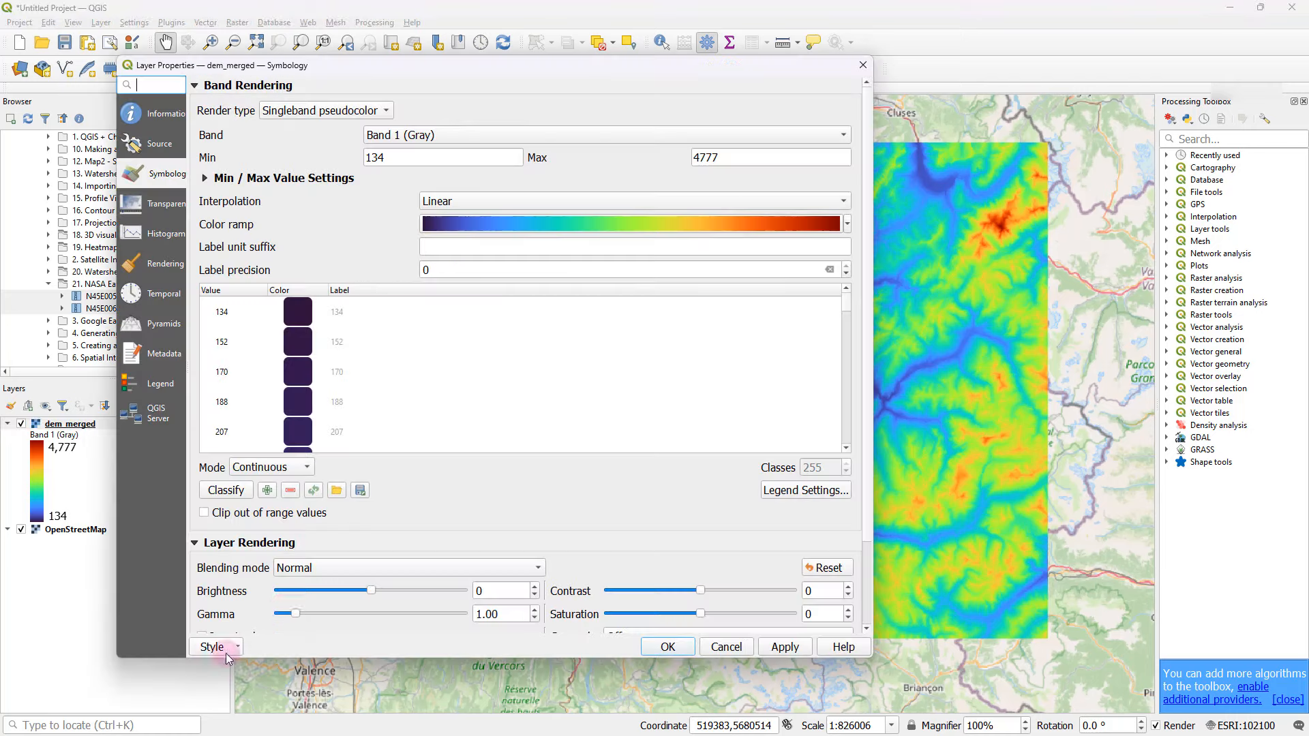
left_click(152, 113)
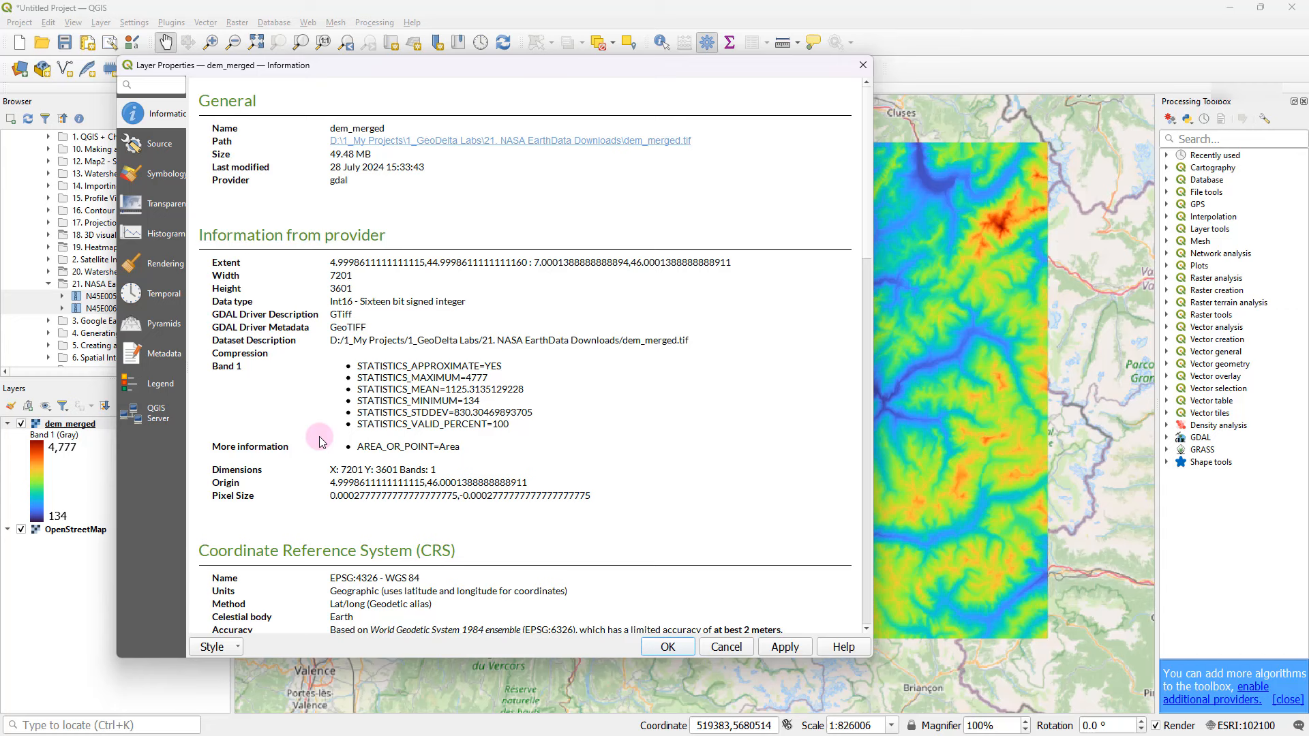
mouse_move(218, 489)
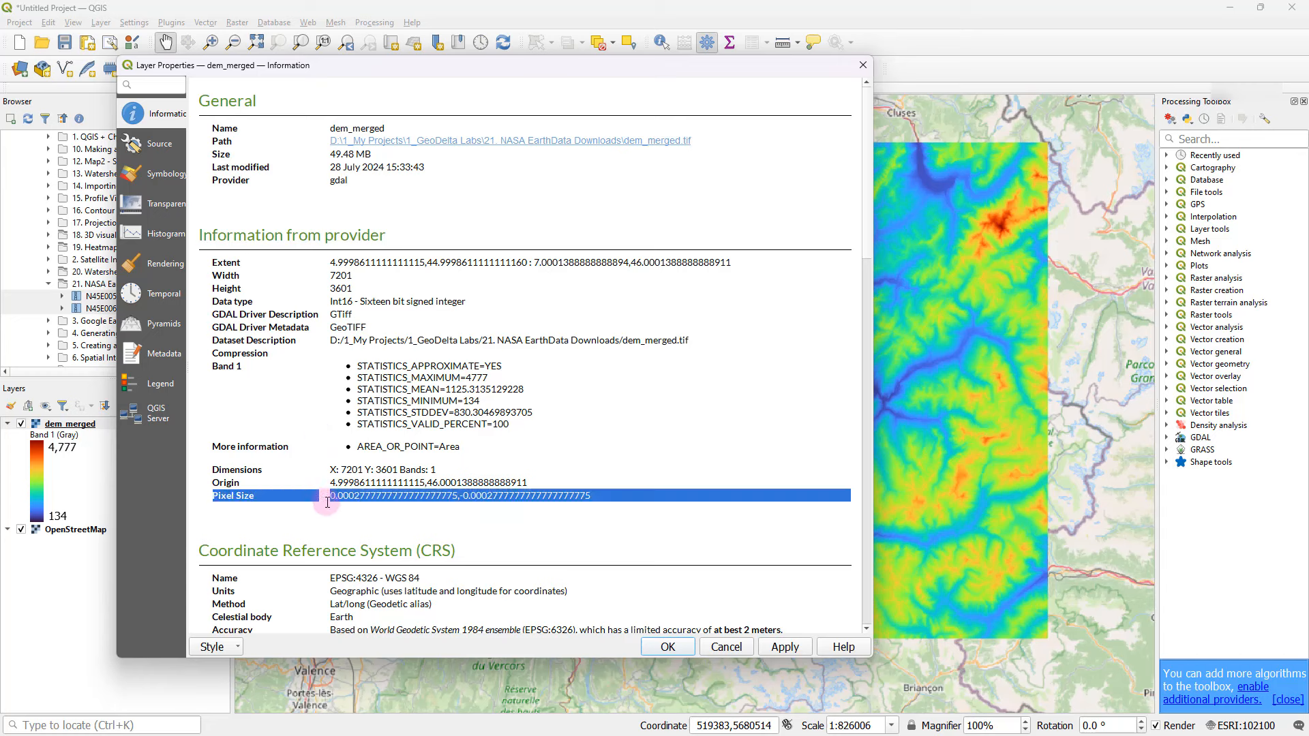
left_click_drag(327, 501, 457, 500)
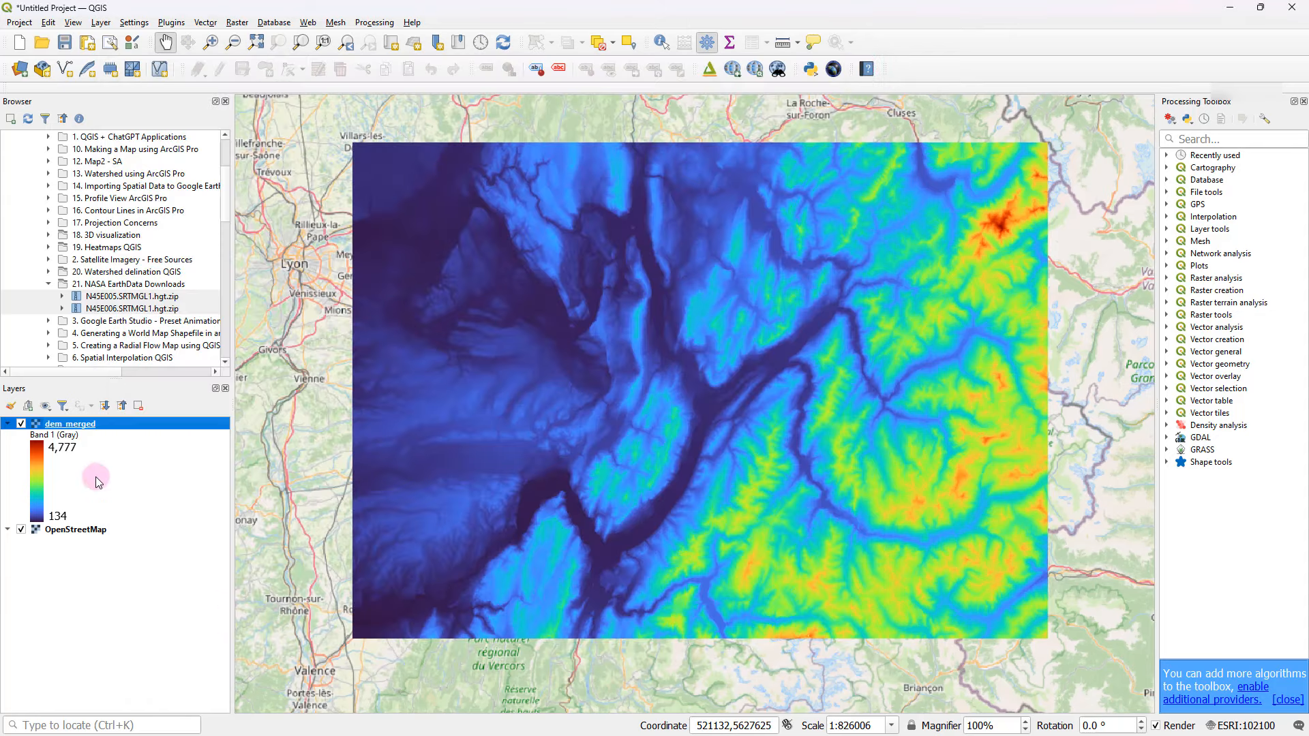
mouse_move(985, 427)
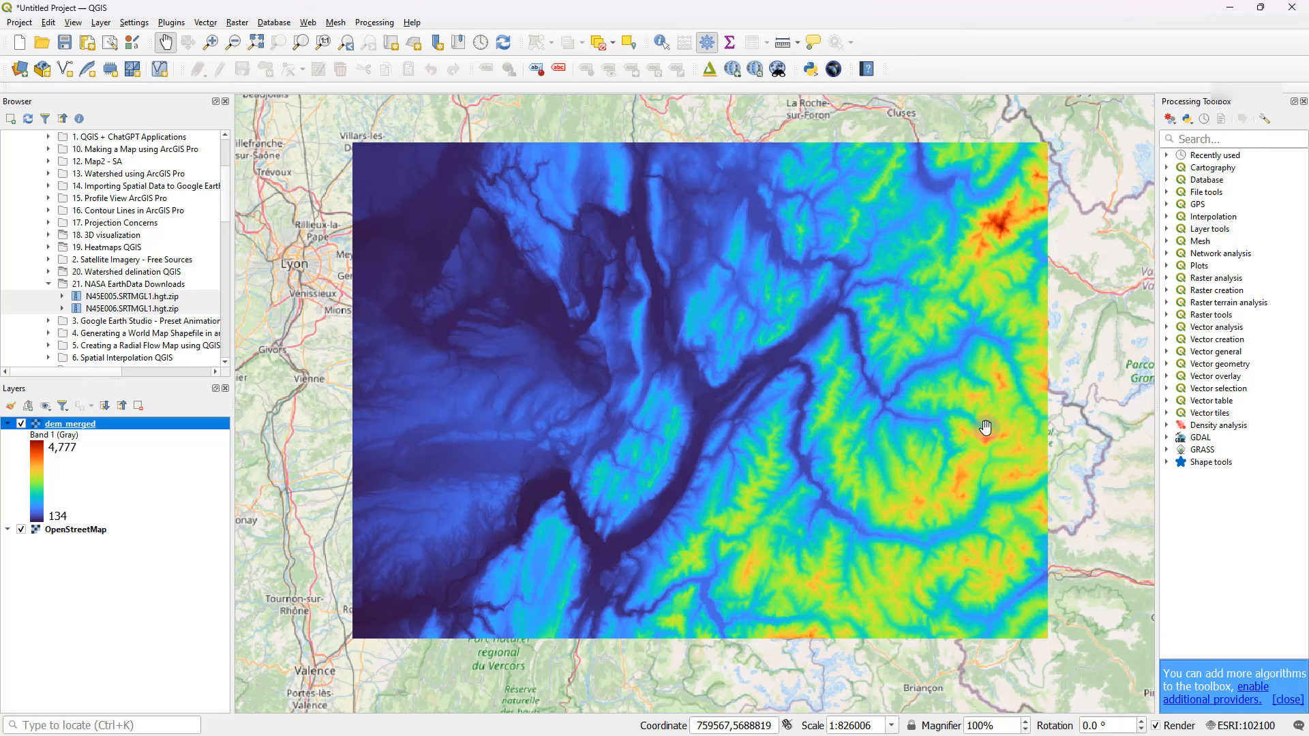
mouse_move(619, 499)
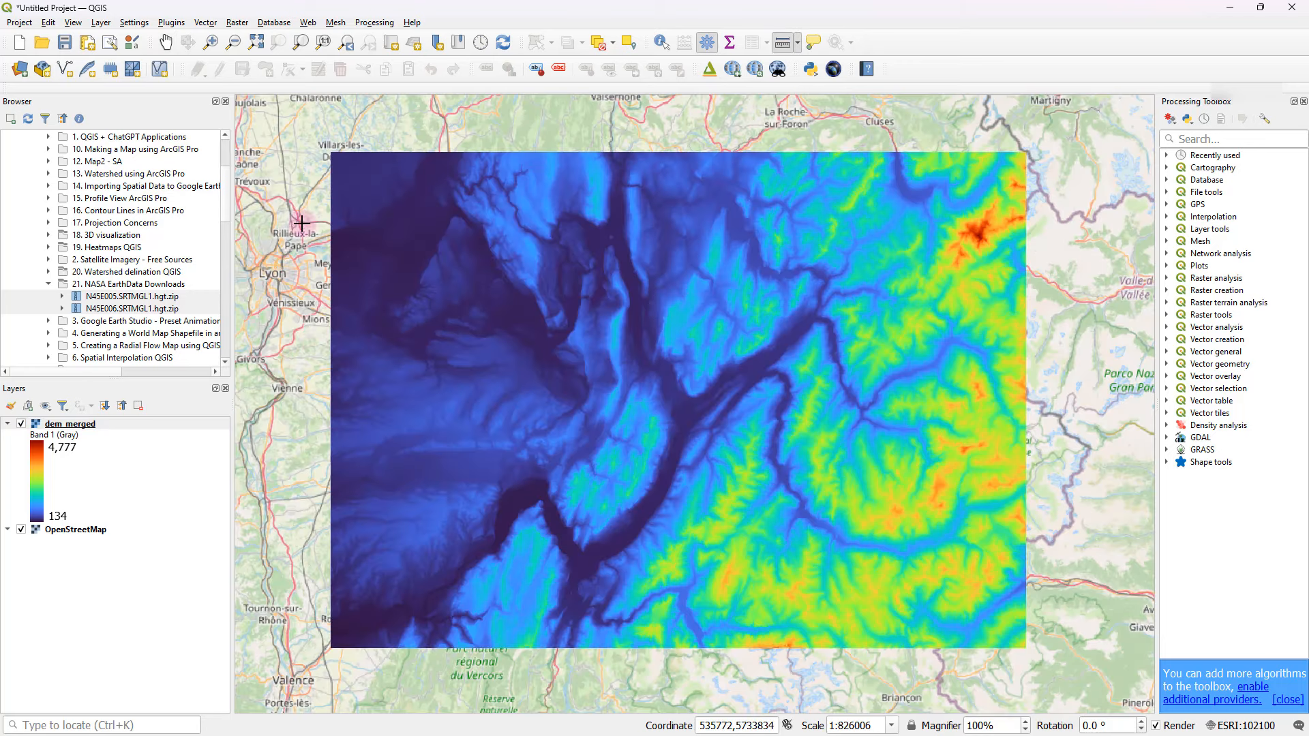
Step: Warp dem_merged to the project's Web Mercator CRS, saving to dem_reprojected.tif, and run
left_click(237, 22)
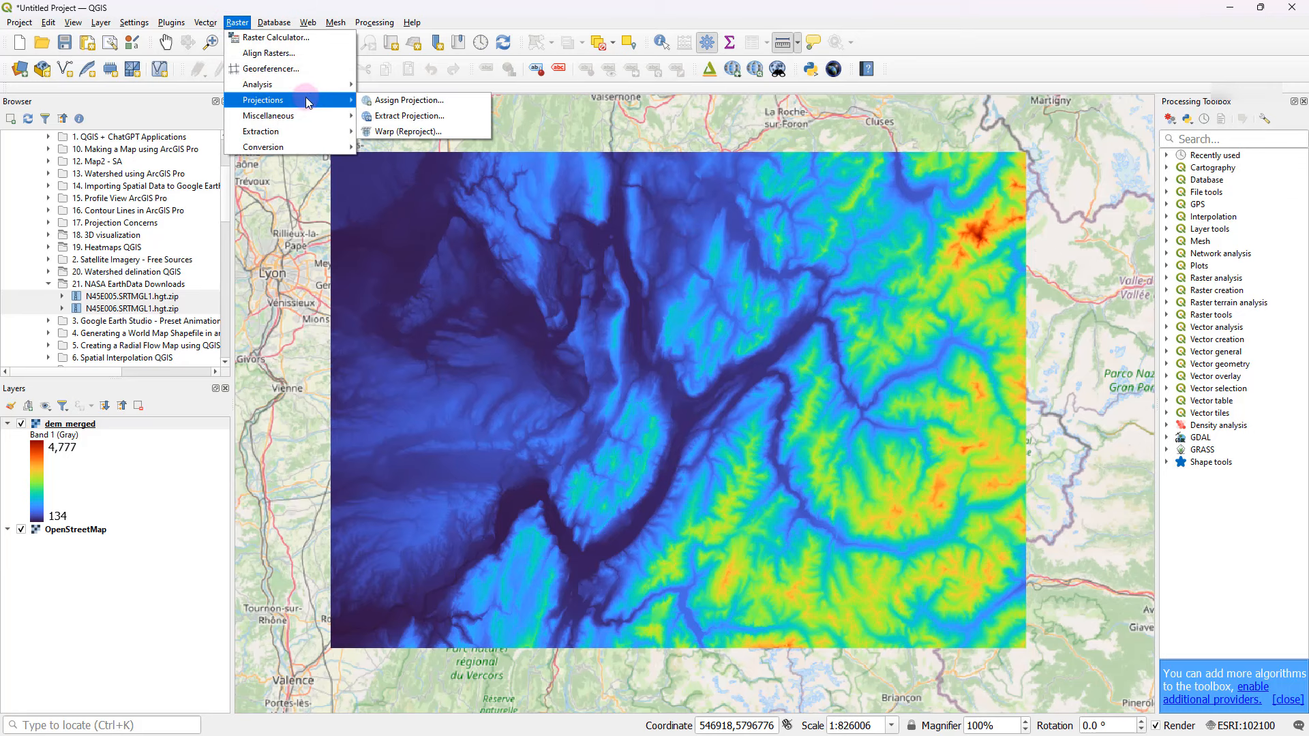
mouse_move(409, 131)
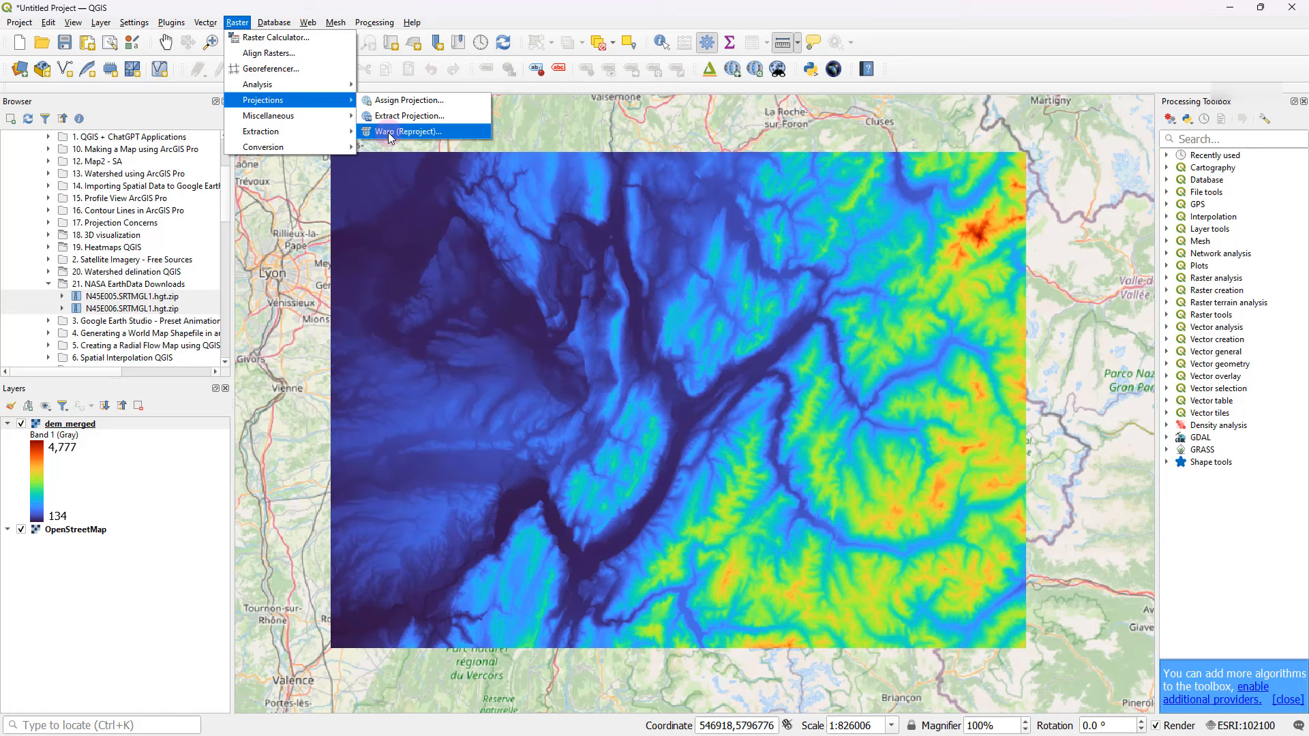
left_click(408, 131)
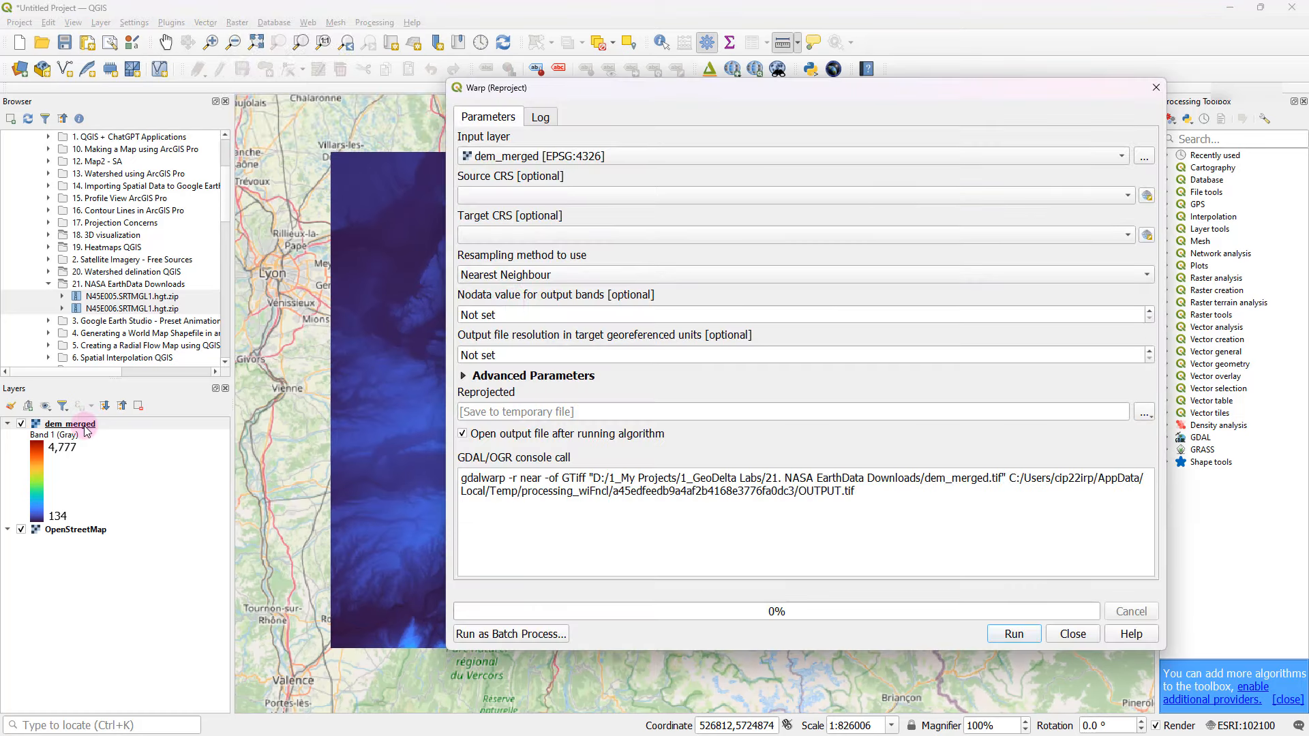
mouse_move(1129, 231)
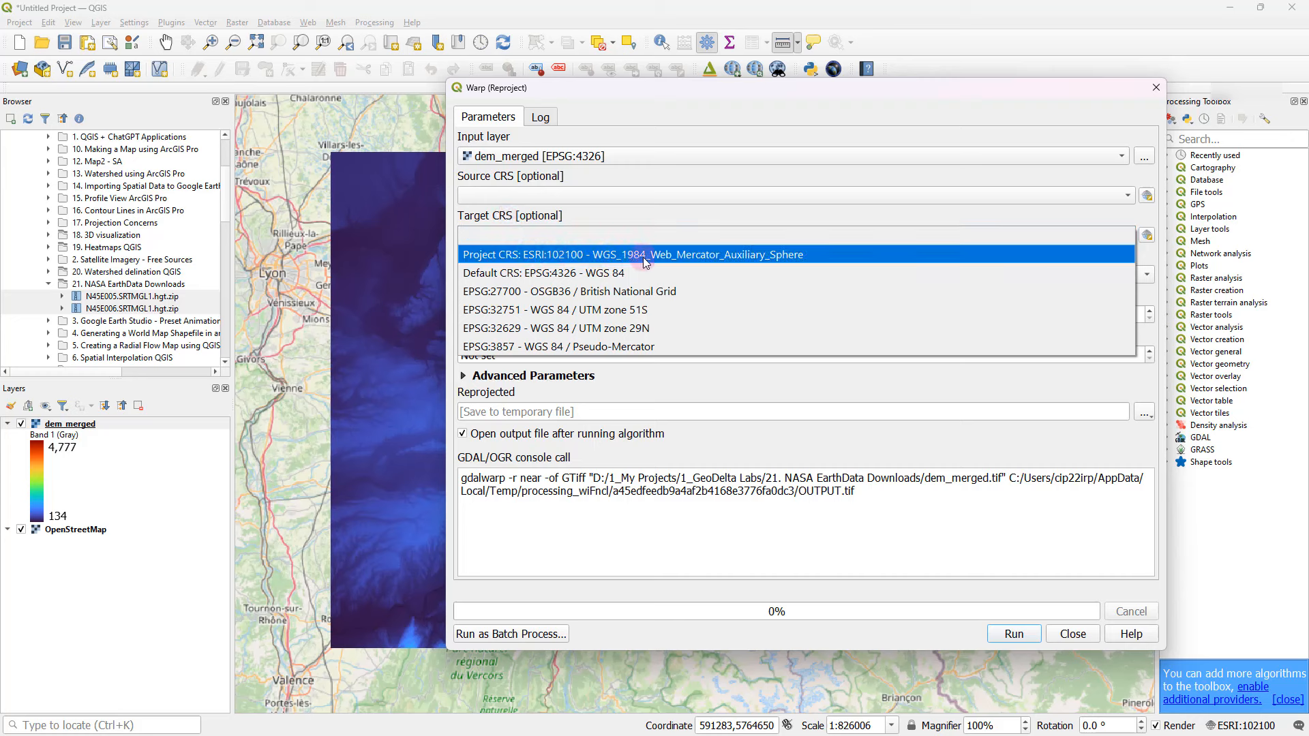
mouse_move(806, 262)
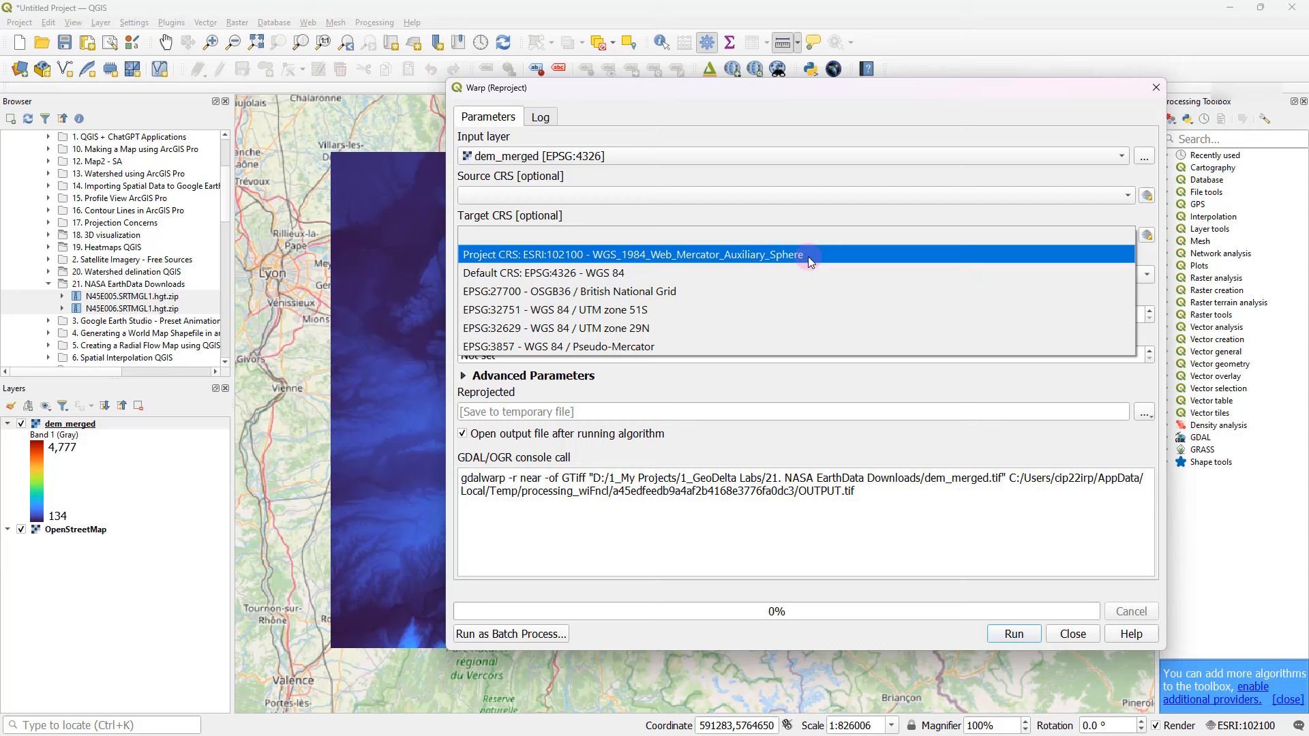
left_click(634, 255)
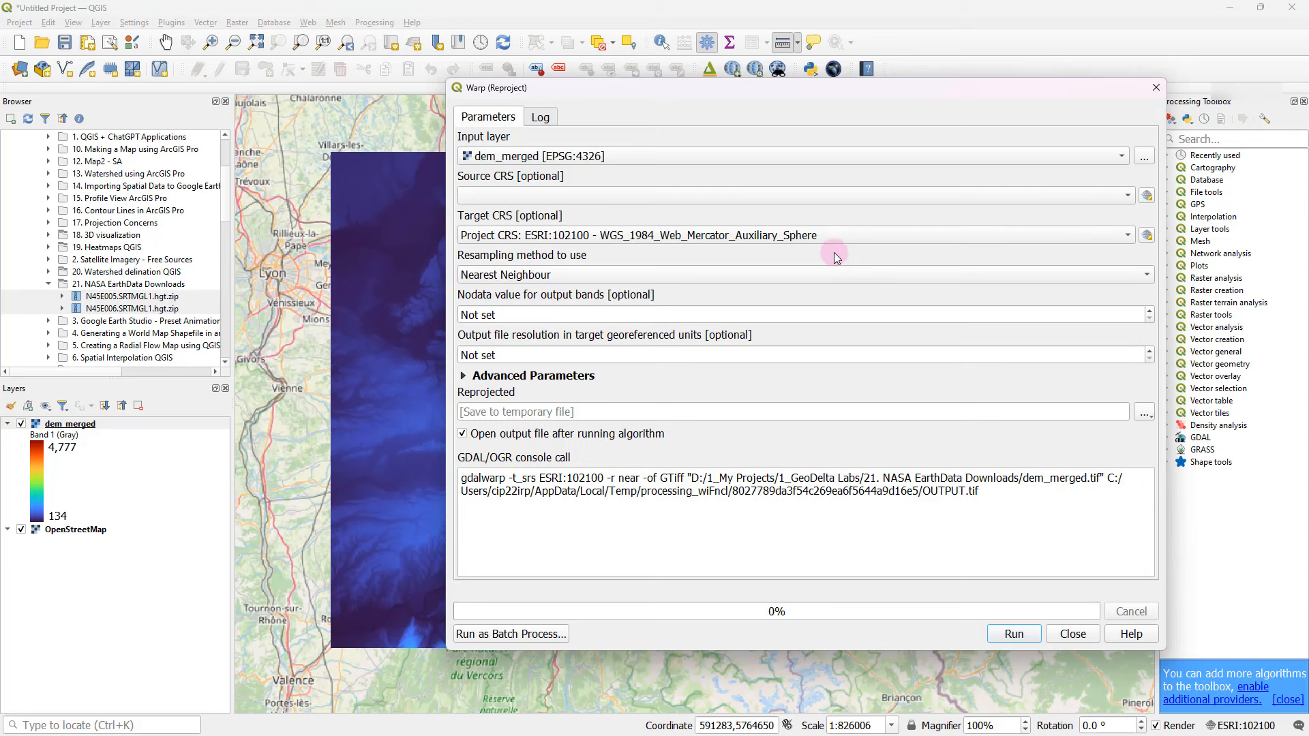
mouse_move(567, 374)
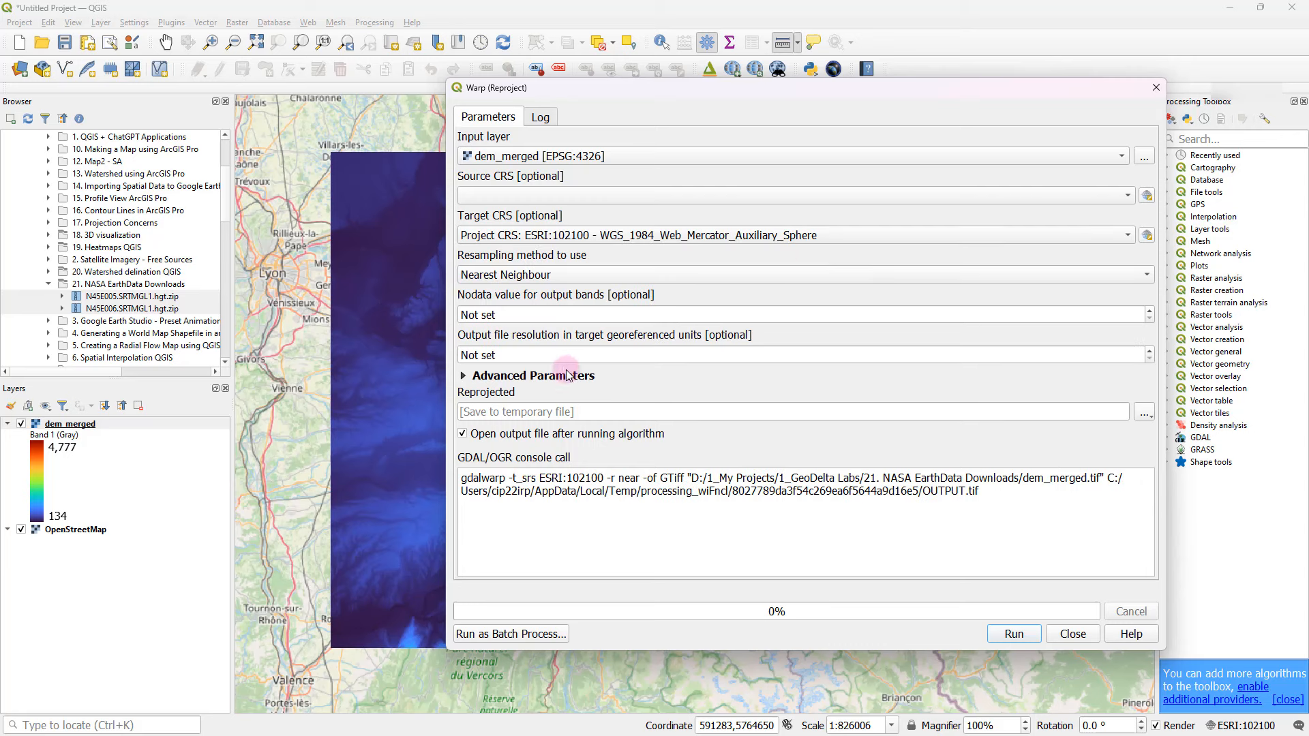
left_click(1144, 412)
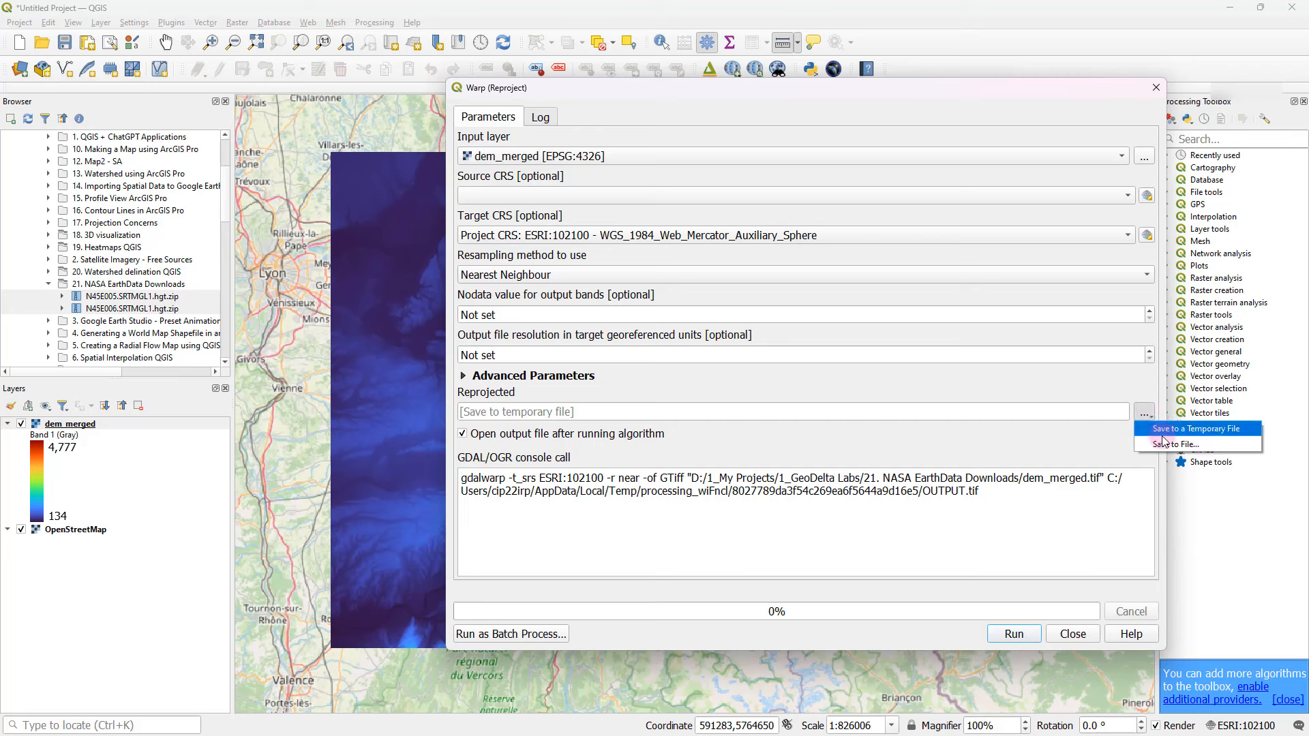
left_click(1188, 443)
type("dem_reprojecte")
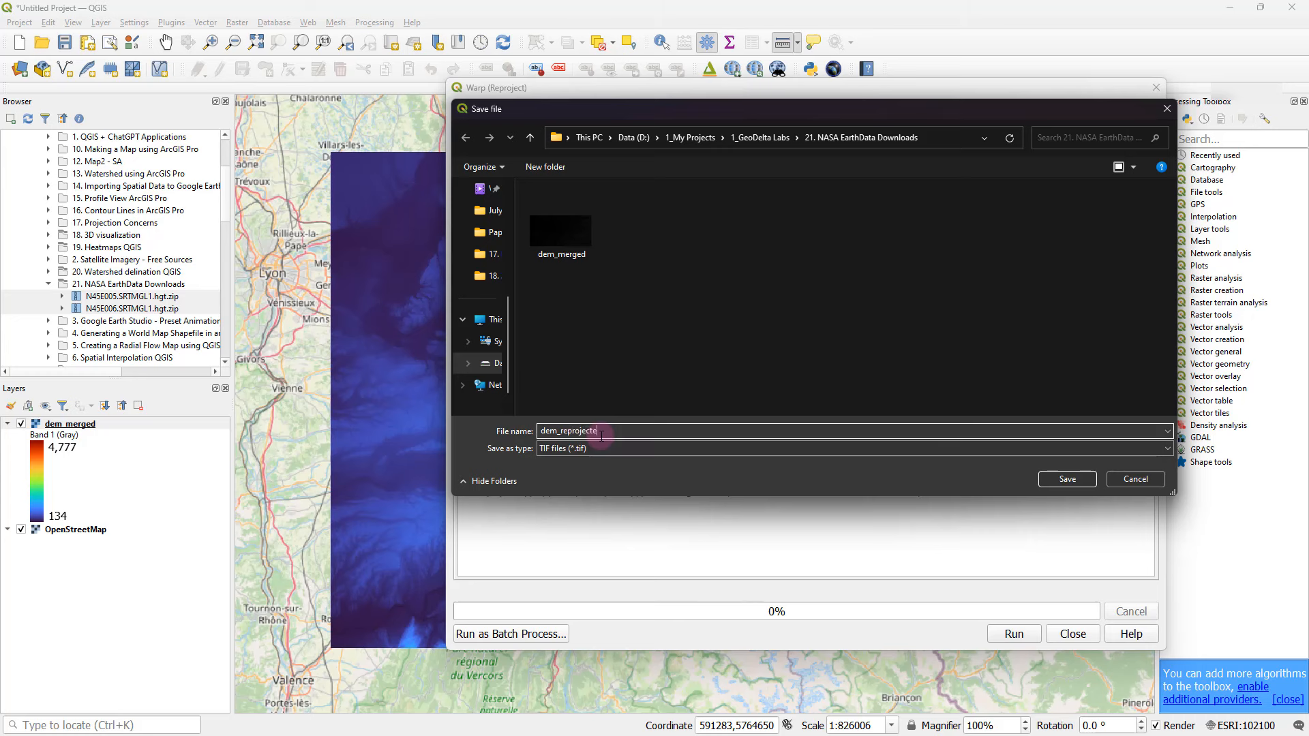
left_click(1066, 478)
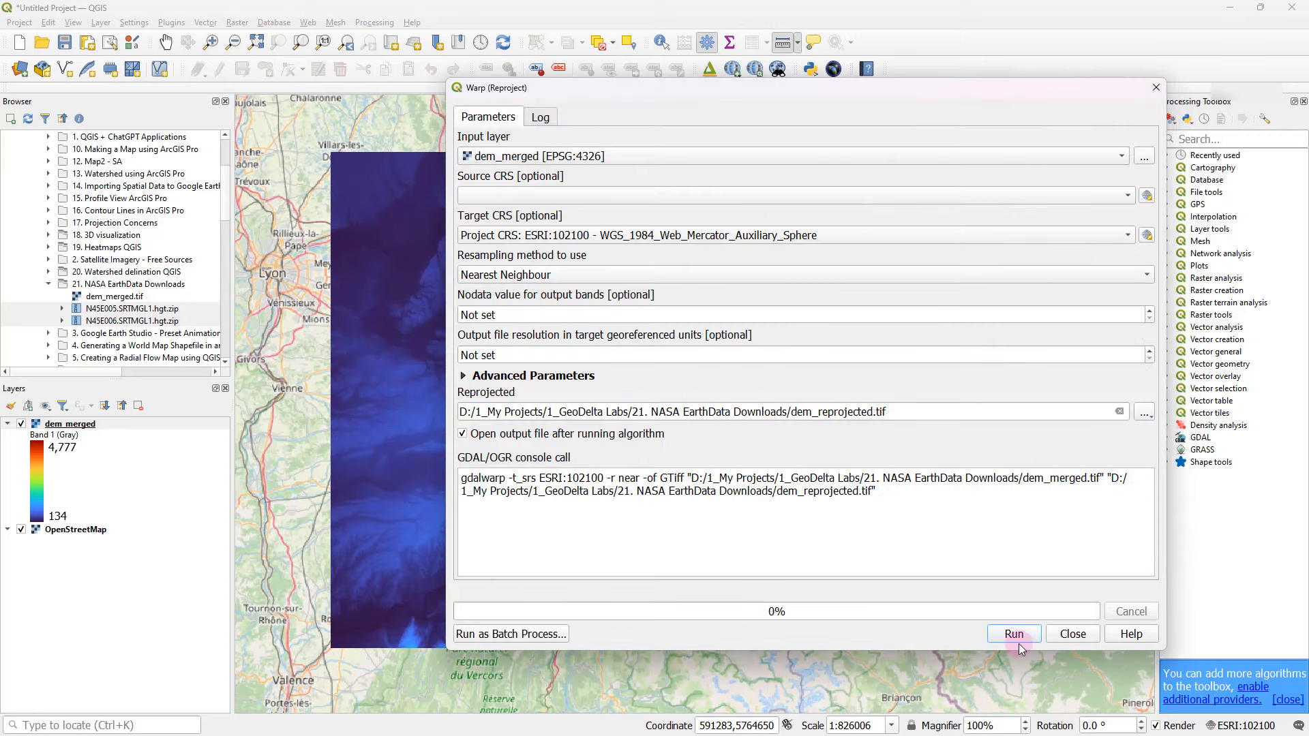
left_click(1014, 634)
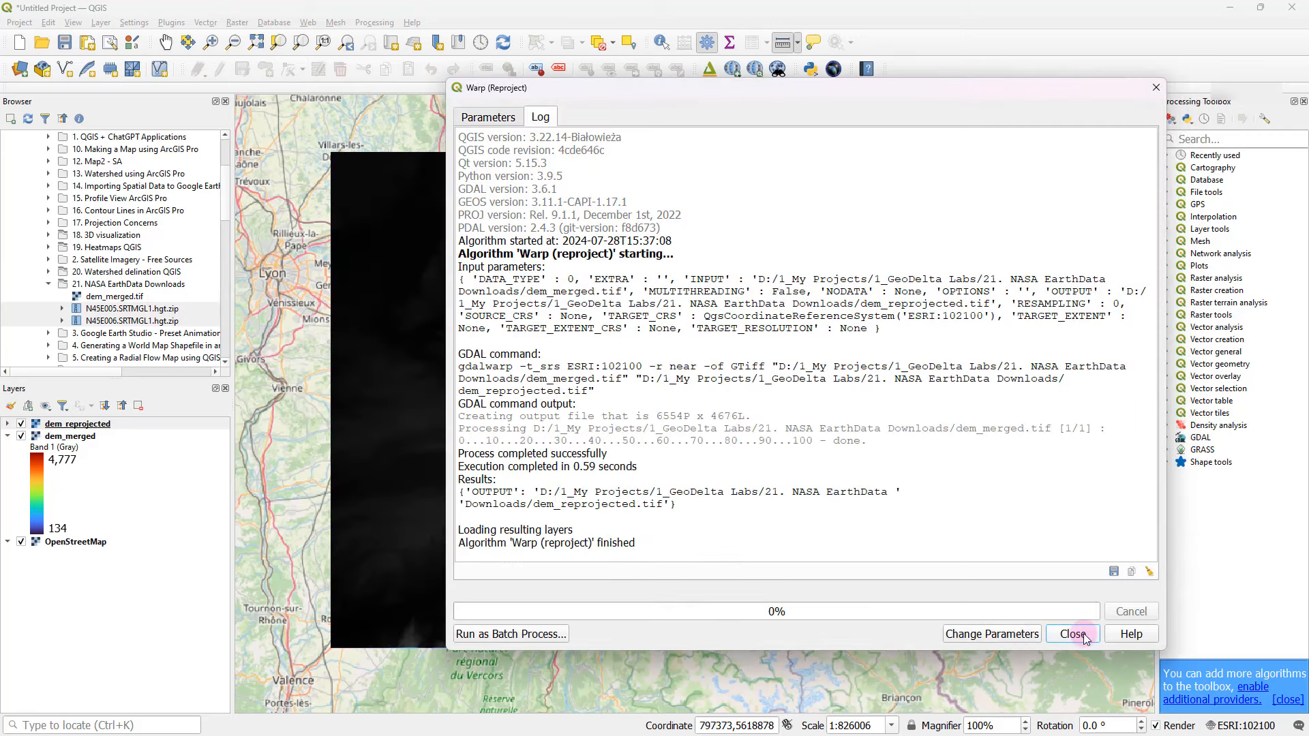
Step: Close Warp and check dem_reprojected's Information properties: Pseudo-Mercator, ~33.97 m pixel size
left_click(1072, 634)
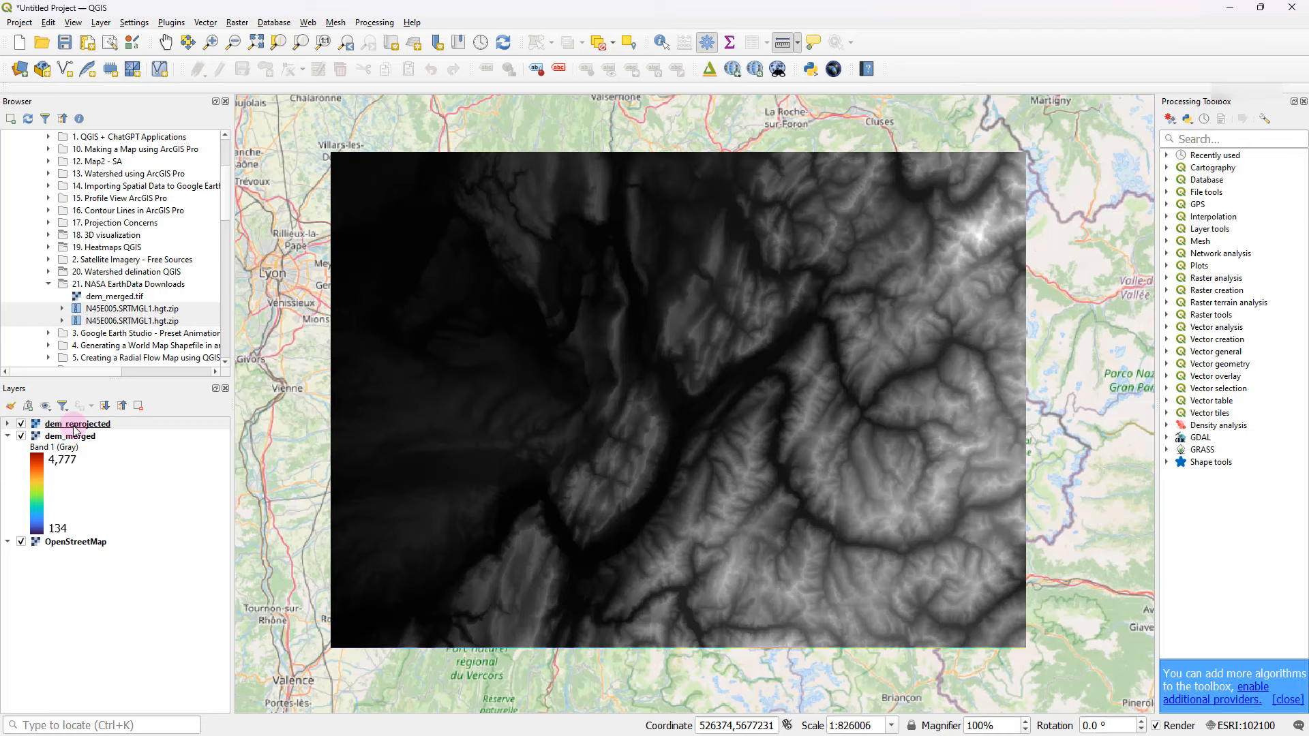
left_click(75, 422)
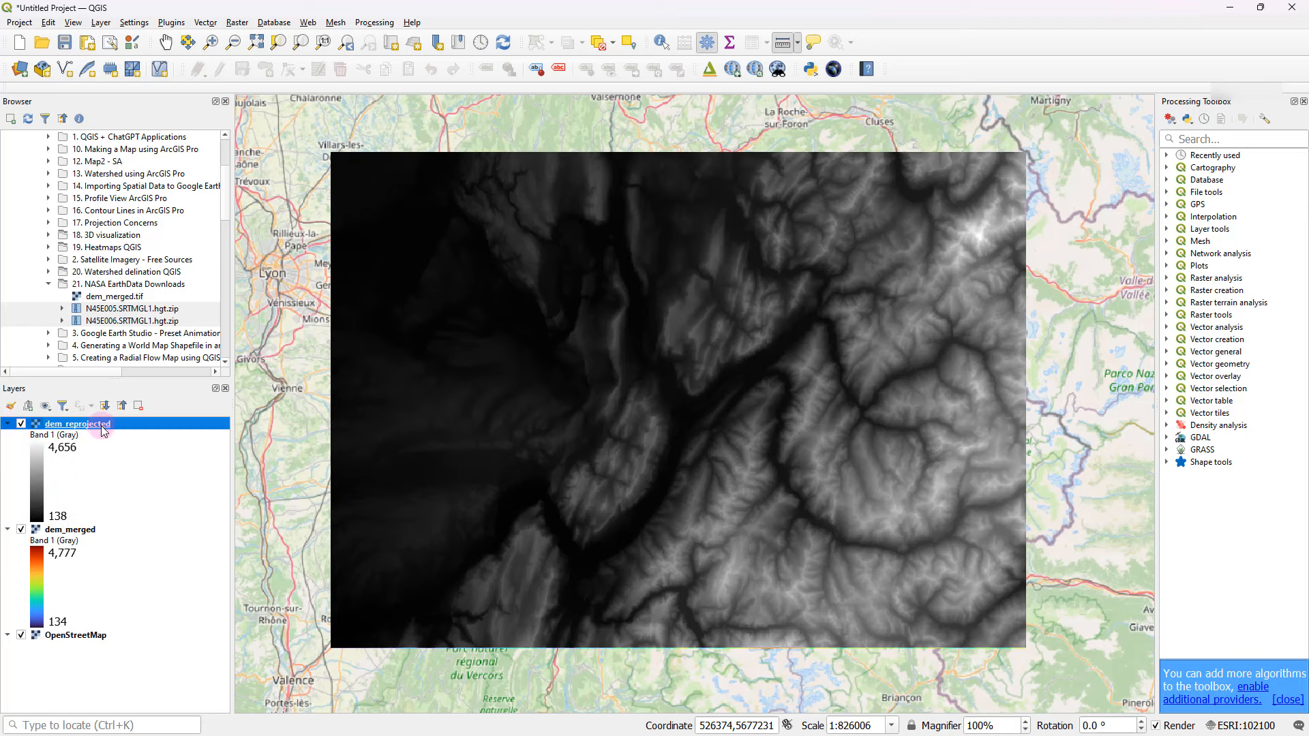
double_click(75, 423)
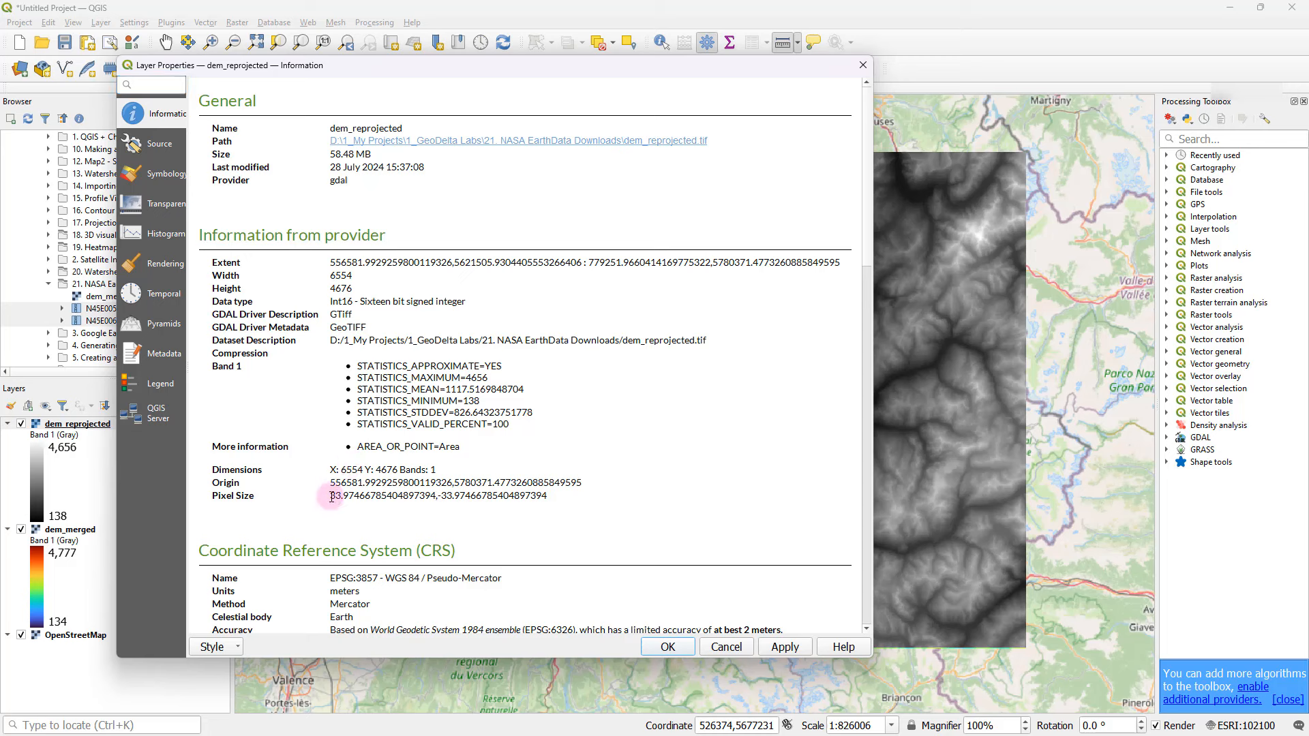
left_click_drag(330, 497, 427, 497)
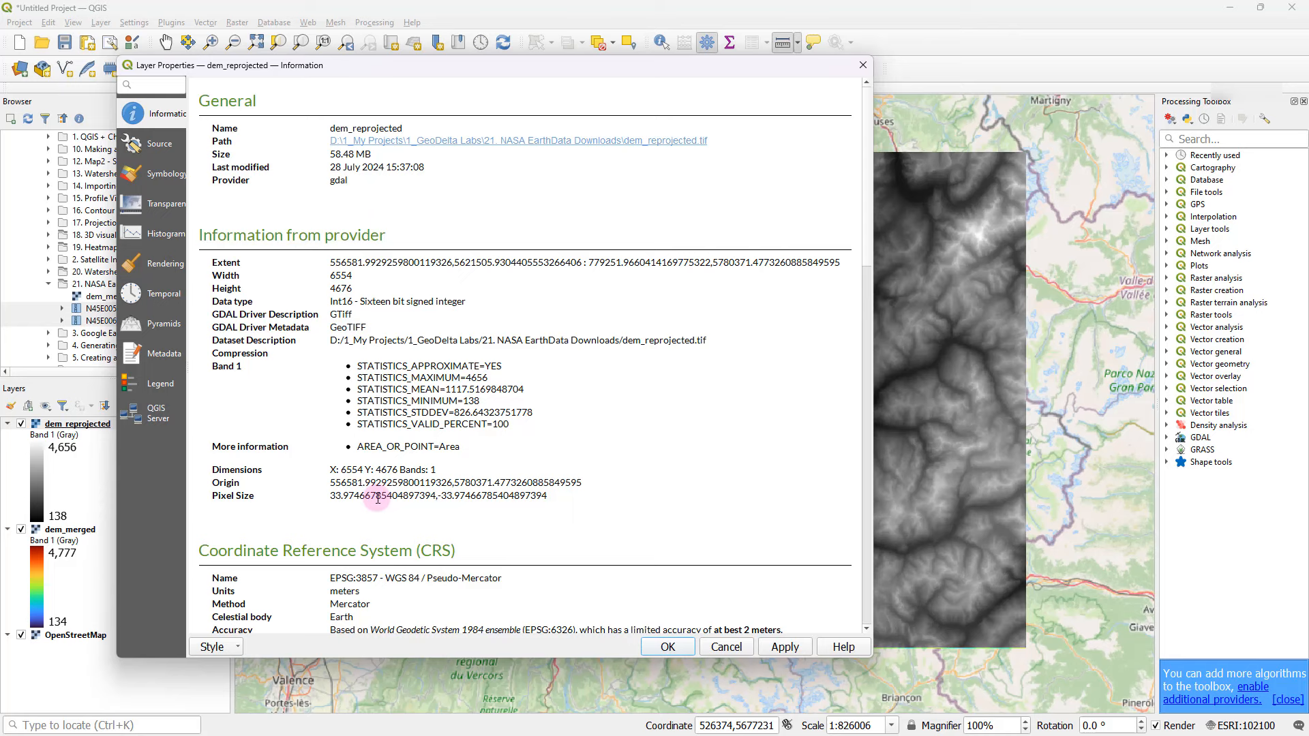
mouse_move(829, 125)
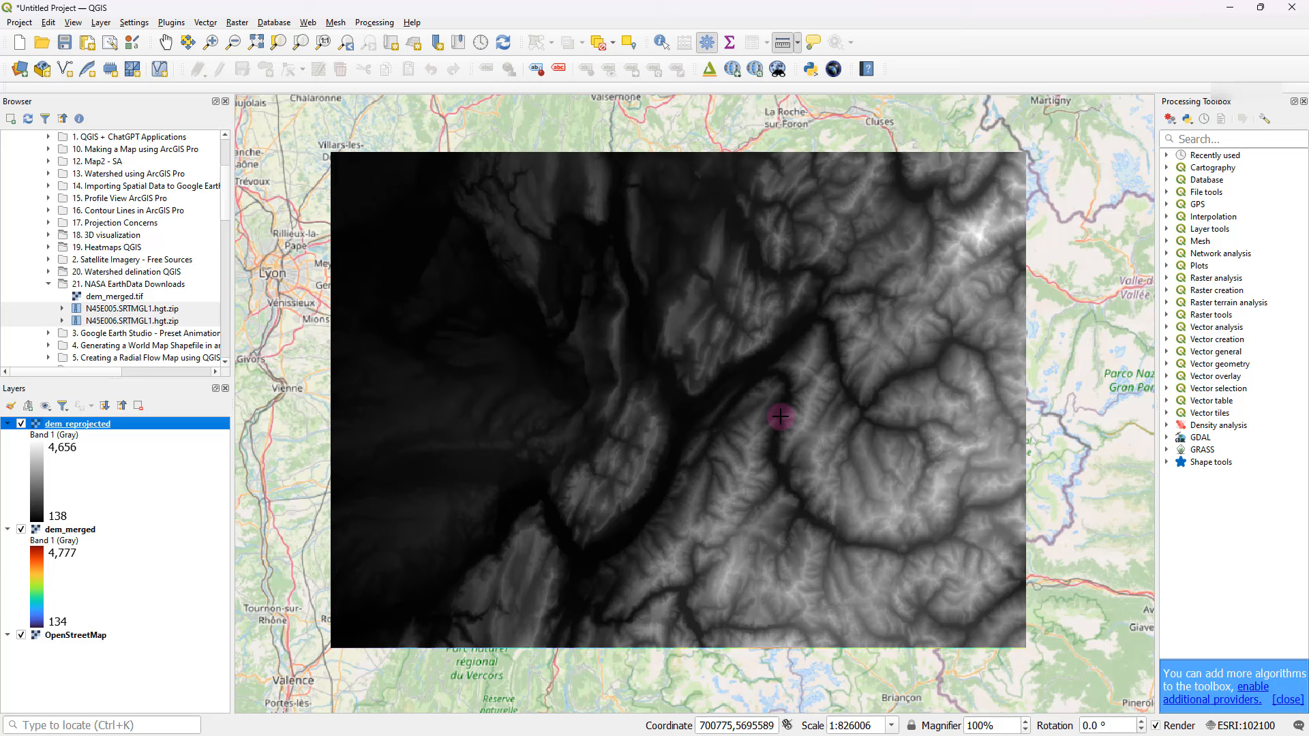
mouse_move(578, 477)
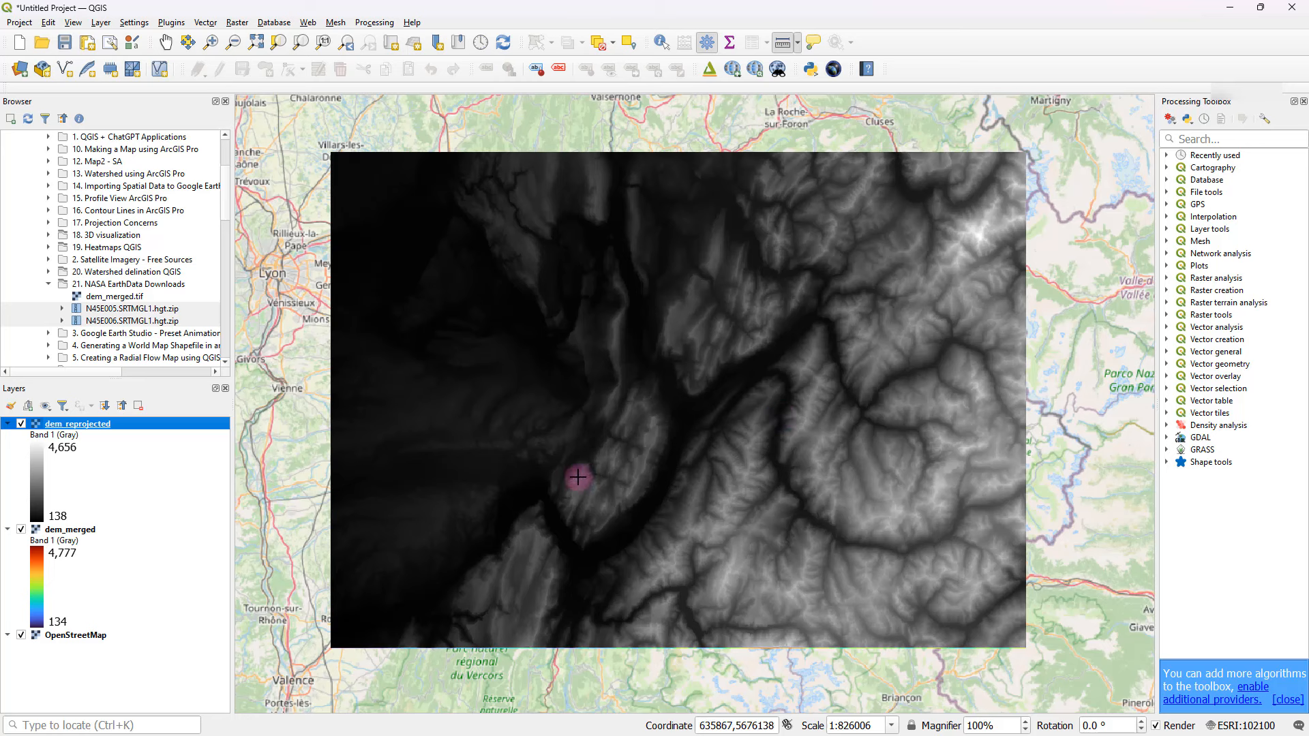